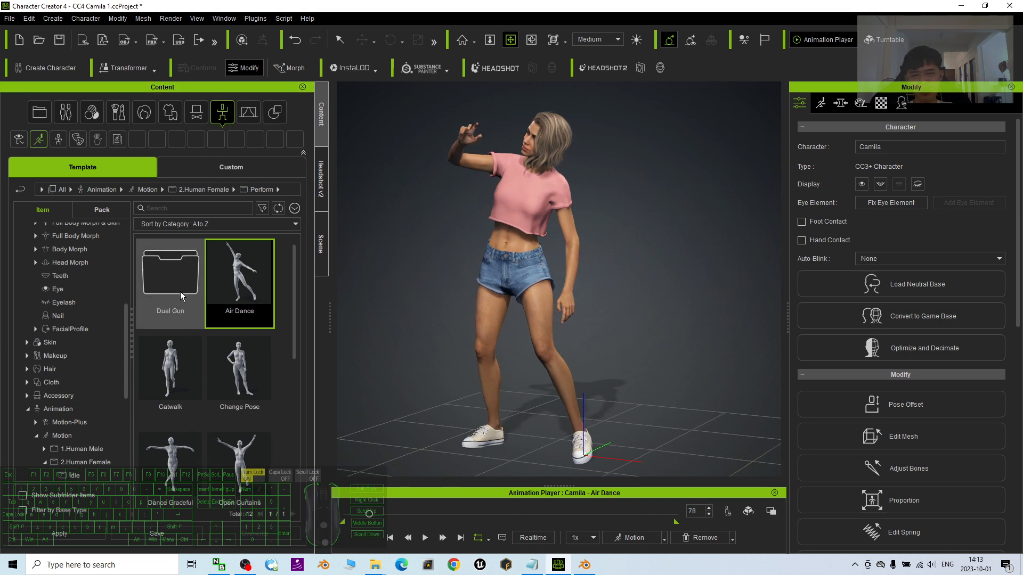
Replay the retargeted dance animation from the start in the Blender scene.
{"action": "left_click", "coordinate": [583, 565]}
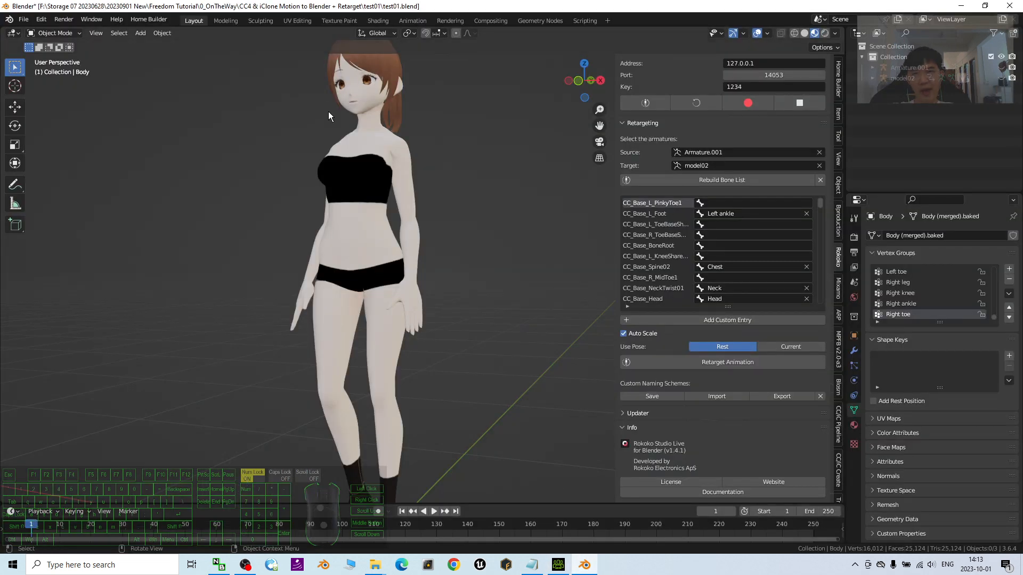
{"action": "left_click", "coordinate": [434, 511]}
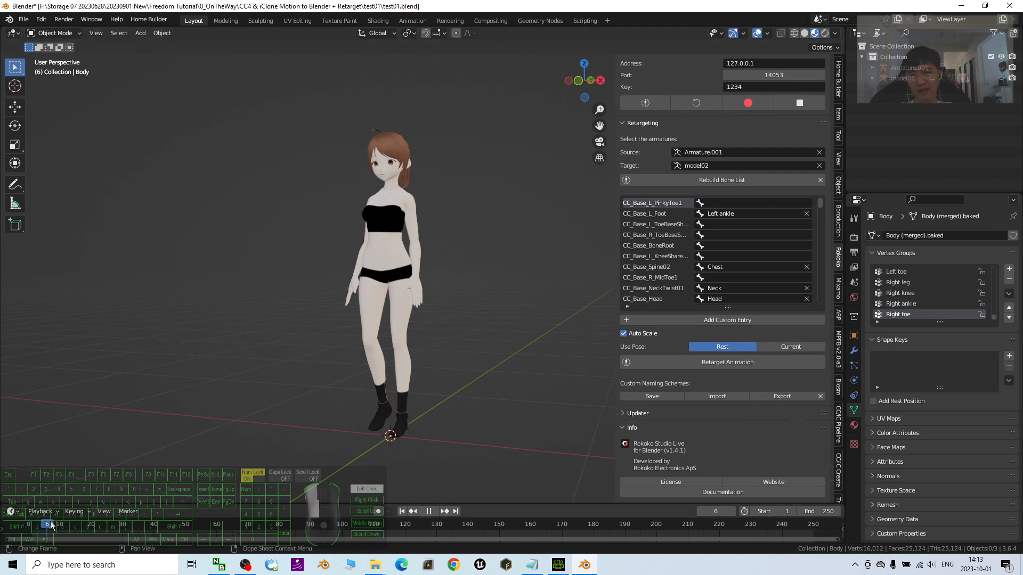
{"action": "left_click", "coordinate": [207, 524]}
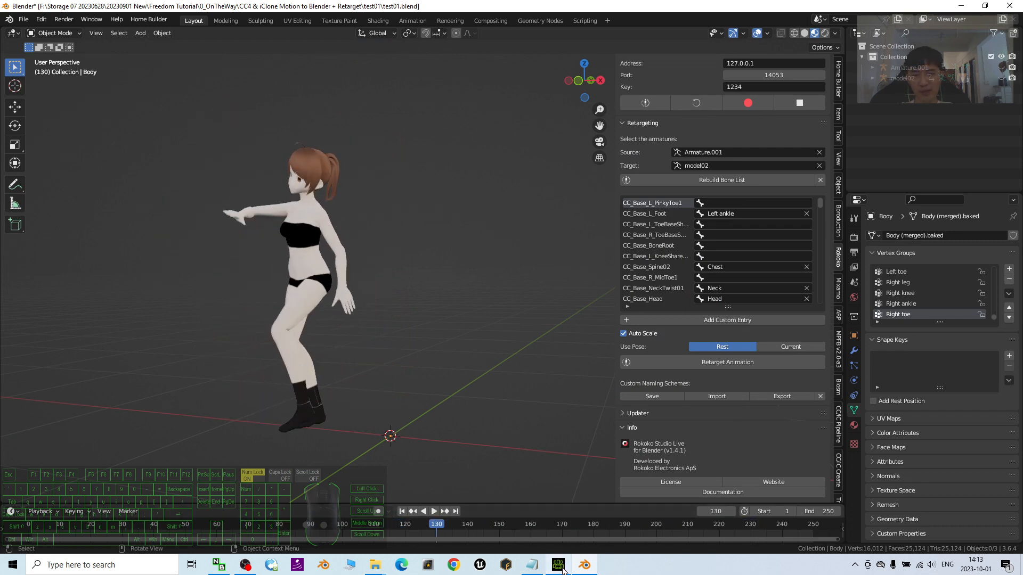
Close Blender, discarding unsaved changes to the retargeting file.
{"action": "left_click", "coordinate": [558, 564]}
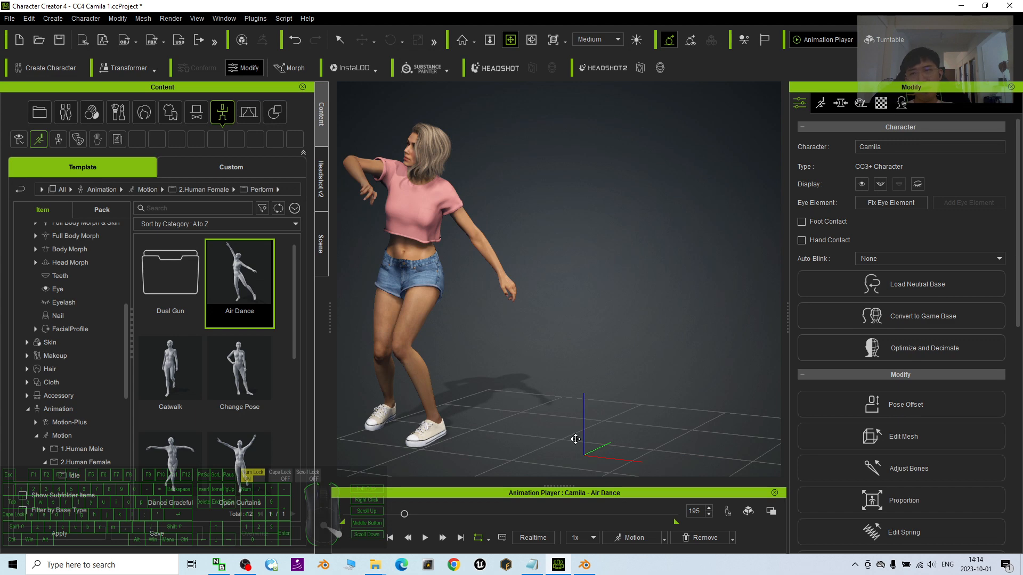
{"action": "left_click", "coordinate": [584, 564]}
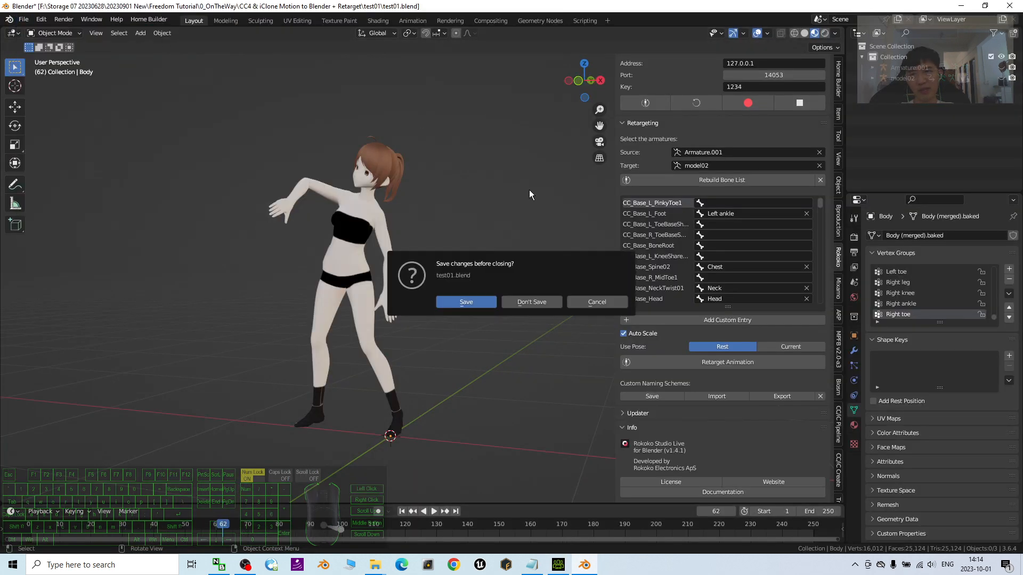
{"action": "left_click", "coordinate": [531, 302]}
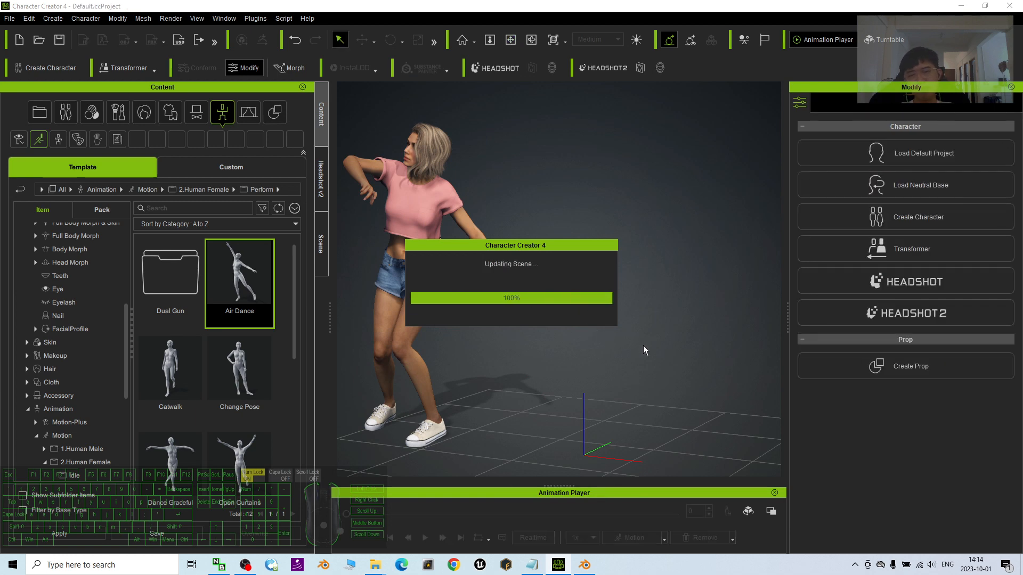
{"action": "left_click", "coordinate": [320, 179]}
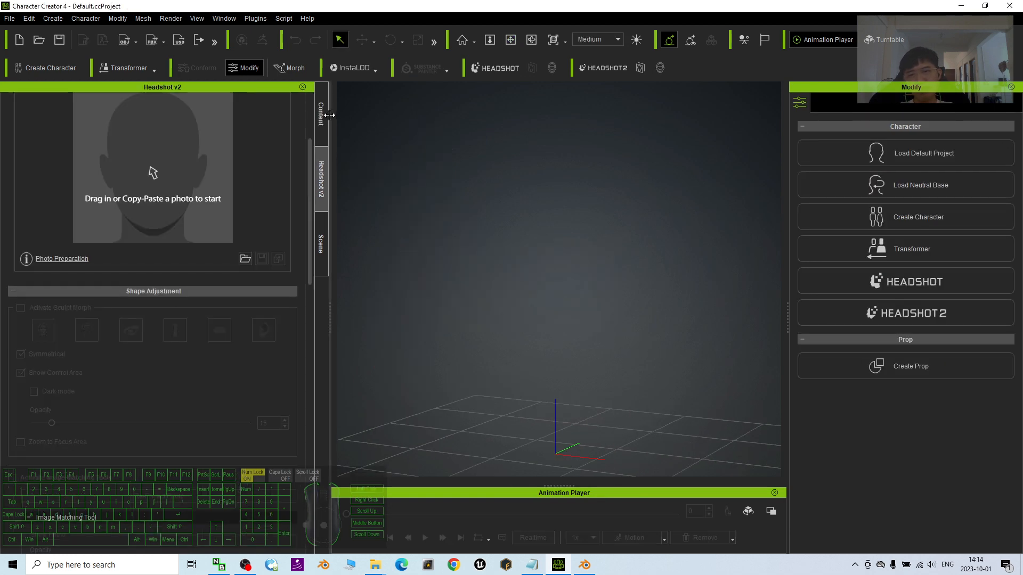
{"action": "left_click", "coordinate": [320, 111]}
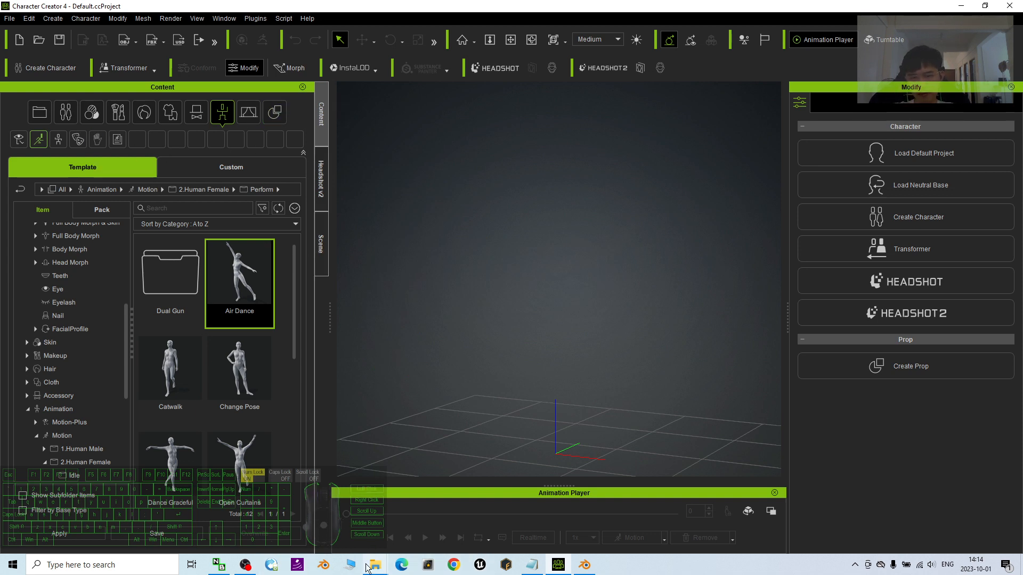
{"action": "mouse_move", "coordinate": [401, 179]}
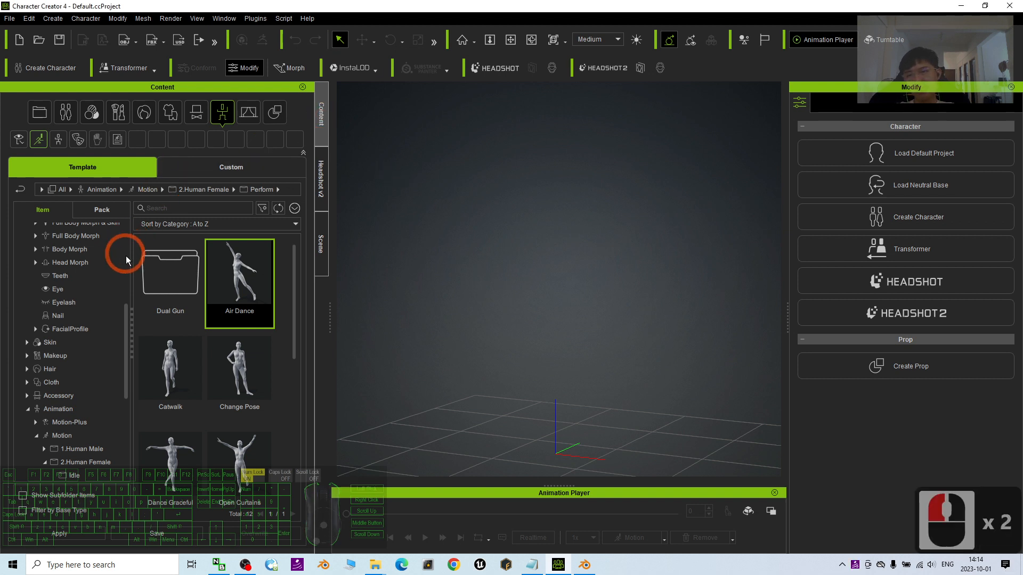
{"action": "left_click", "coordinate": [102, 189]}
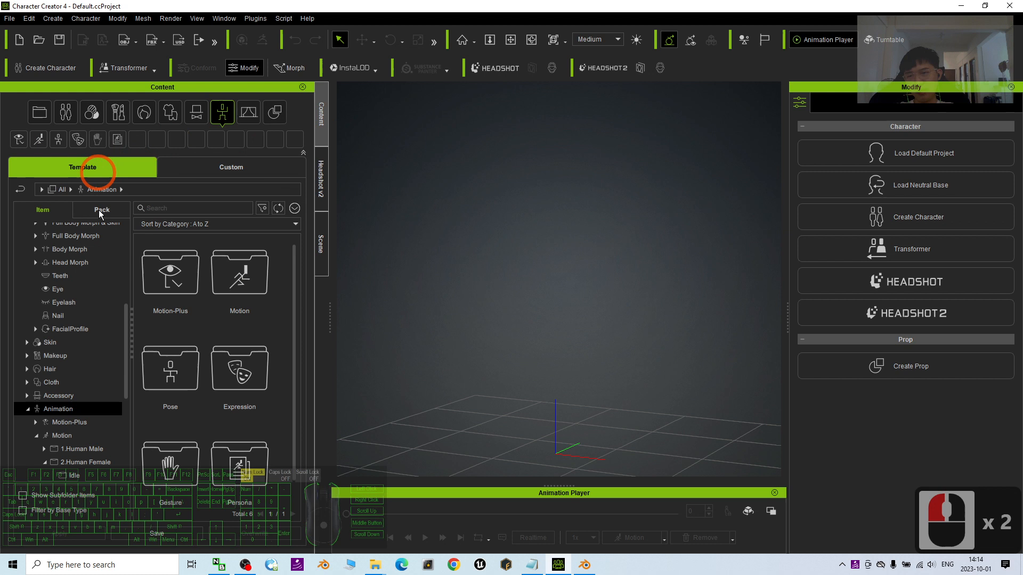
{"action": "scroll", "scroll_direction": "down", "scroll_amount": 3}
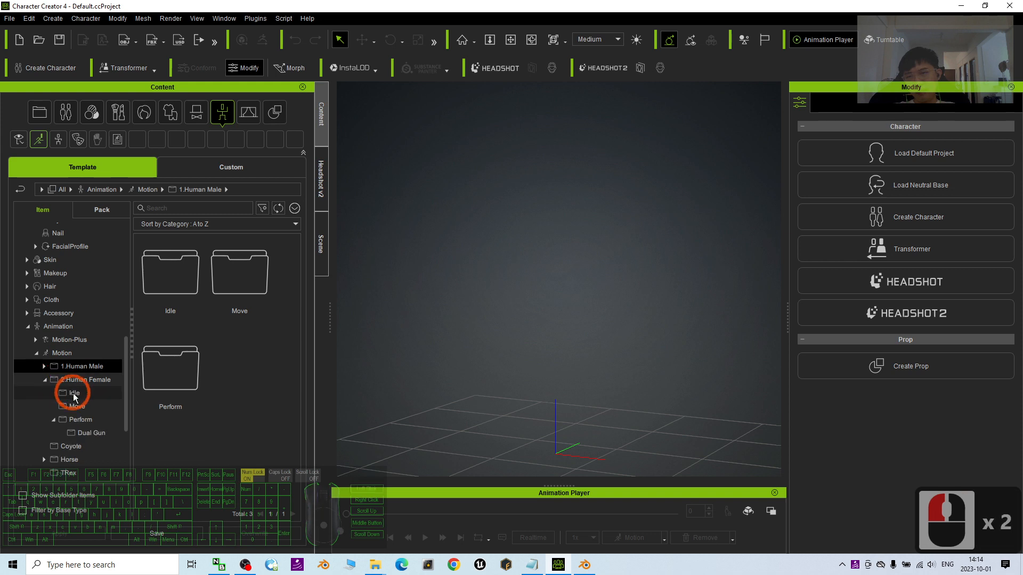
{"action": "left_click", "coordinate": [76, 405]}
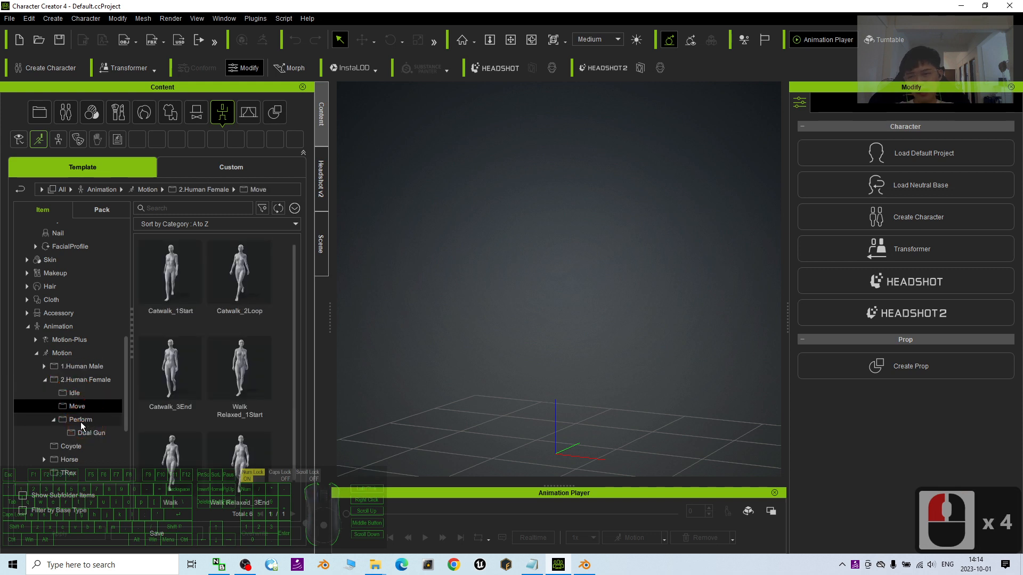
{"action": "left_click", "coordinate": [91, 433]}
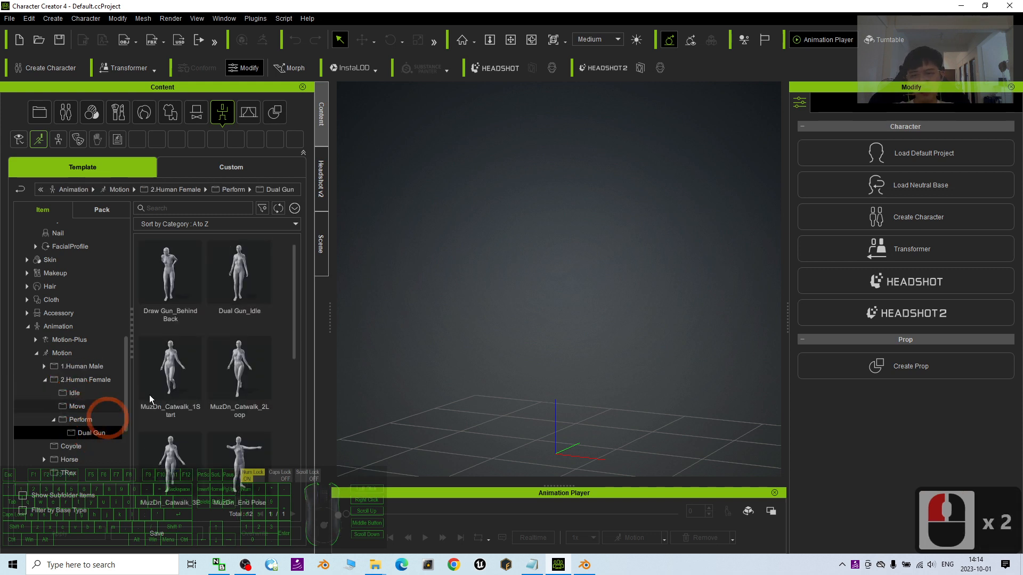
{"action": "left_click", "coordinate": [239, 368]}
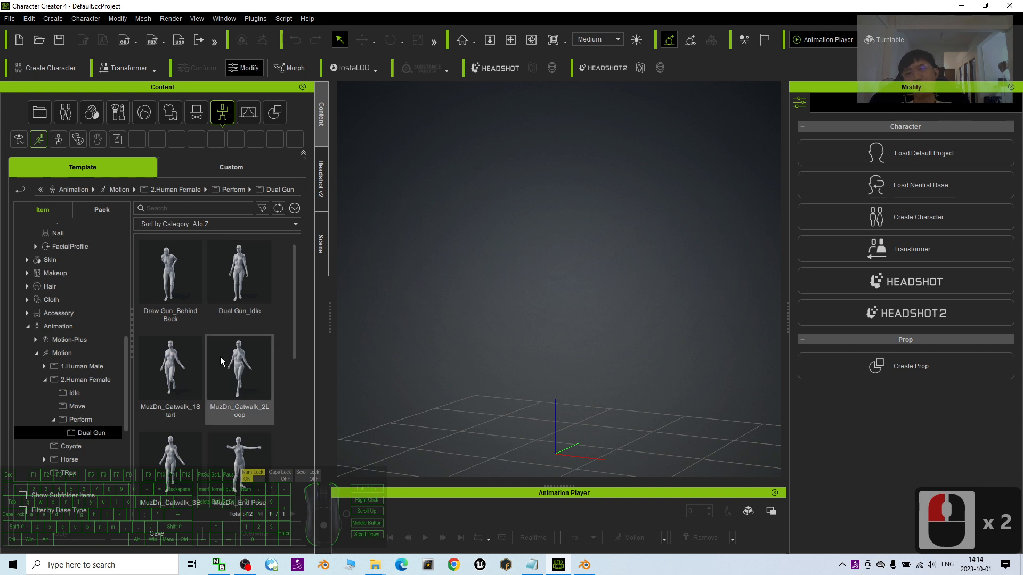
{"action": "left_click", "coordinate": [80, 419]}
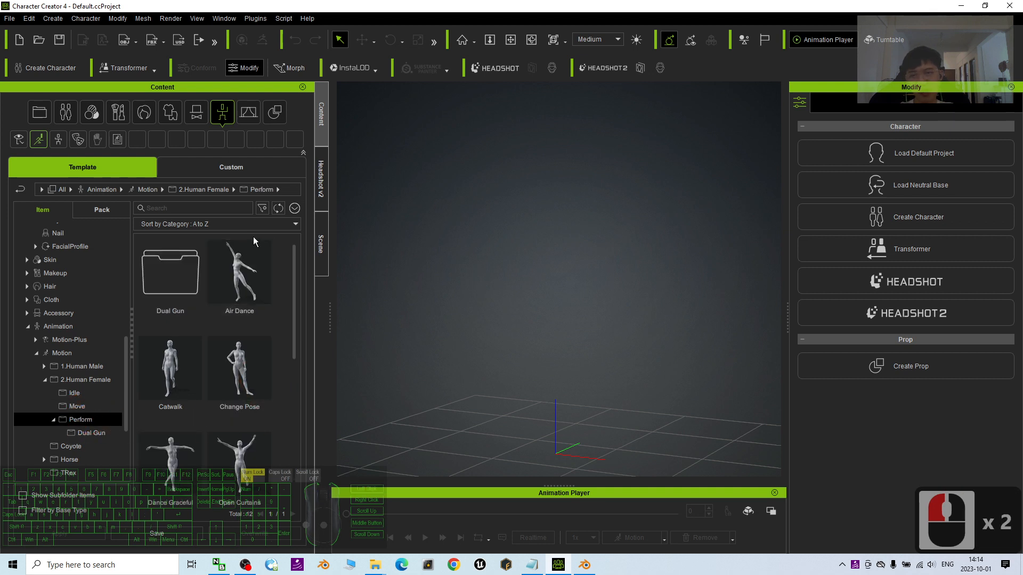
Reveal Air Dance on disk, view the Perform folder as large icons, then minimise Explorer.
{"action": "right_click", "coordinate": [239, 271]}
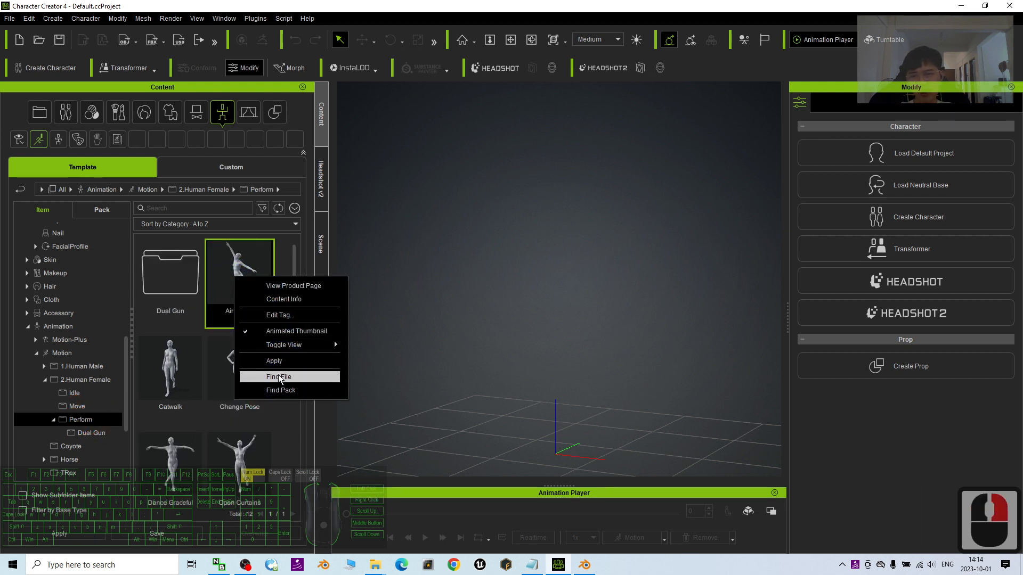
{"action": "left_click", "coordinate": [279, 377]}
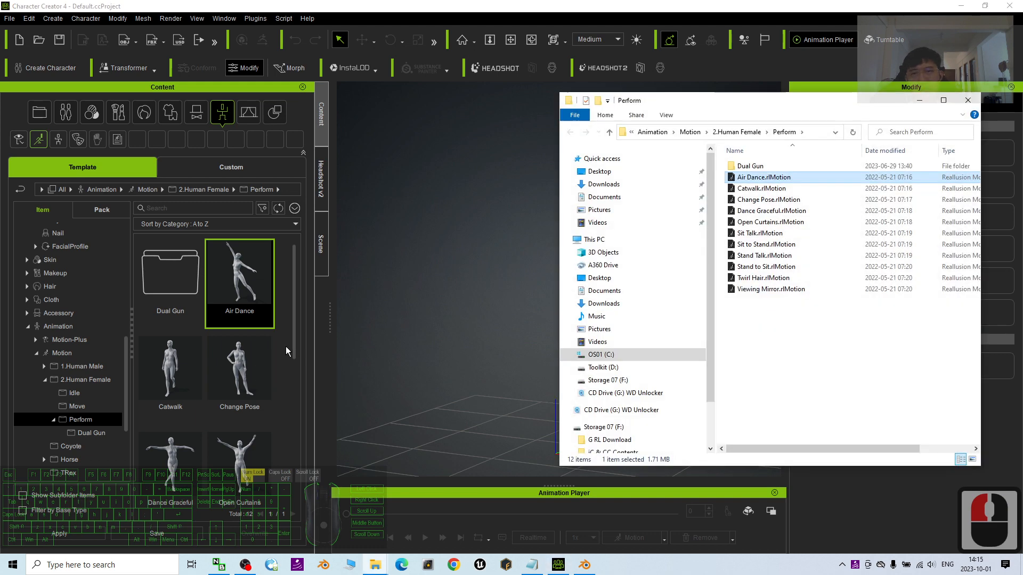
{"action": "right_click", "coordinate": [809, 306]}
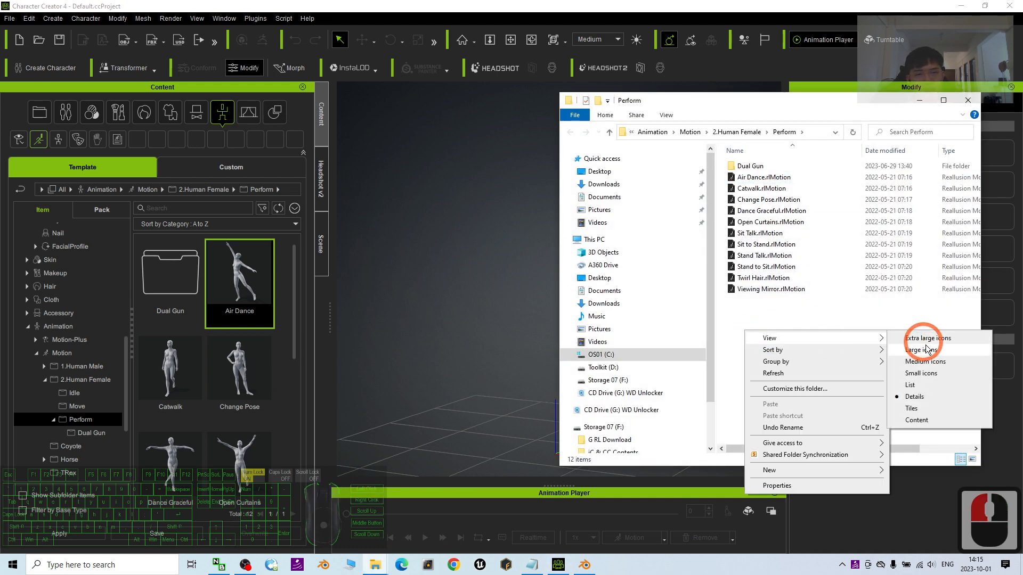
{"action": "left_click", "coordinate": [914, 350]}
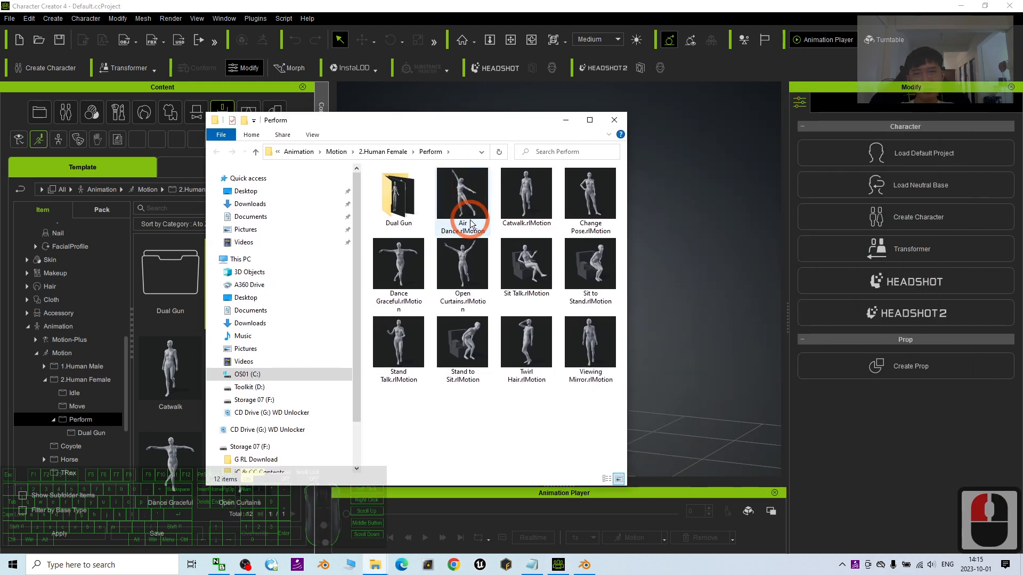
{"action": "mouse_move", "coordinate": [486, 235]}
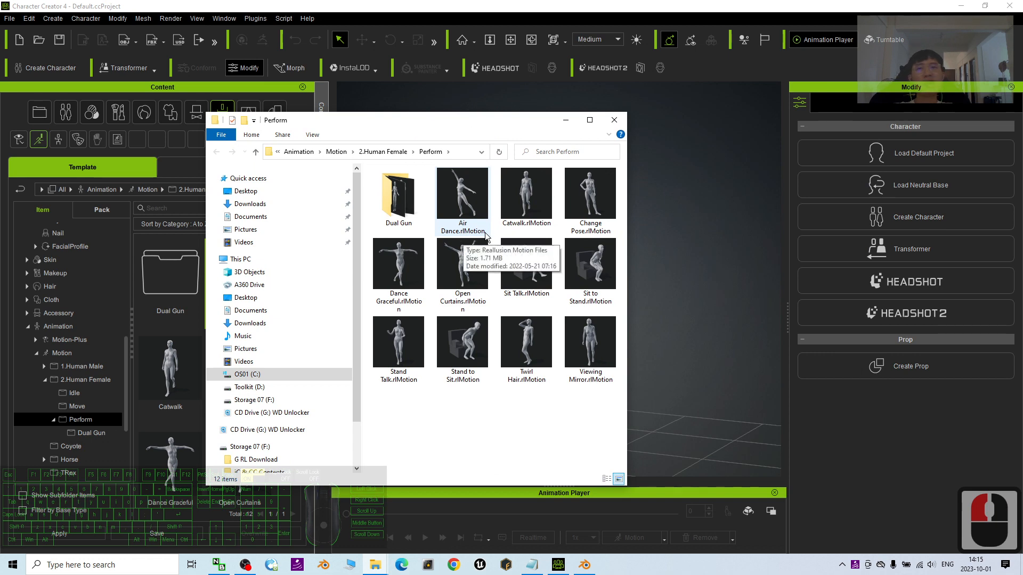
{"action": "mouse_move", "coordinate": [589, 264]}
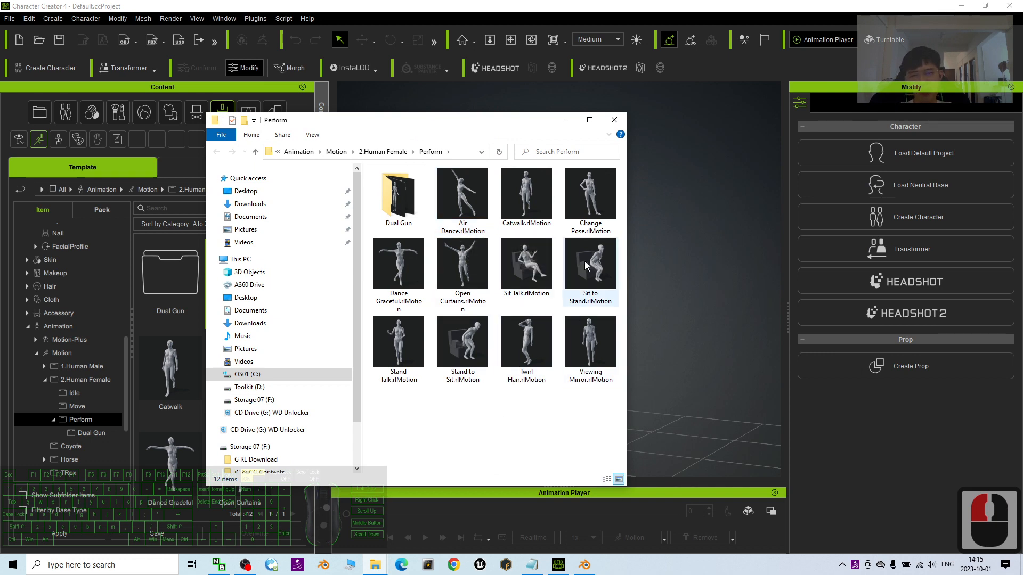
{"action": "left_click", "coordinate": [585, 564]}
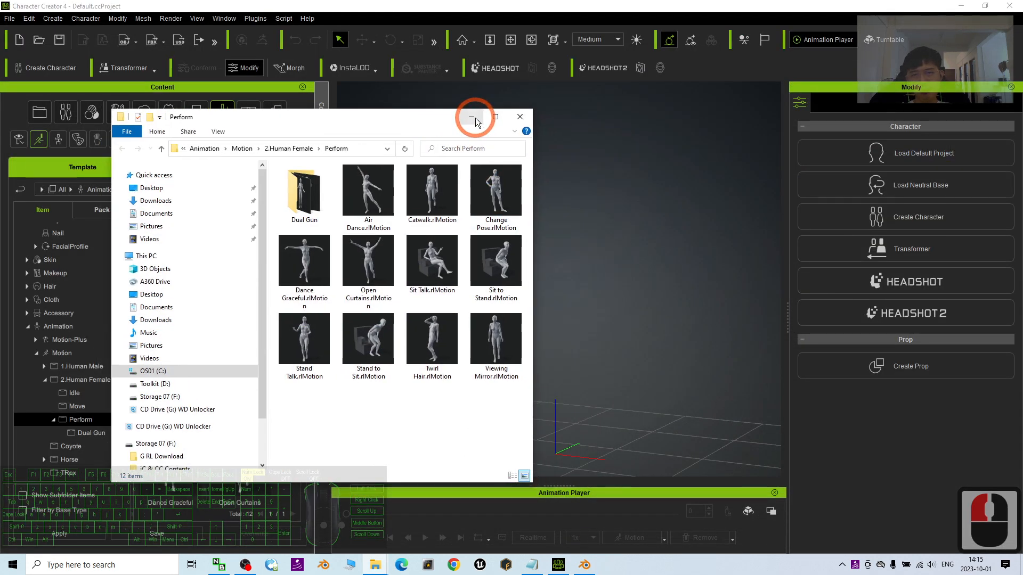
{"action": "left_click", "coordinate": [470, 117]}
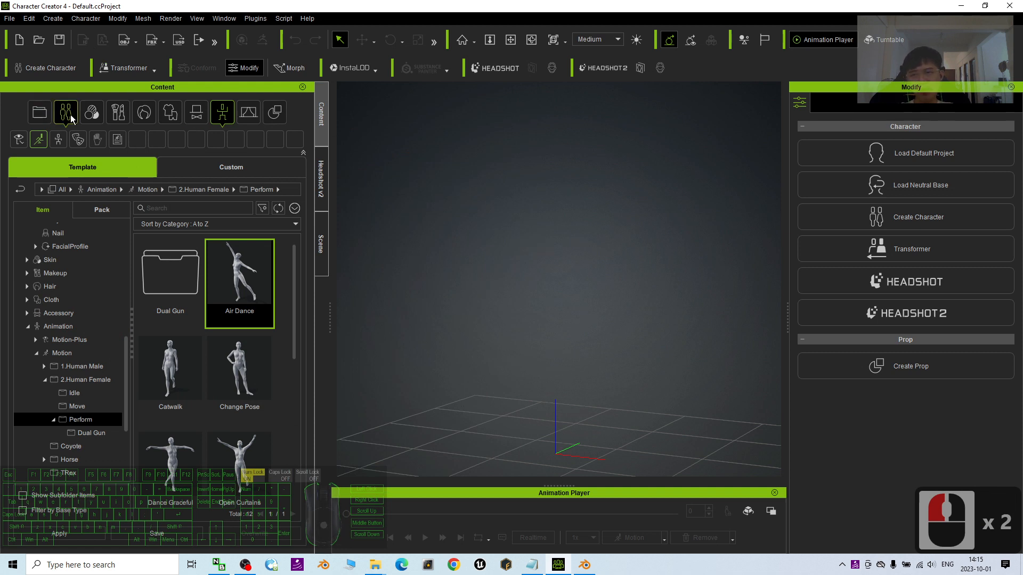
{"action": "mouse_move", "coordinate": [65, 113]}
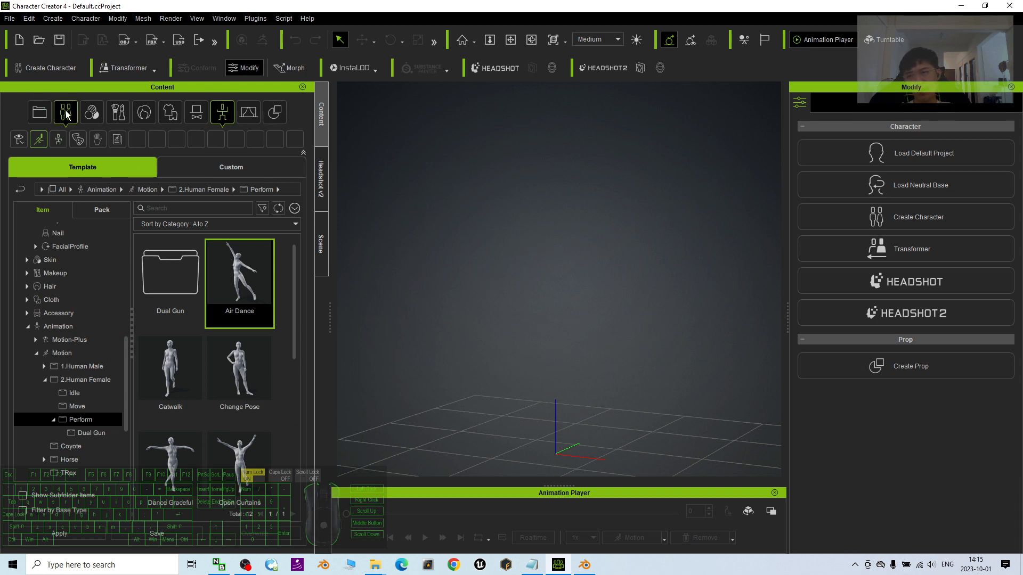
Browse the Actor > Character > Clothed templates and double-click CC4 Camila 1.
{"action": "left_click", "coordinate": [39, 113]}
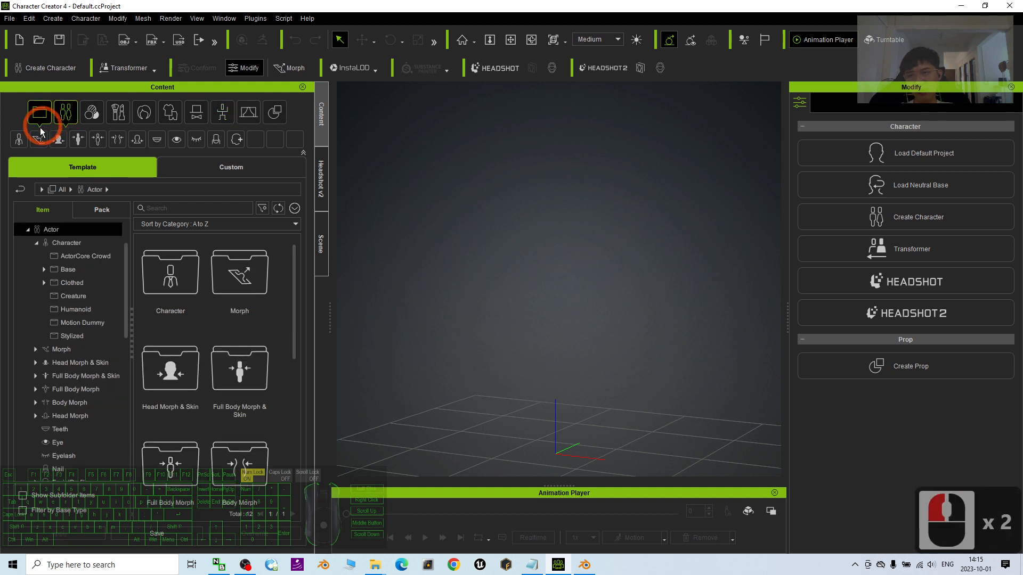
{"action": "left_click", "coordinate": [19, 139]}
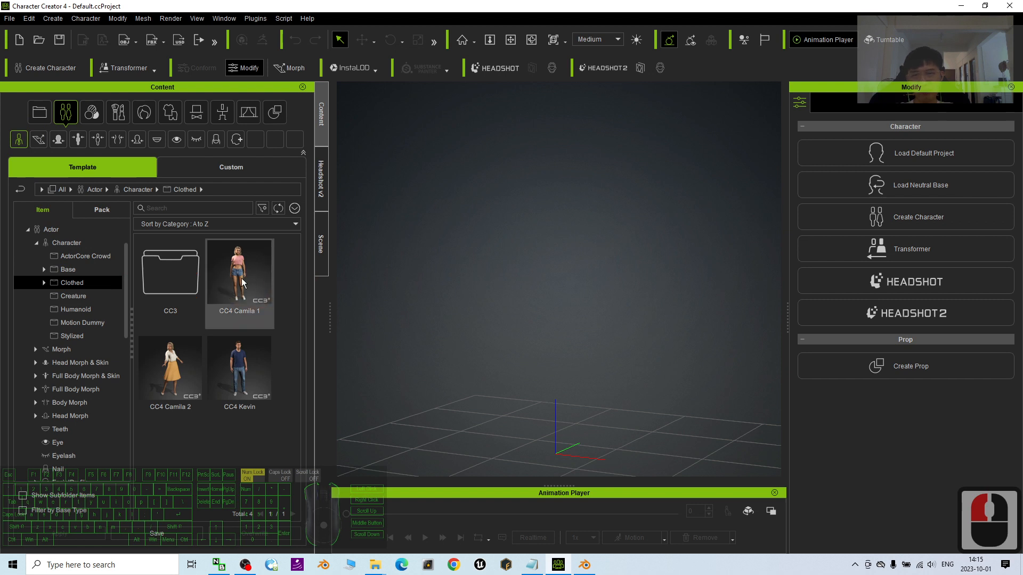
{"action": "double_click", "coordinate": [239, 270]}
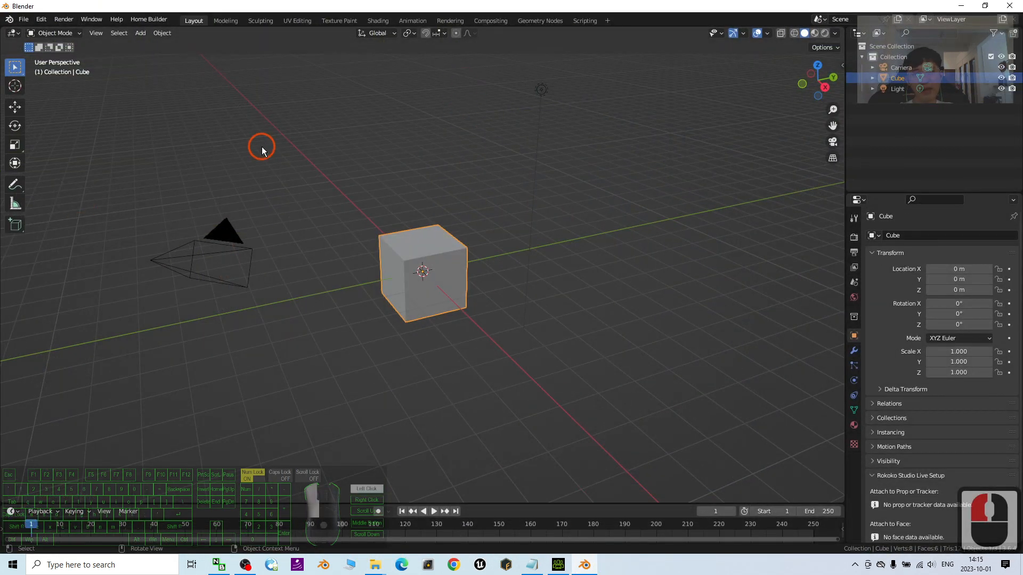
Delete the default objects and import model02.fbx from the CC4 & iClone Motion to Blender + Retarget folder.
{"action": "key", "text": "Delete"}
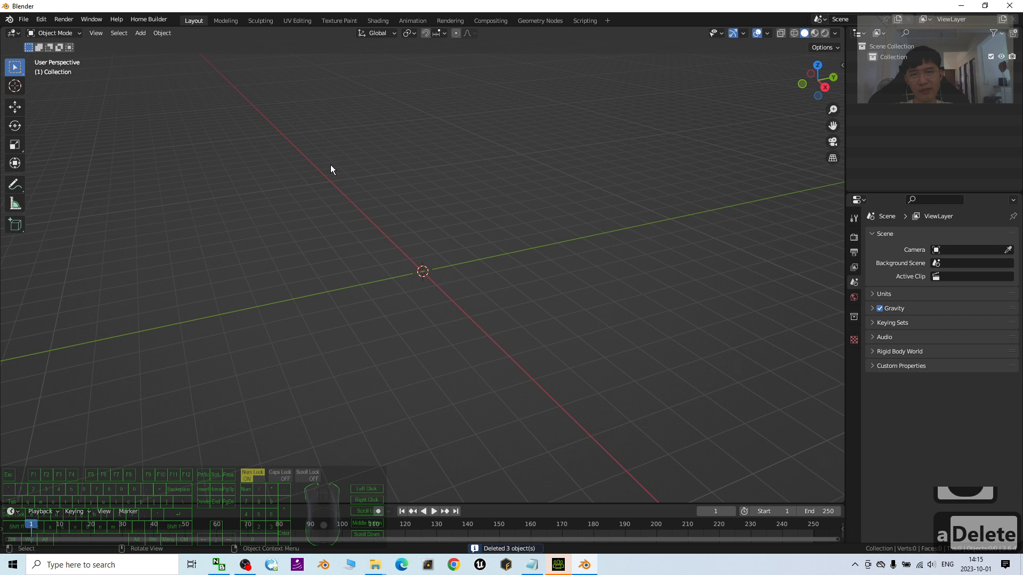
{"action": "left_click", "coordinate": [24, 19]}
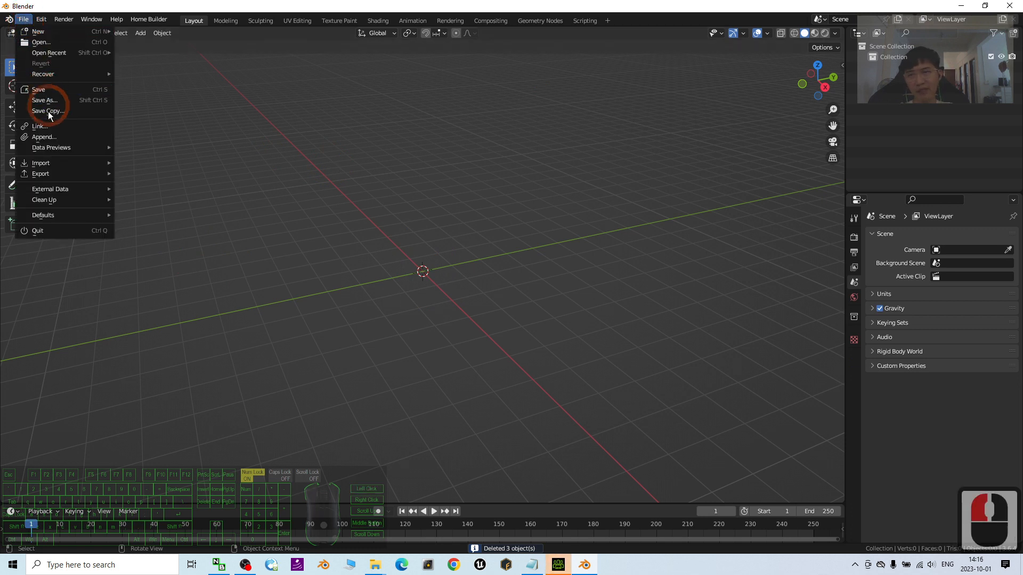
{"action": "mouse_move", "coordinate": [51, 148]}
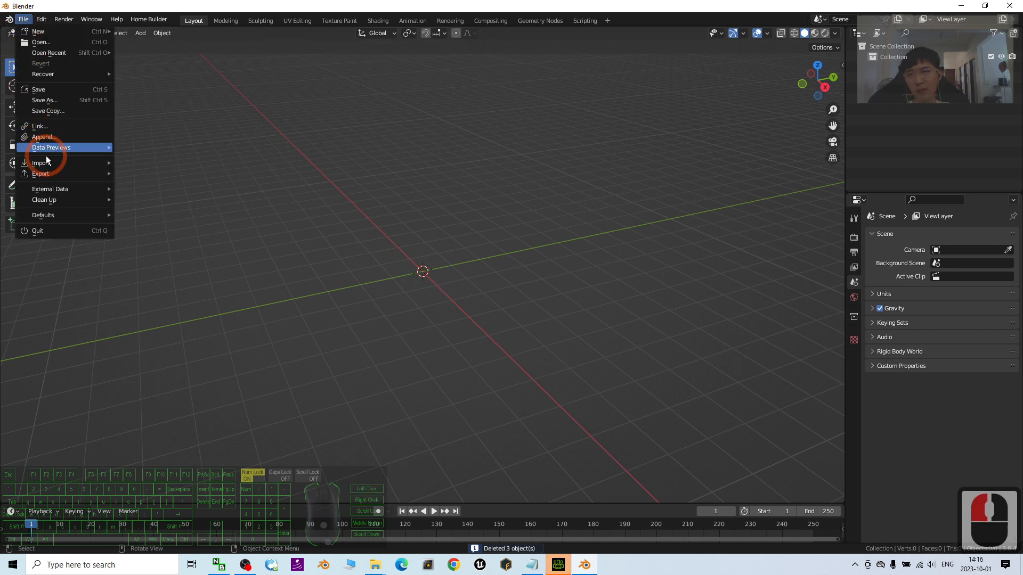
{"action": "left_click", "coordinate": [40, 162]}
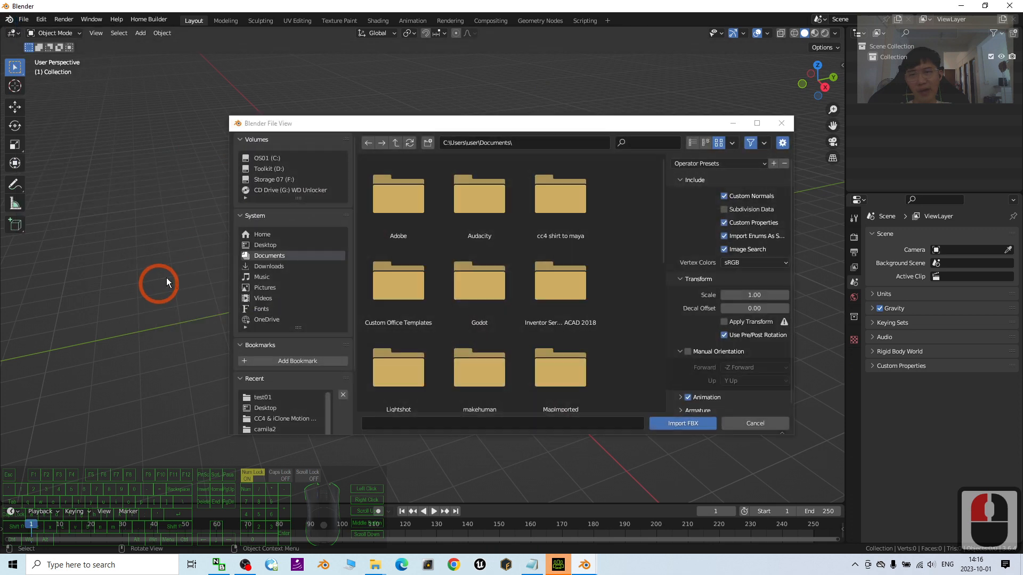
{"action": "left_click", "coordinate": [264, 245]}
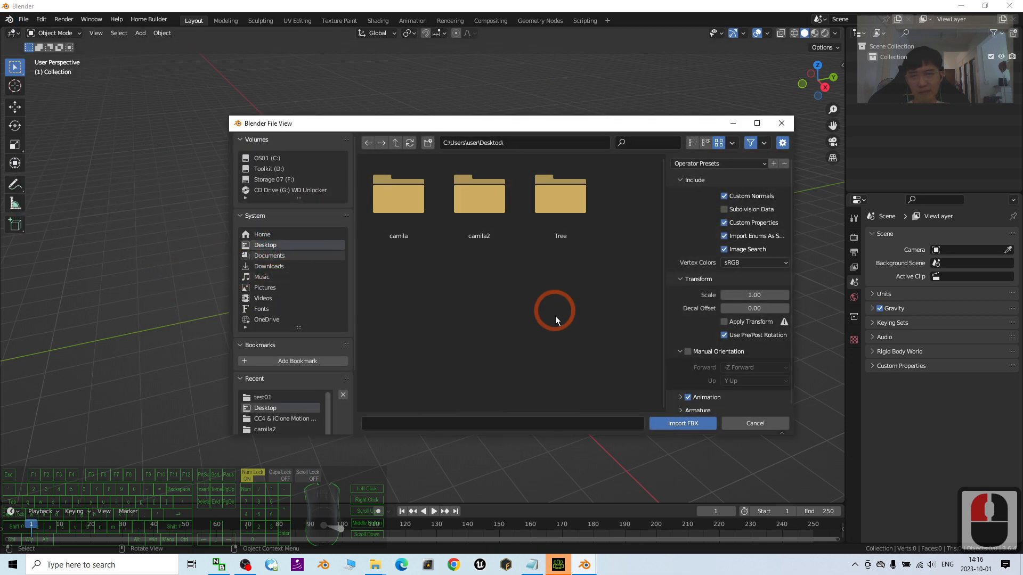
{"action": "mouse_move", "coordinate": [374, 564]}
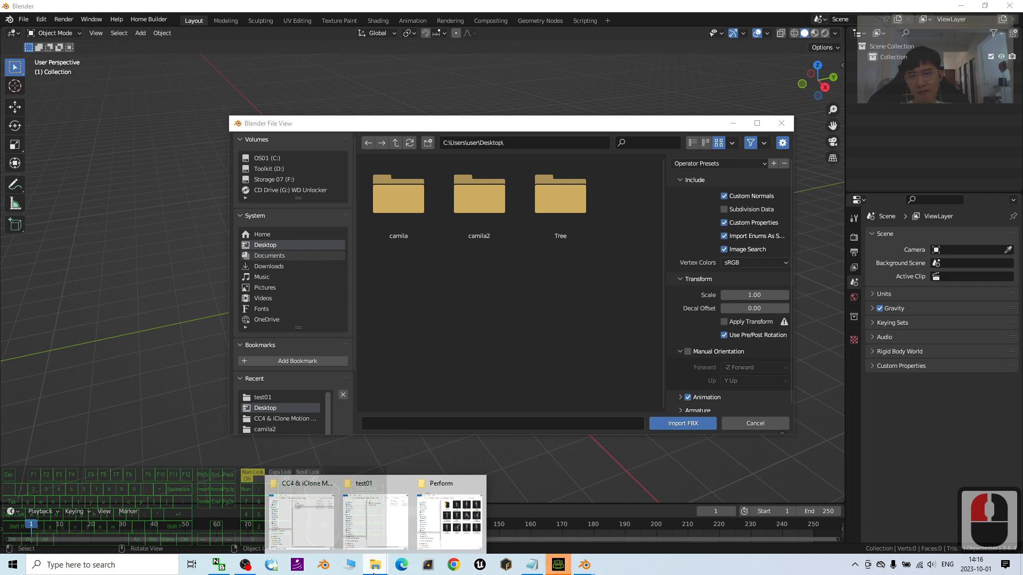
{"action": "left_click", "coordinate": [305, 515]}
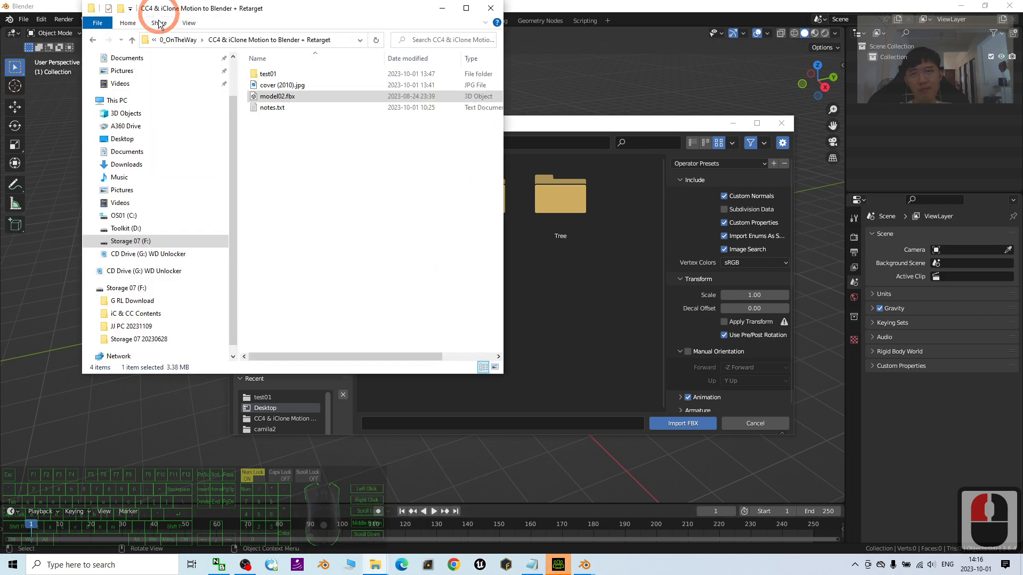
{"action": "mouse_move", "coordinate": [276, 96]}
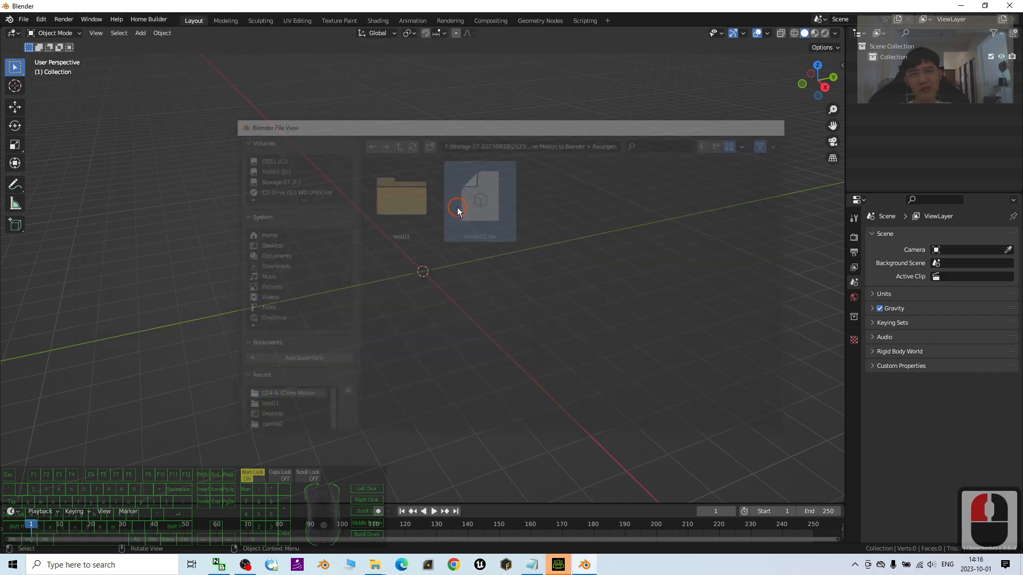
{"action": "double_click", "coordinate": [480, 195]}
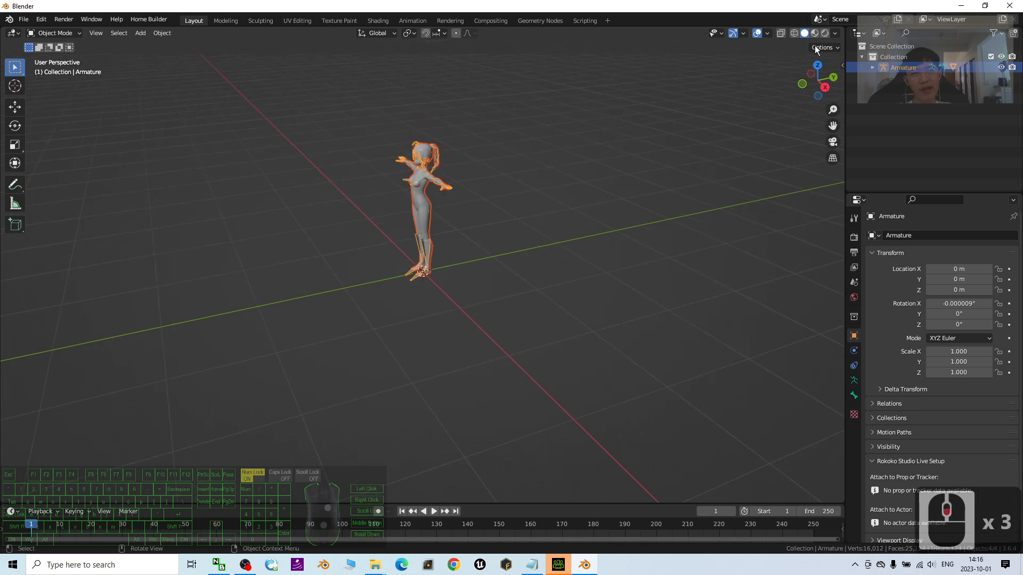
{"action": "scroll", "scroll_direction": "up", "scroll_amount": 3}
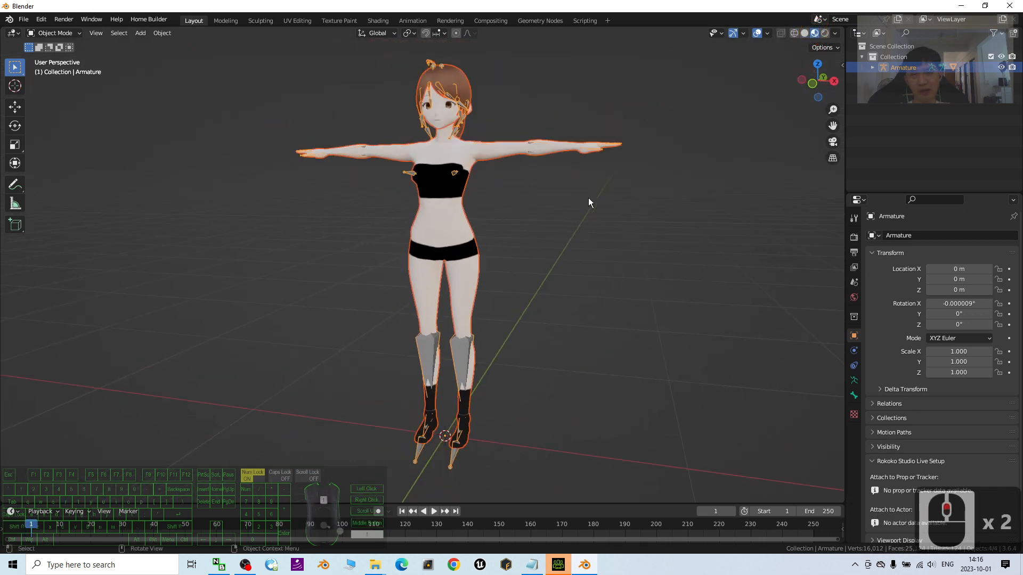
{"action": "scroll", "scroll_direction": "down", "scroll_amount": 3}
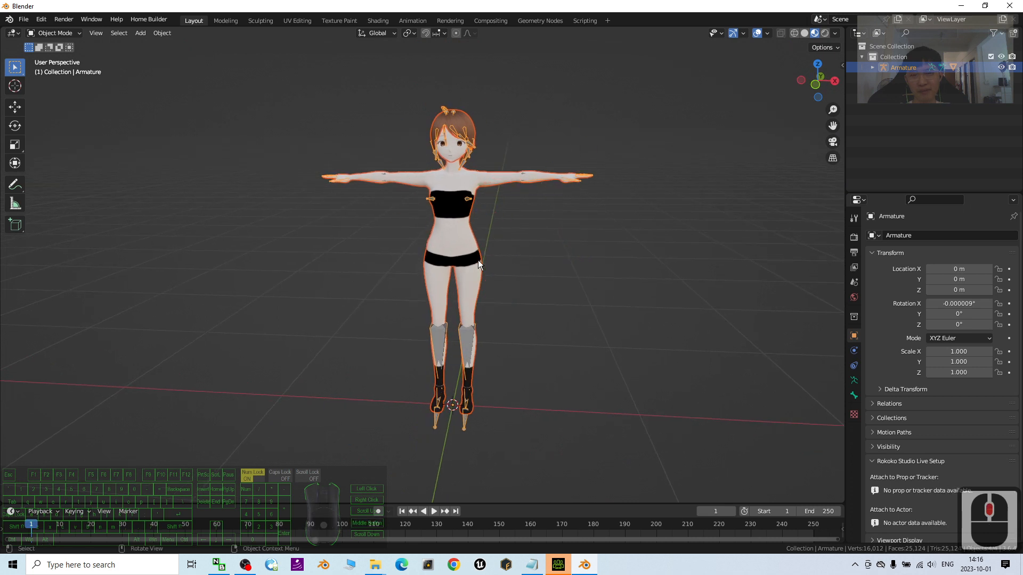
Return to Character Creator 4, open the 2.Human Female > Perform motions, and right-click a motion.
{"action": "left_click", "coordinate": [558, 564]}
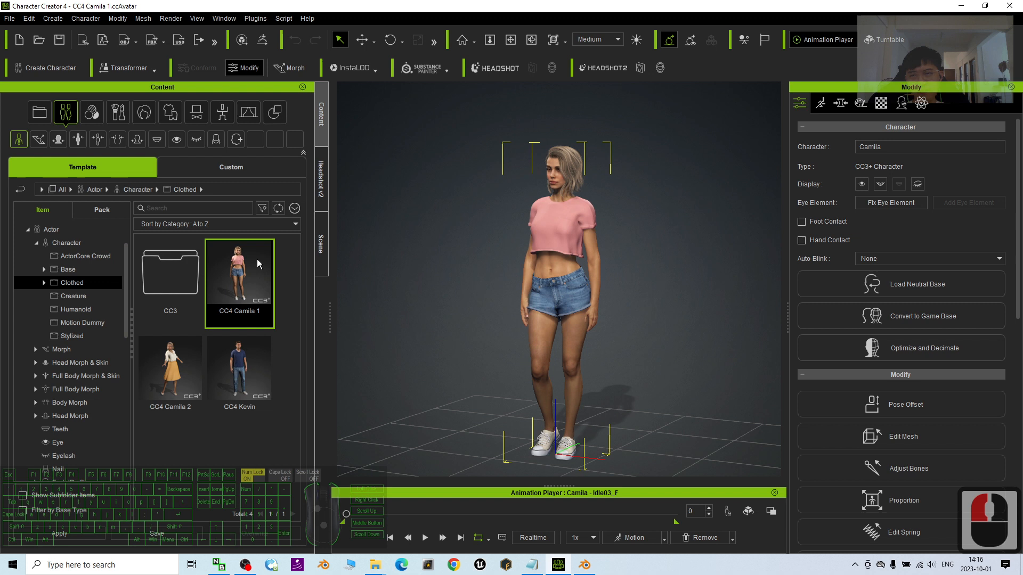
{"action": "left_click", "coordinate": [222, 112]}
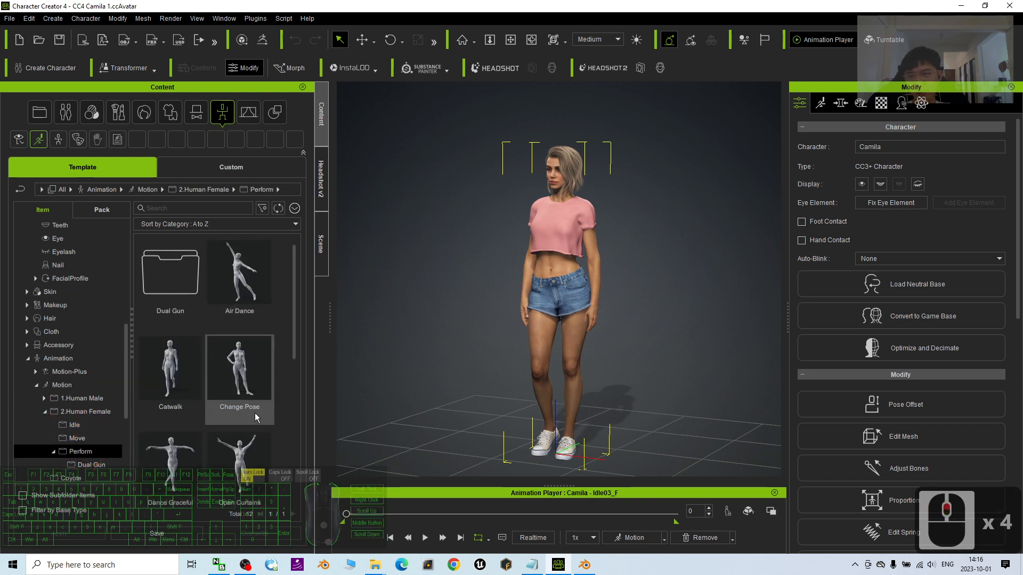
{"action": "right_click", "coordinate": [239, 271]}
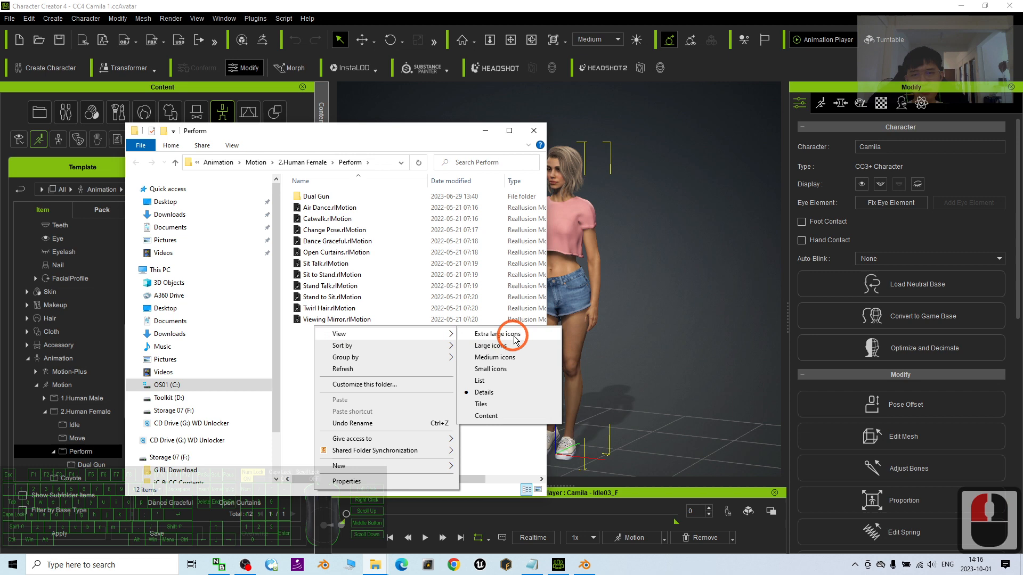
Switch the Perform folder view to Medium icons.
{"action": "left_click", "coordinate": [497, 334]}
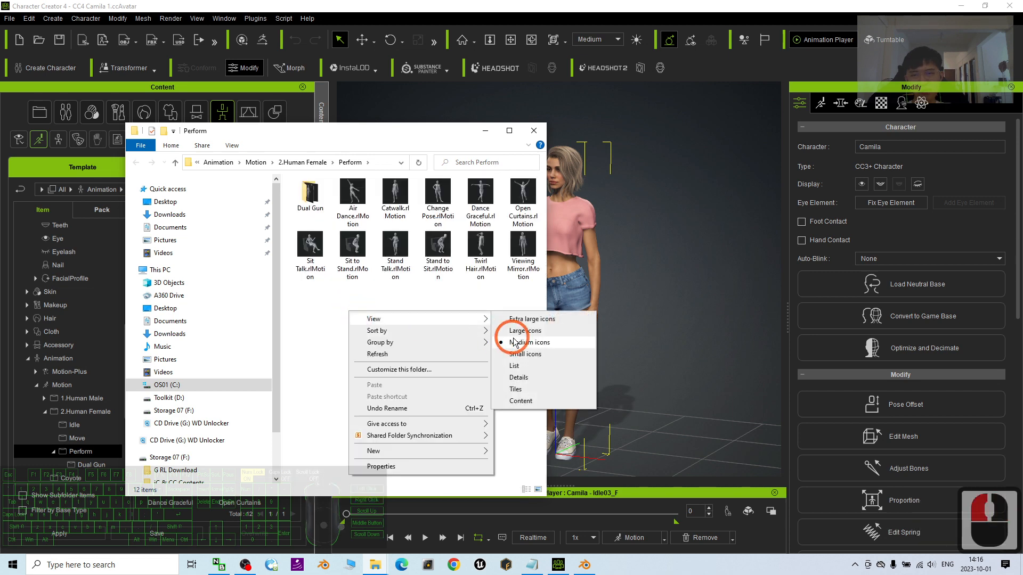
{"action": "left_click", "coordinate": [525, 331]}
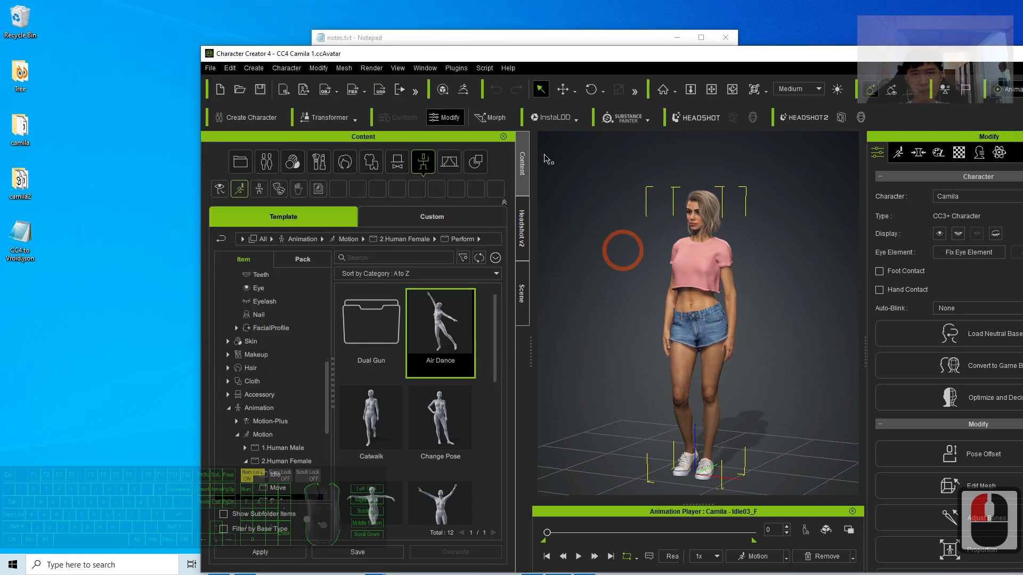
Start an FBX export using the Blender preset, T-pose as bind pose, and Motion-only options.
{"action": "left_click", "coordinate": [210, 68]}
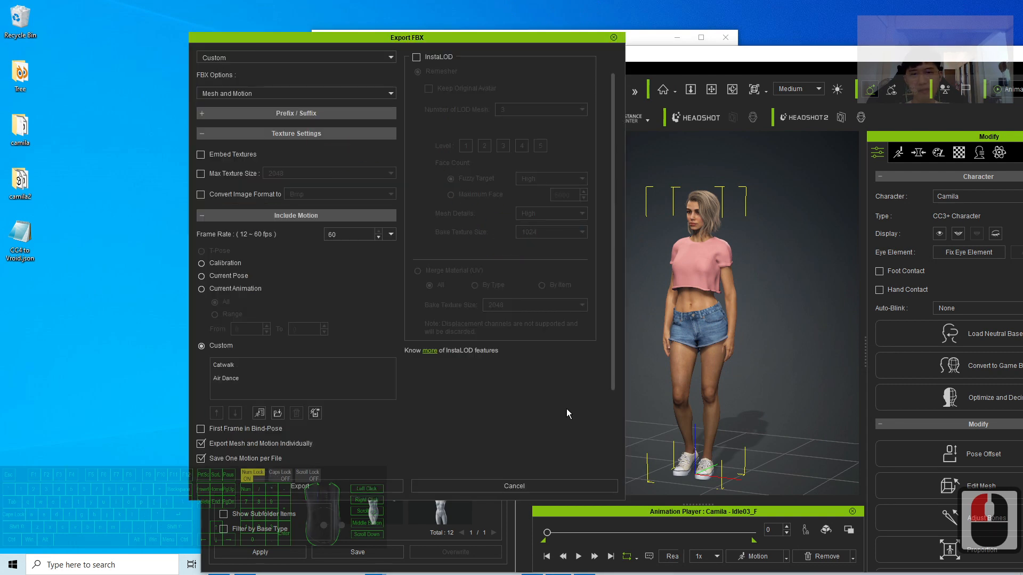
{"action": "left_click", "coordinate": [295, 93]}
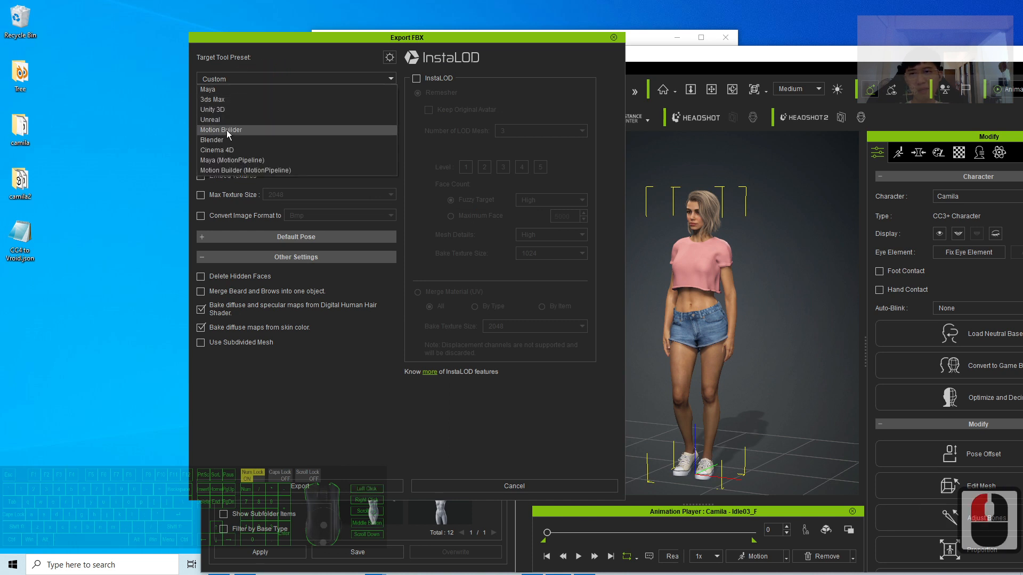
{"action": "left_click", "coordinate": [227, 139]}
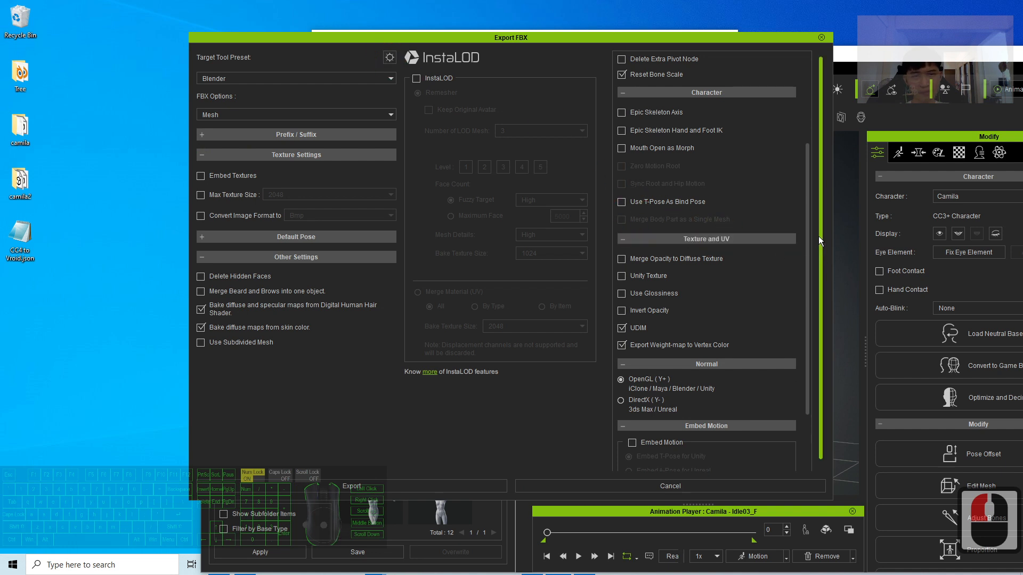
{"action": "scroll", "scroll_direction": "up", "scroll_amount": 3}
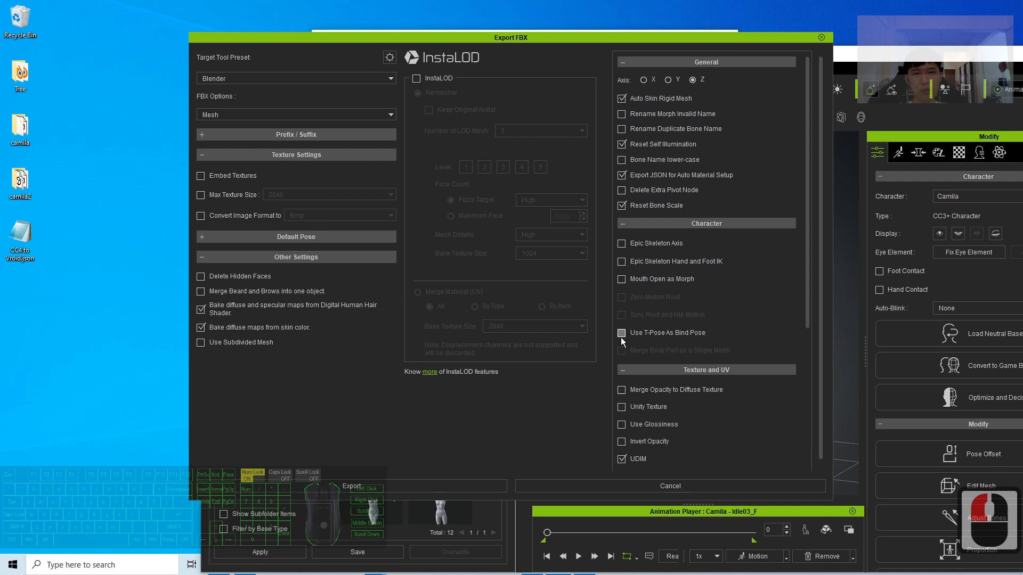
{"action": "left_click", "coordinate": [620, 333]}
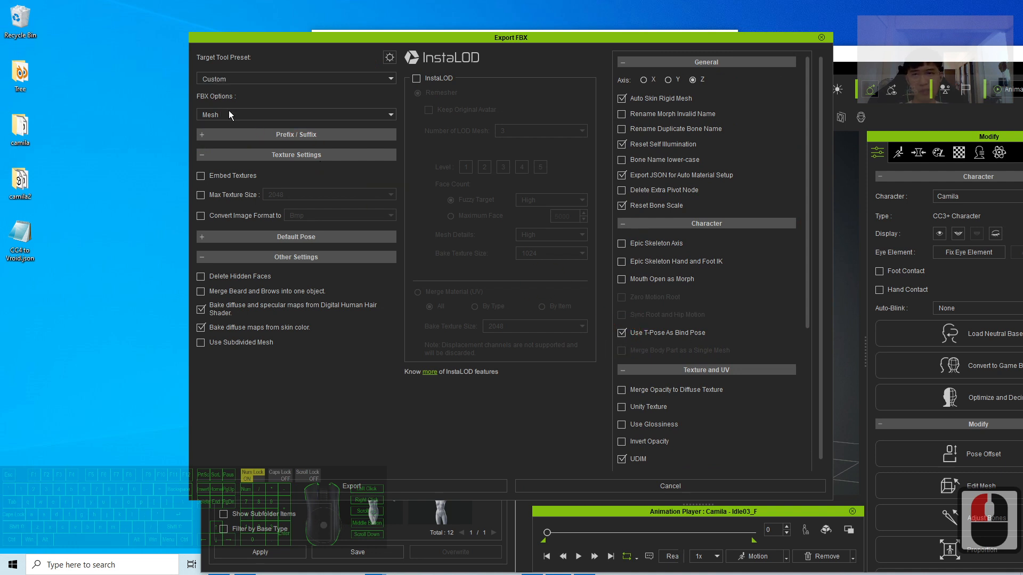
{"action": "left_click", "coordinate": [296, 114]}
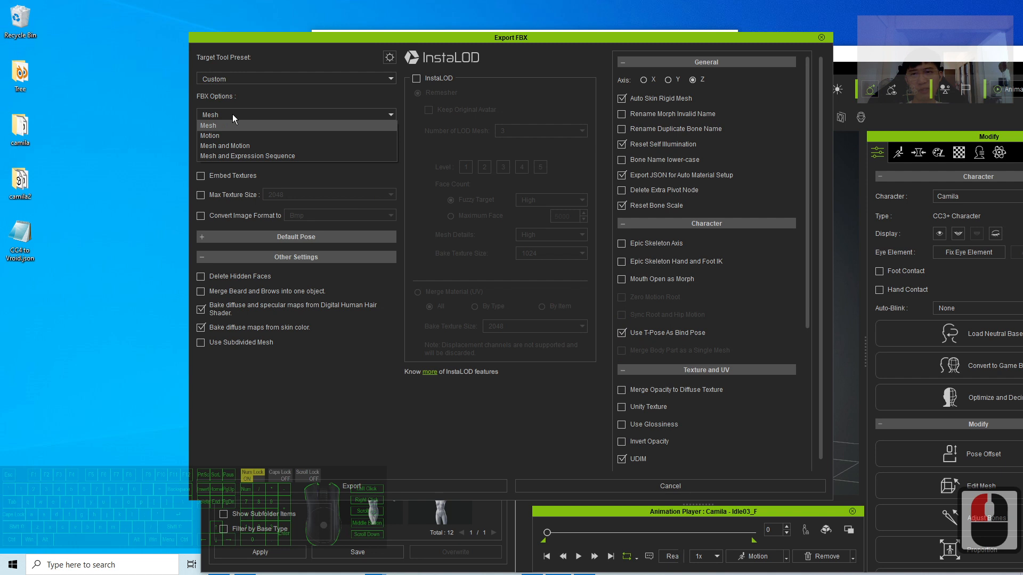
{"action": "mouse_move", "coordinate": [247, 128]}
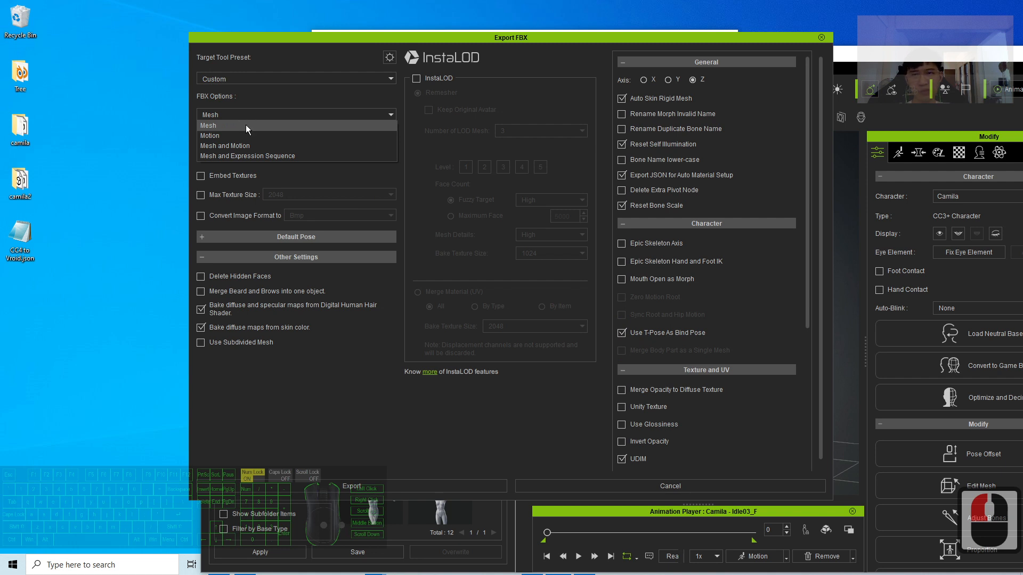
{"action": "left_click", "coordinate": [224, 136]}
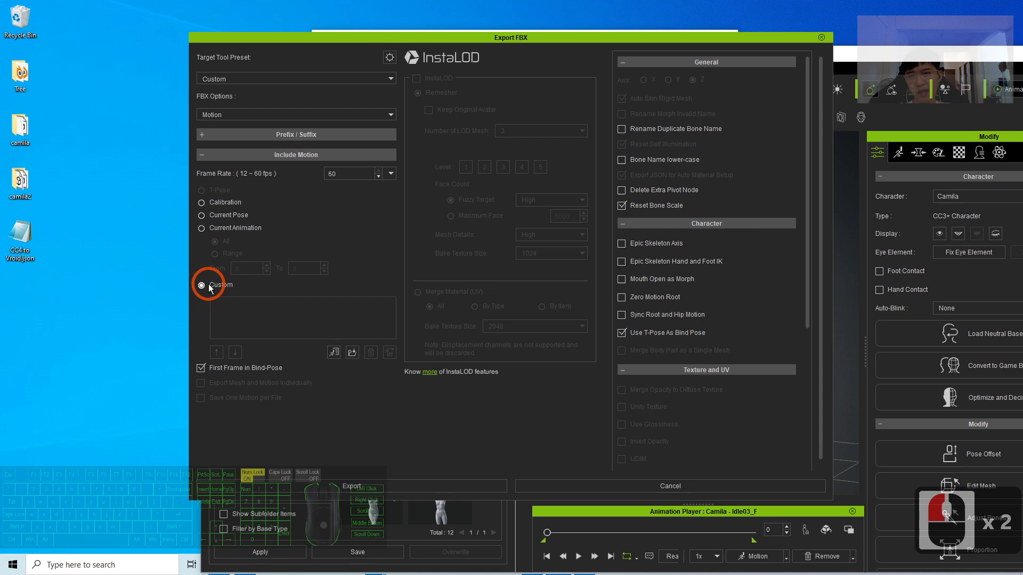
{"action": "mouse_move", "coordinate": [351, 352]}
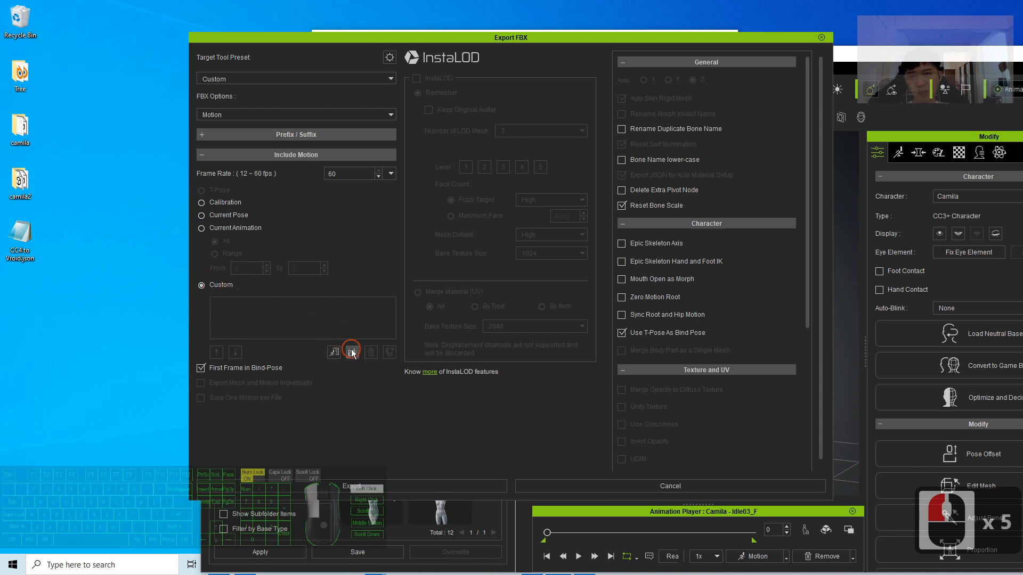
Add a motion to the custom list, minimise Notepad, and close the Export FBX dialog.
{"action": "left_click", "coordinate": [351, 352]}
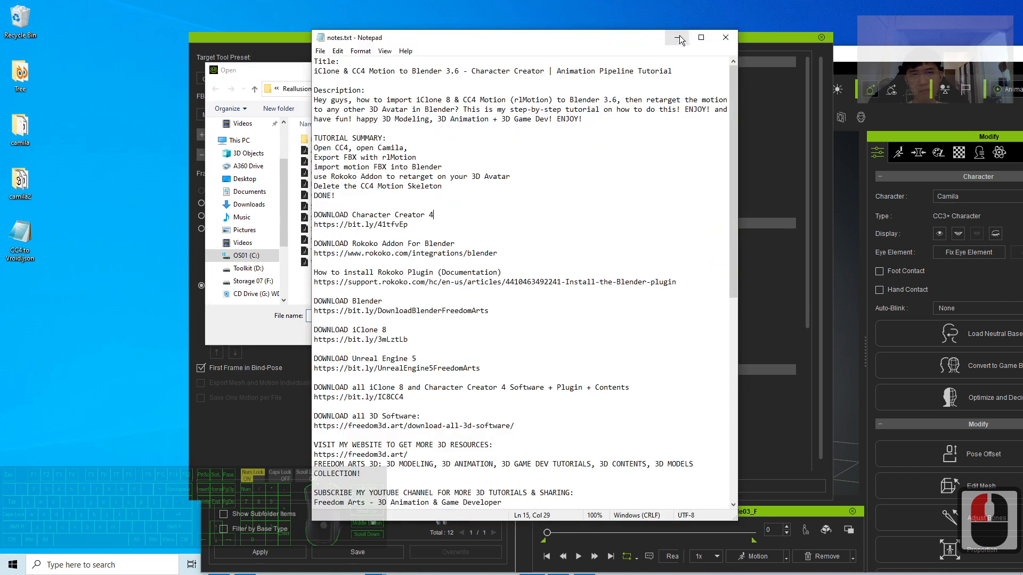
{"action": "left_click", "coordinate": [677, 37]}
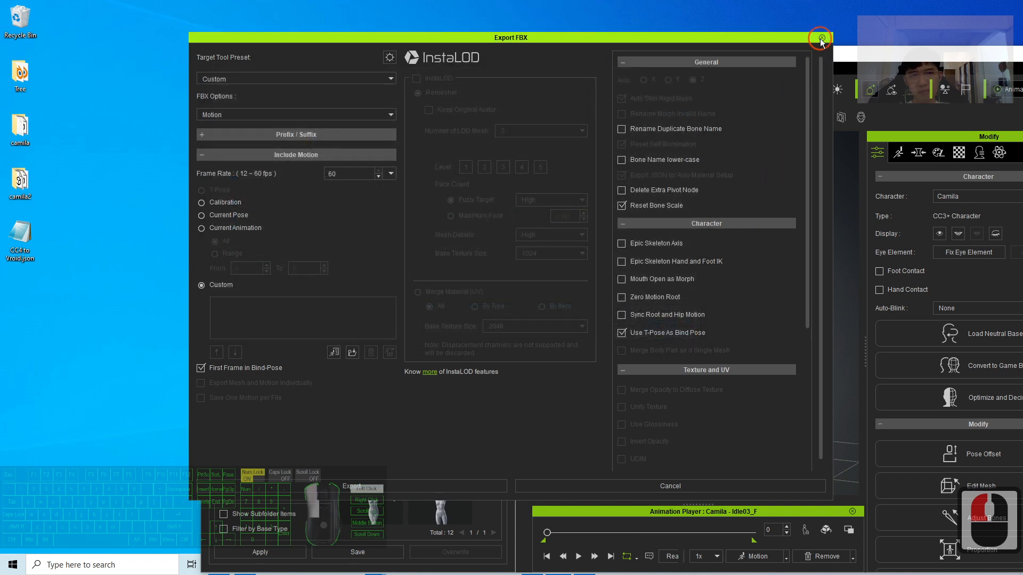
{"action": "left_click", "coordinate": [820, 37]}
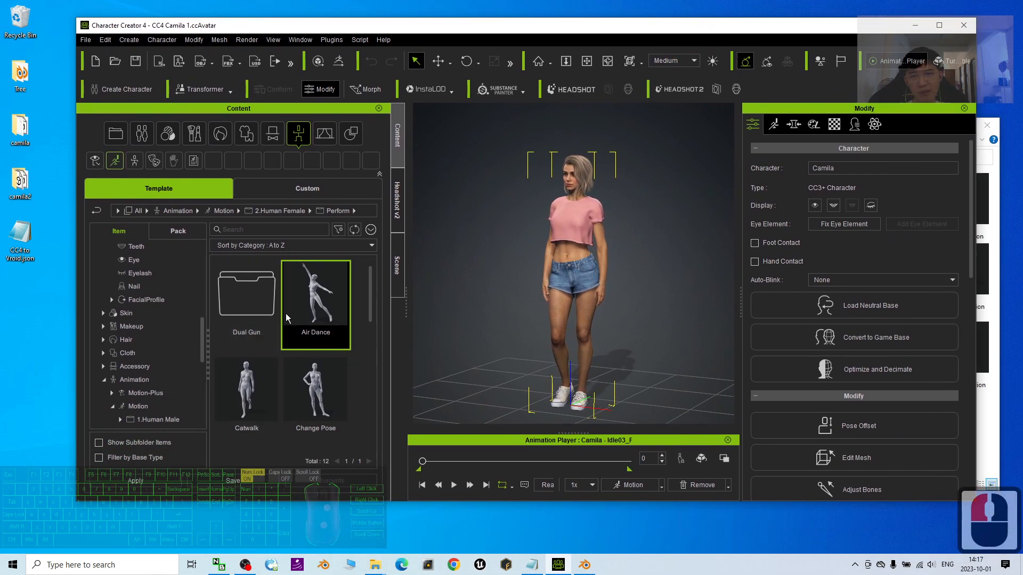
Reveal Air Dance.rlMotion in the Perform folder, view its path, then return to Character Creator.
{"action": "right_click", "coordinate": [329, 296]}
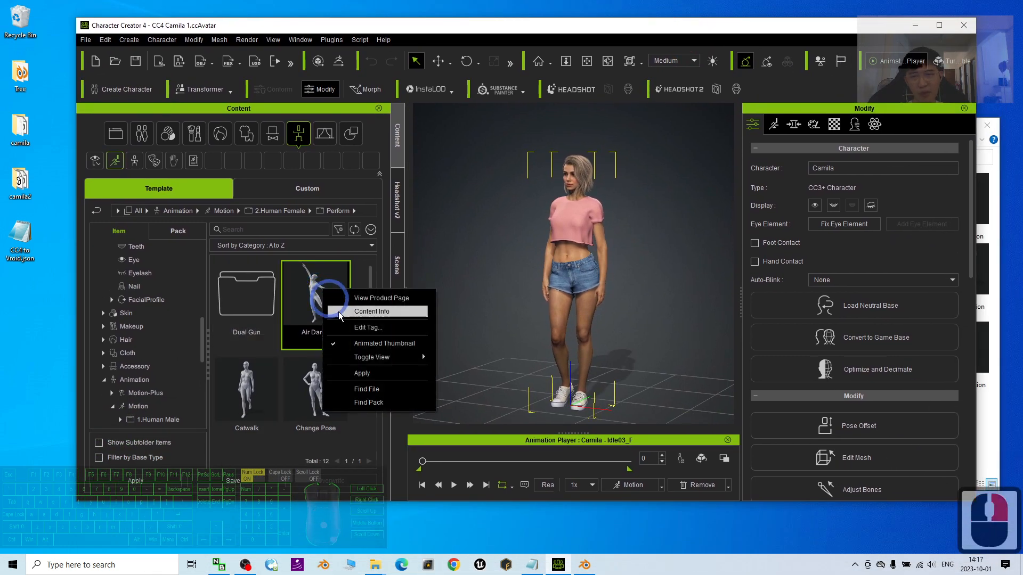
{"action": "left_click", "coordinate": [366, 388]}
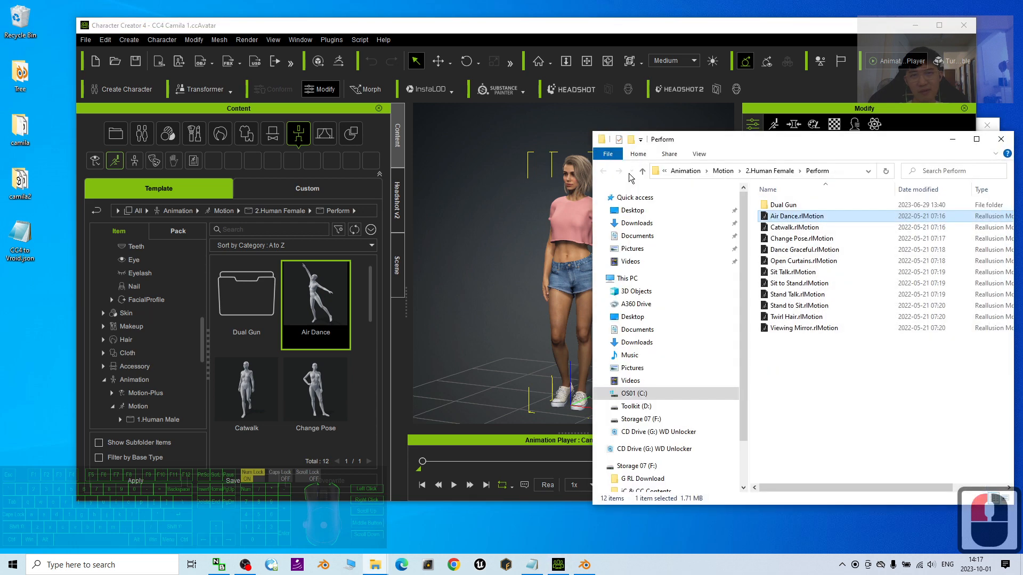
{"action": "left_click", "coordinate": [757, 171]}
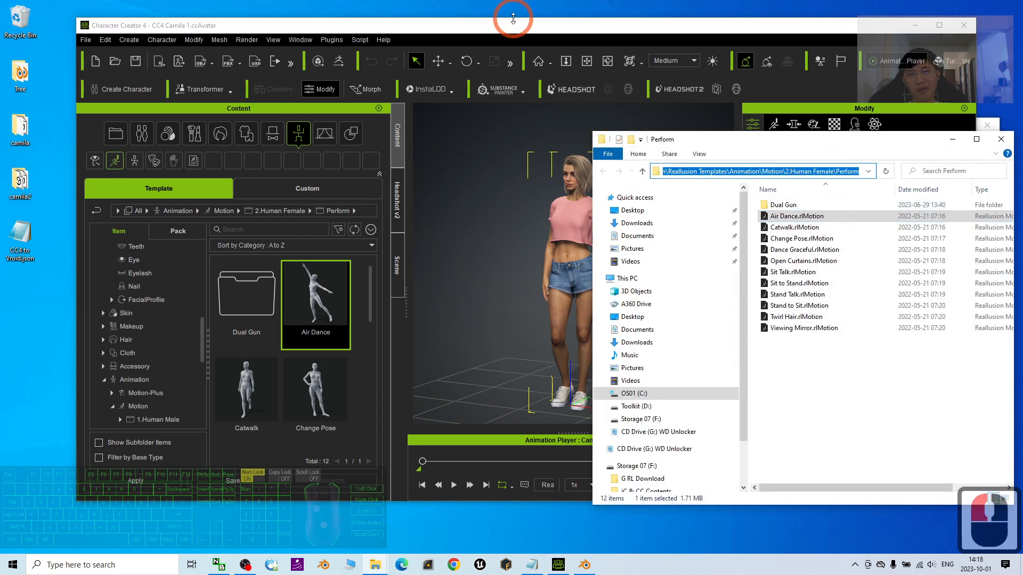
{"action": "left_click", "coordinate": [85, 40]}
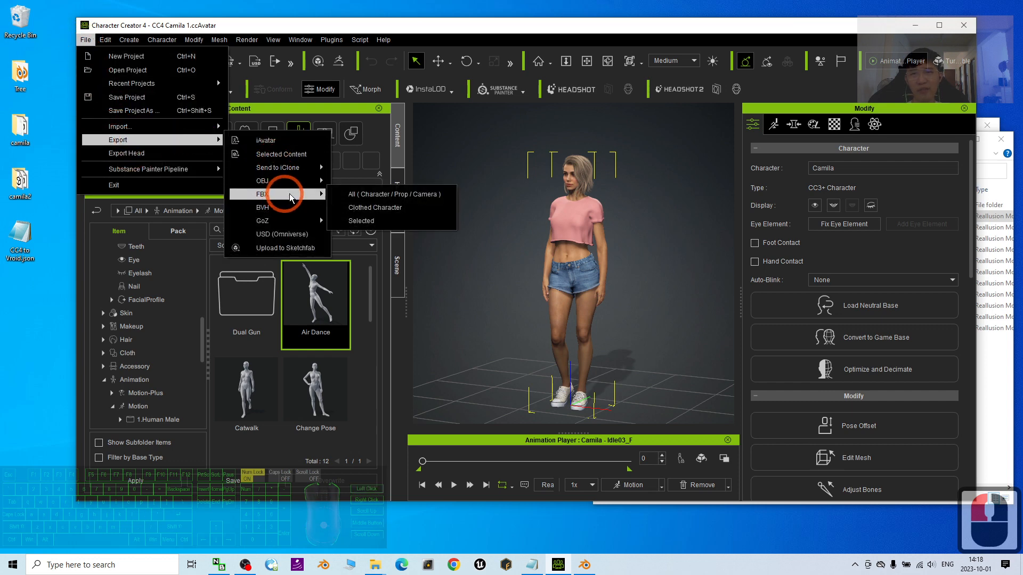
Set FBX export to Blender preset, T-pose bind pose, Motion only, Custom, First Frame in Bind-Pose unticked.
{"action": "left_click", "coordinate": [396, 194]}
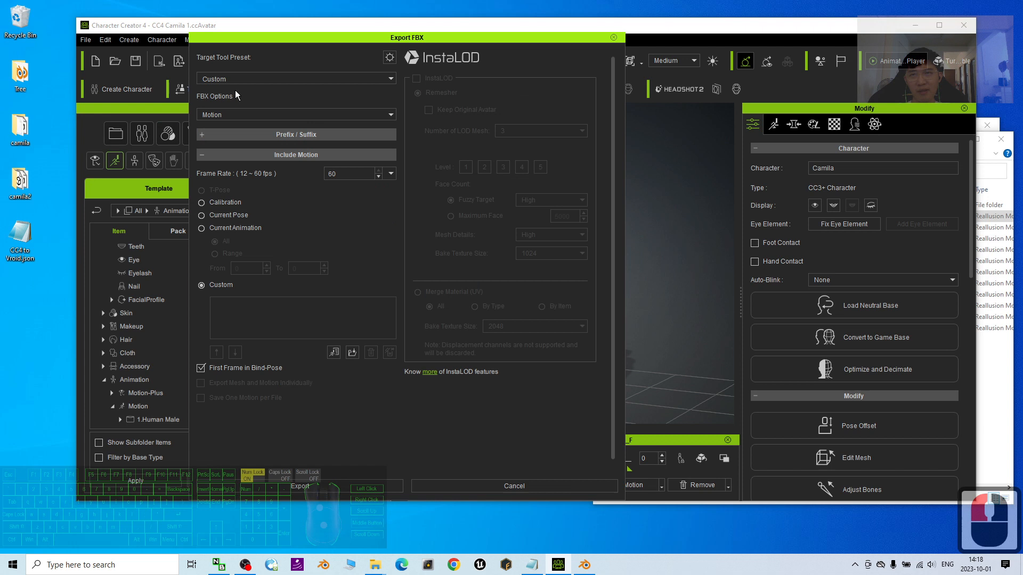
{"action": "left_click", "coordinate": [296, 78]}
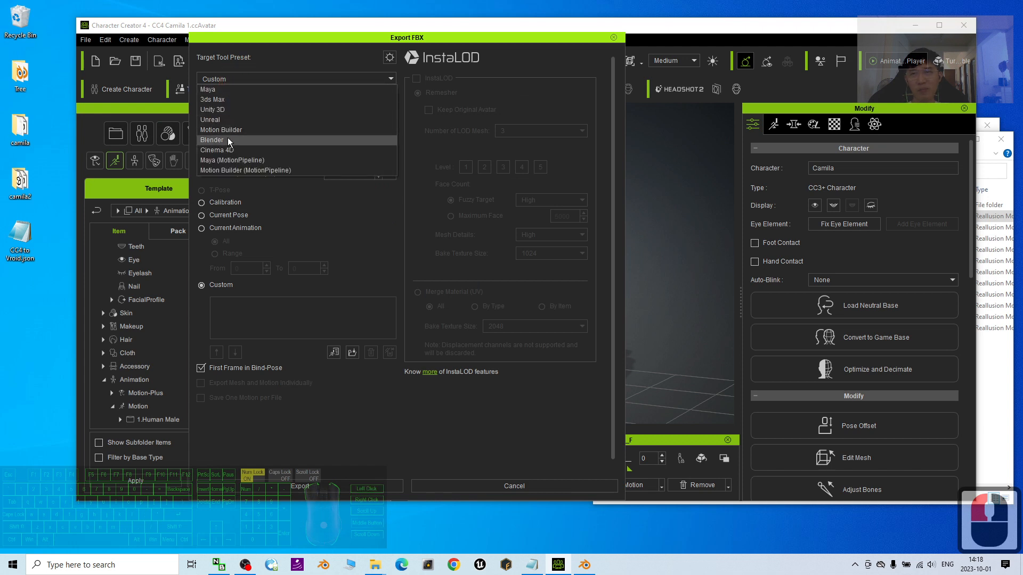
{"action": "left_click", "coordinate": [211, 139]}
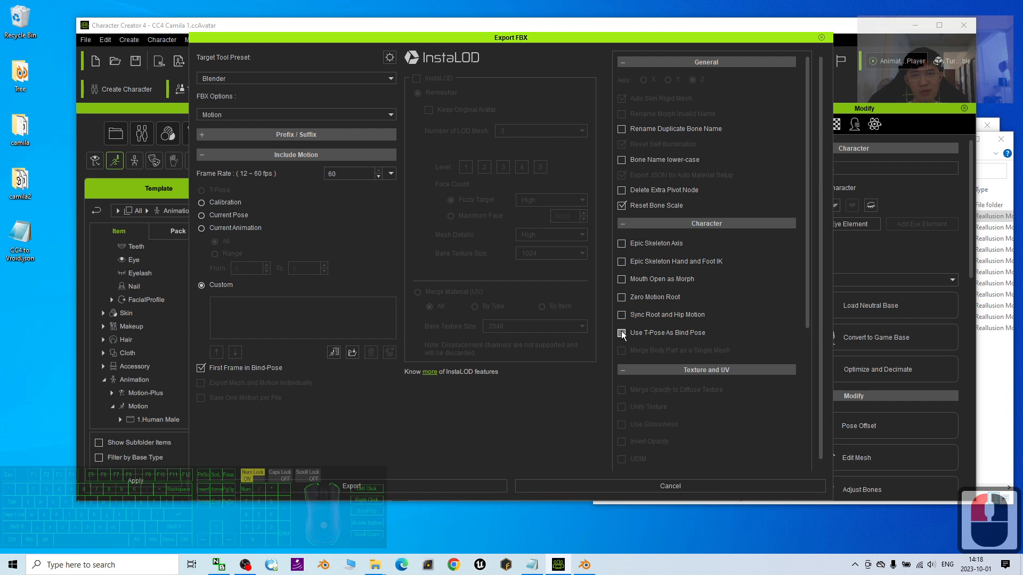
{"action": "left_click", "coordinate": [620, 333]}
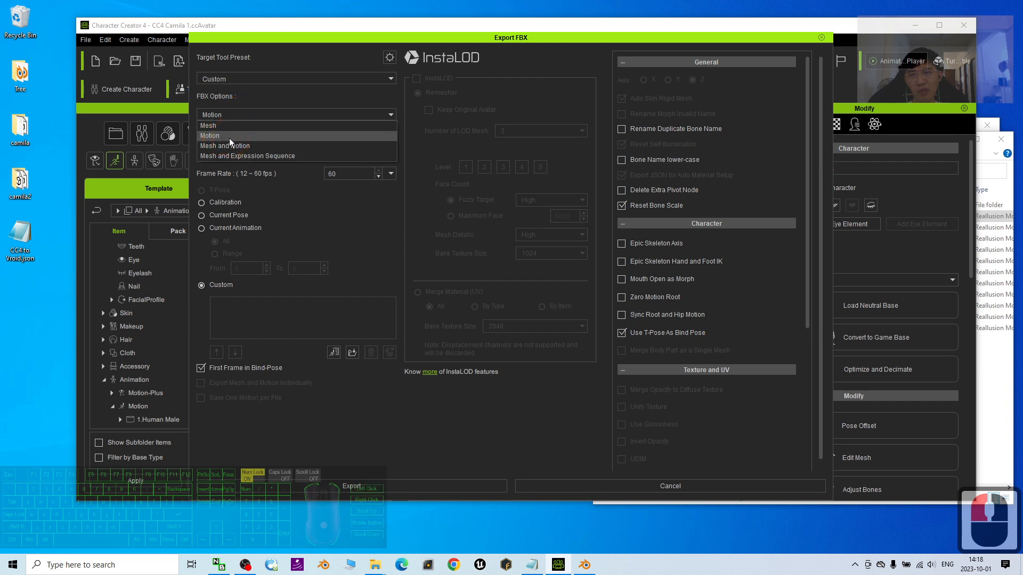
{"action": "left_click", "coordinate": [210, 135]}
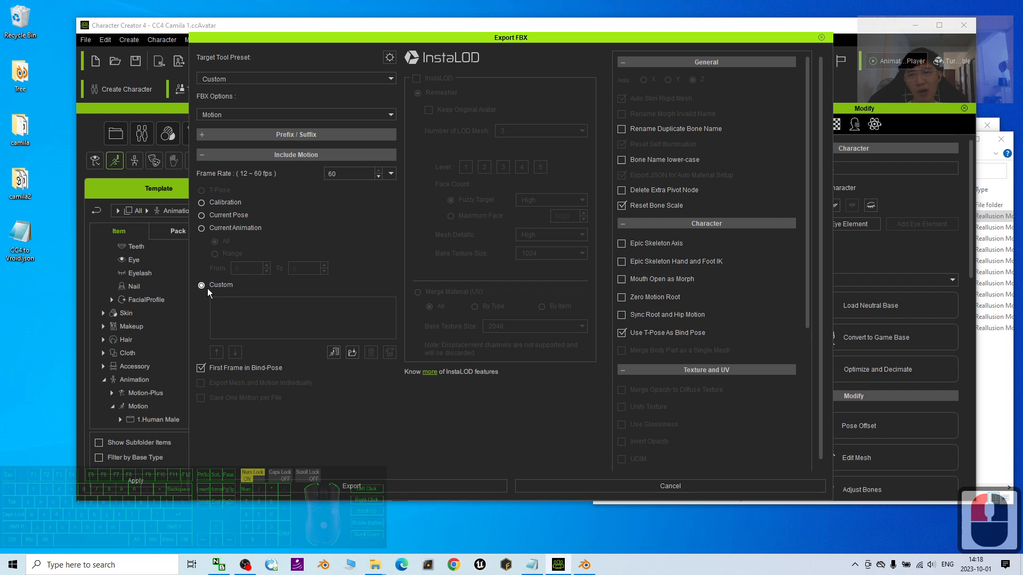
{"action": "left_click", "coordinate": [200, 367]}
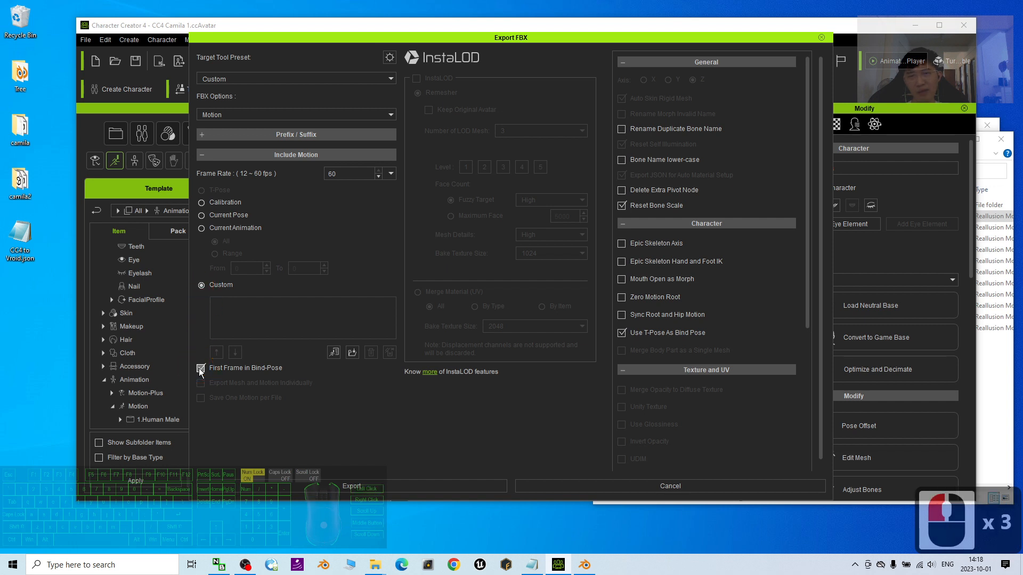
{"action": "left_click", "coordinate": [201, 367]}
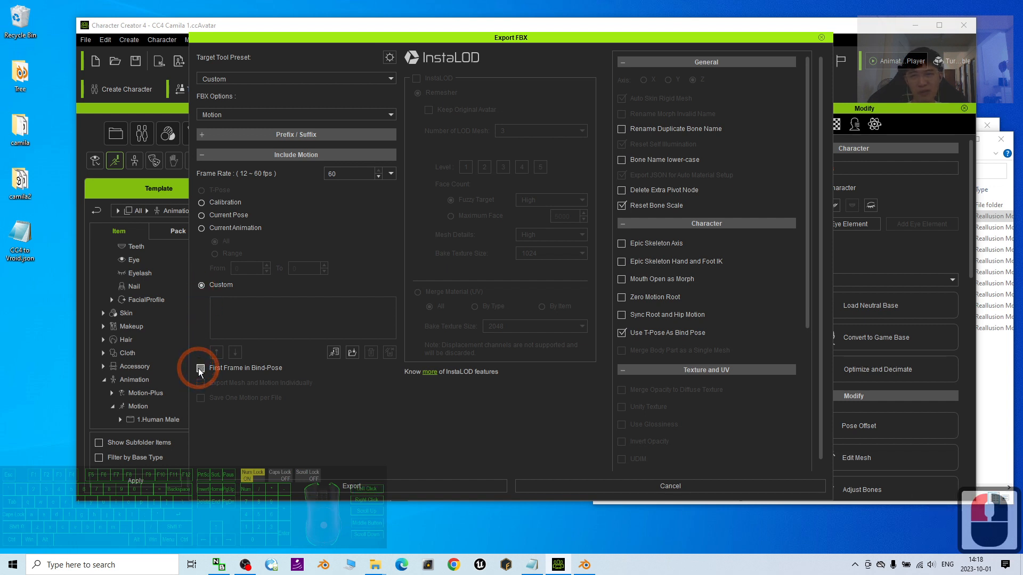
{"action": "left_click", "coordinate": [200, 367]}
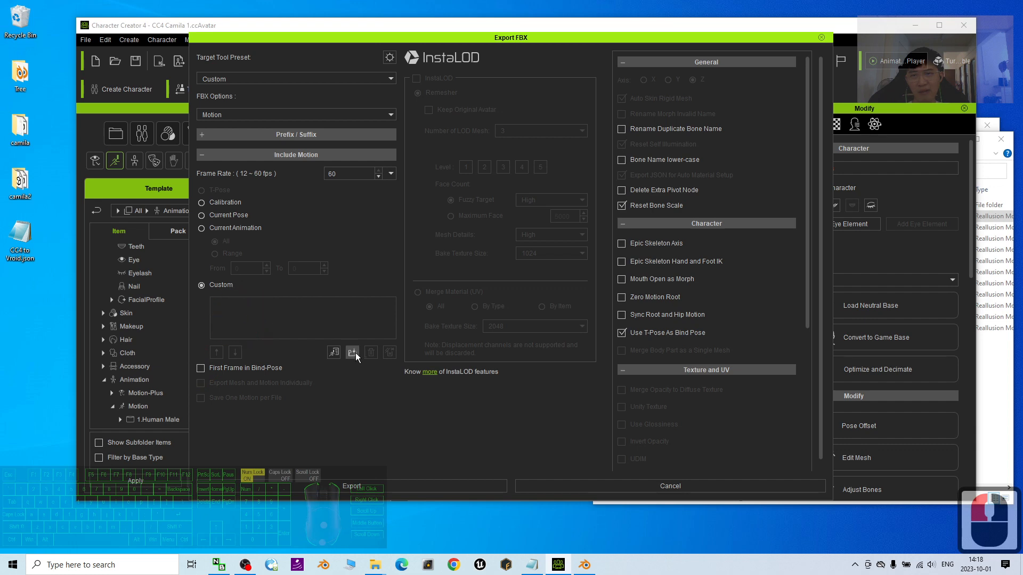
Open the add-motion browser at the Perform templates folder with large thumbnails.
{"action": "left_click", "coordinate": [352, 352]}
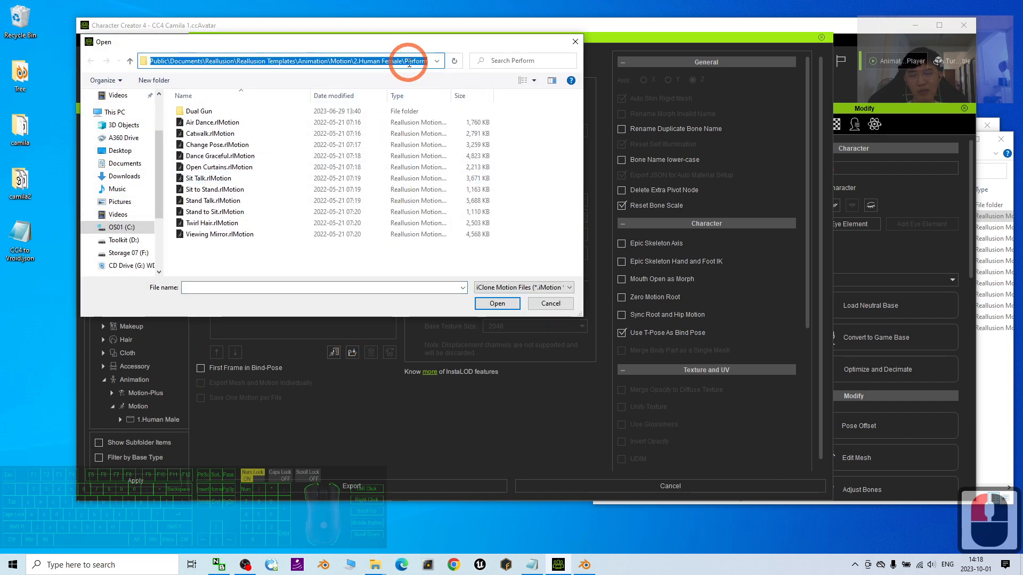
{"action": "left_click", "coordinate": [411, 60]}
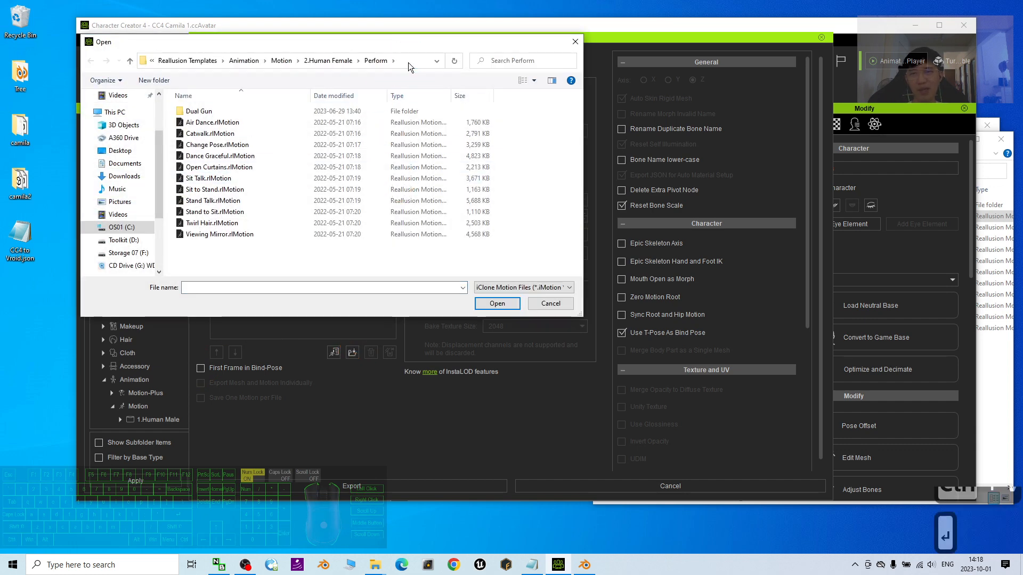
{"action": "right_click", "coordinate": [274, 261]}
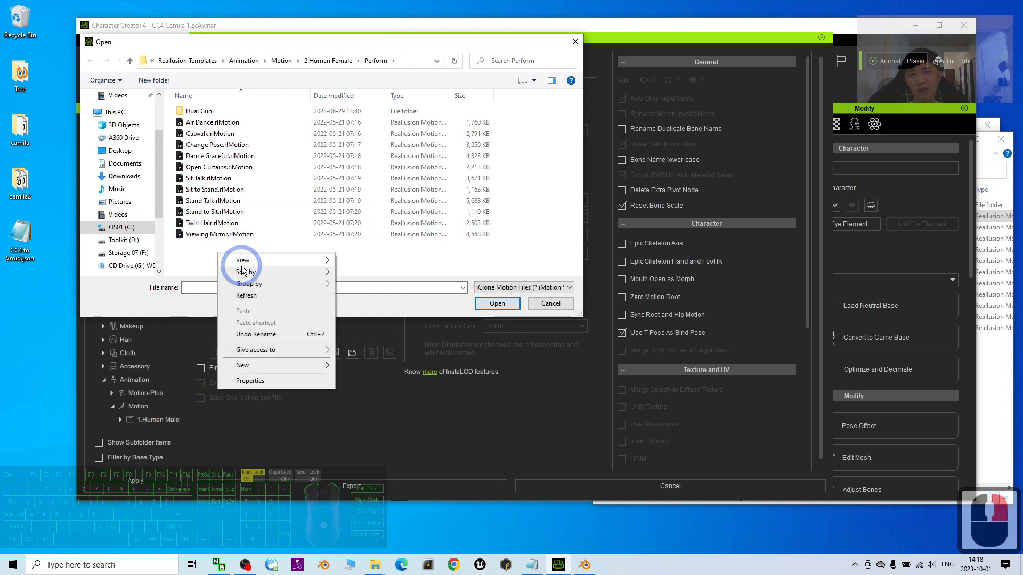
{"action": "left_click", "coordinate": [242, 260]}
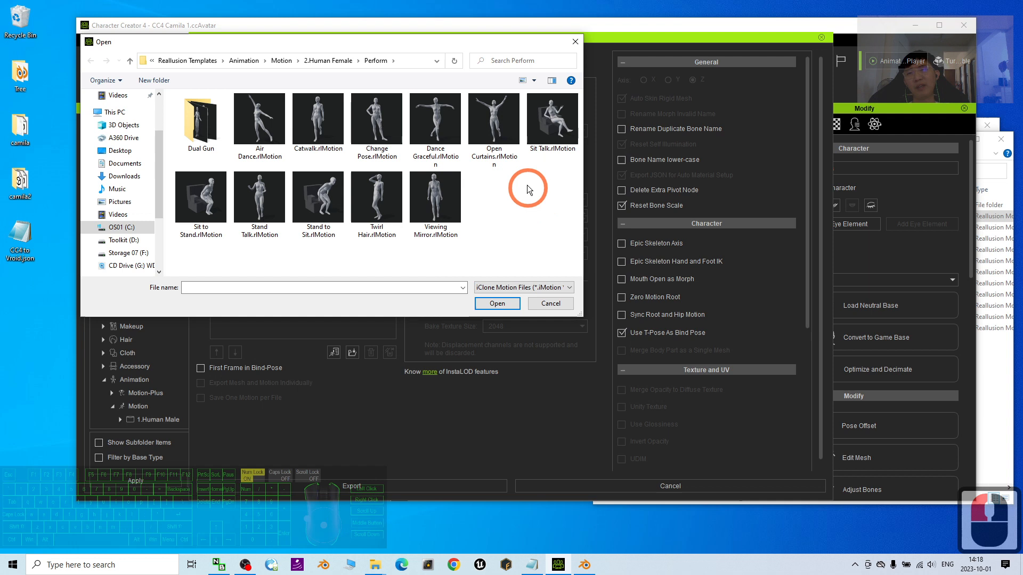
Add the Air Dance and Sit Talk motions to the export list and start exporting.
{"action": "left_click", "coordinate": [551, 121]}
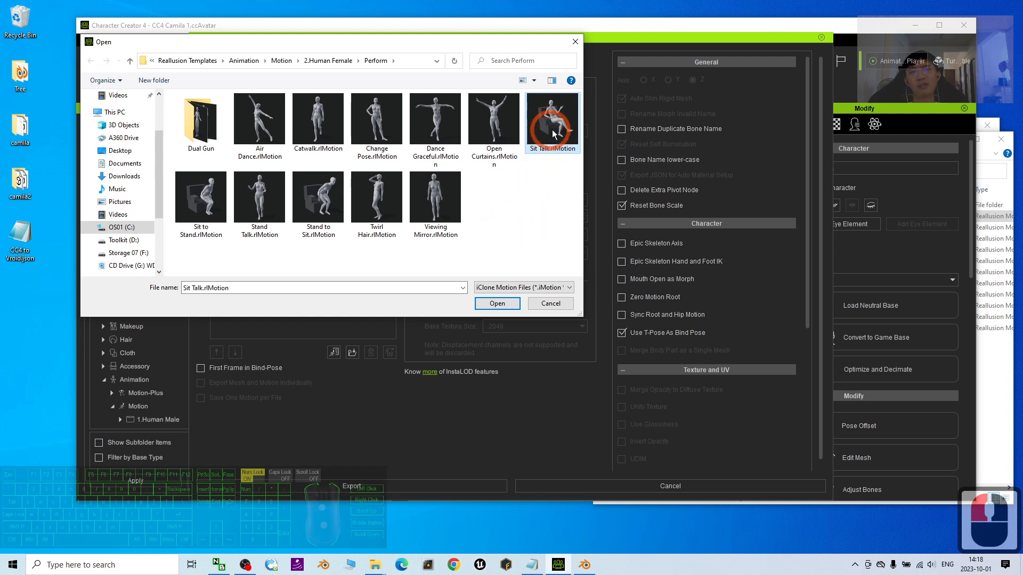
{"action": "left_click", "coordinate": [259, 120]}
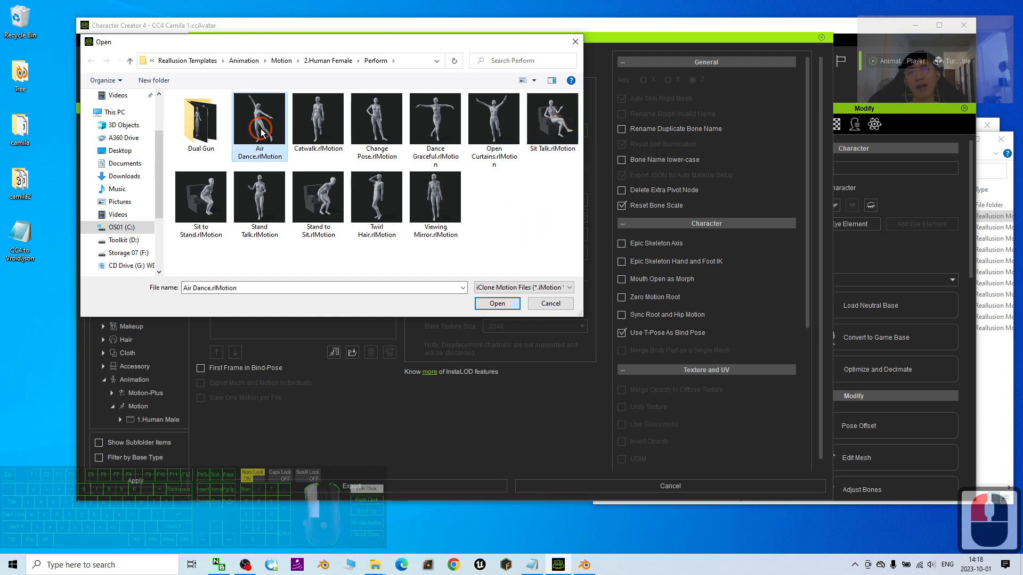
{"action": "left_click", "coordinate": [552, 119]}
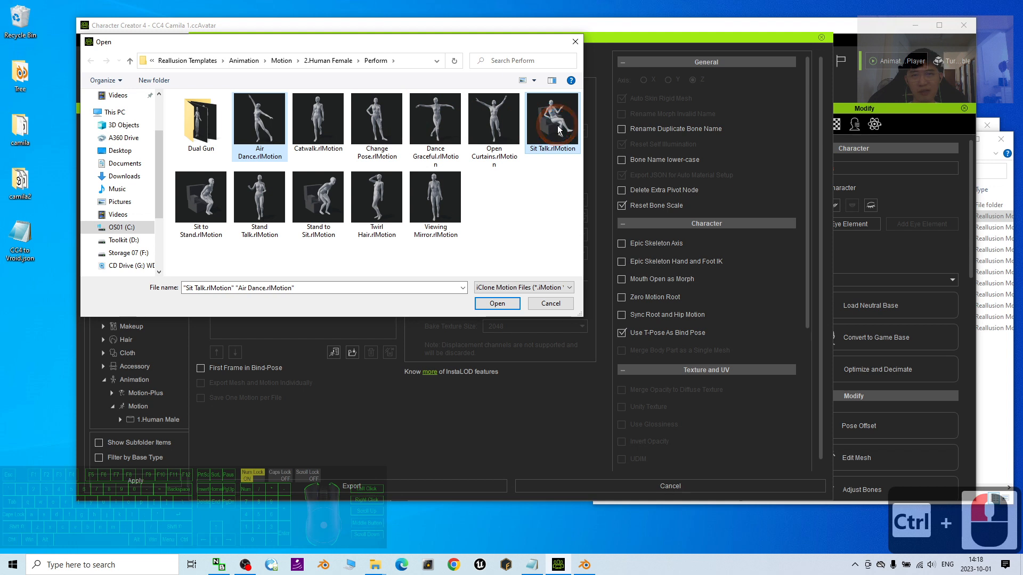
{"action": "left_click", "coordinate": [259, 119]}
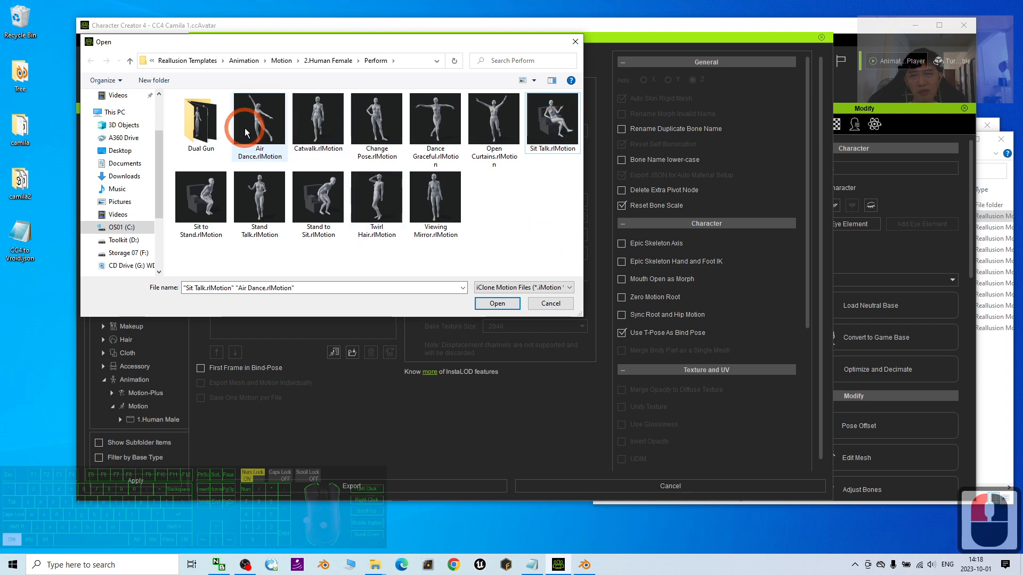
{"action": "left_click", "coordinate": [435, 119]}
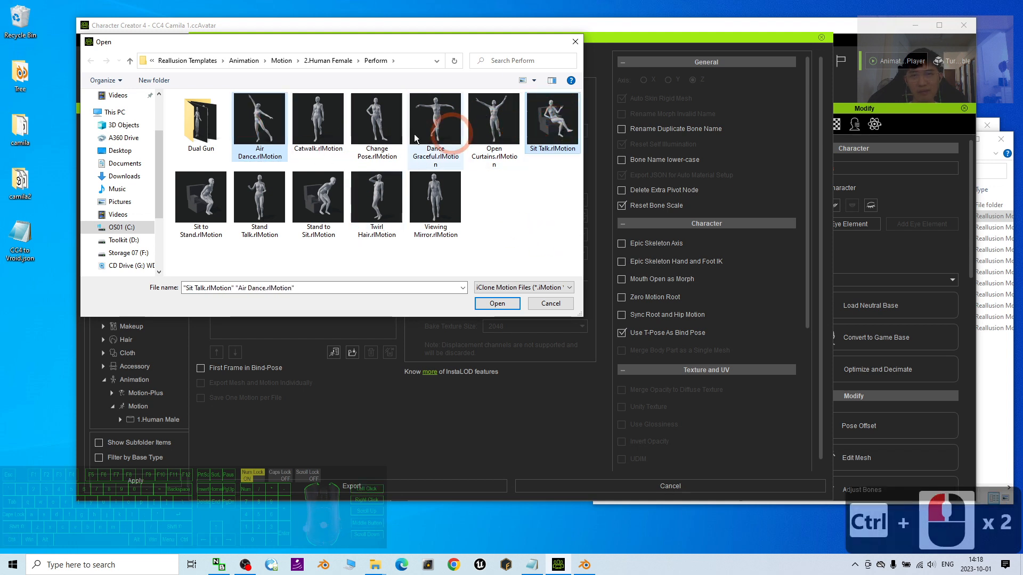
{"action": "left_click", "coordinate": [496, 303]}
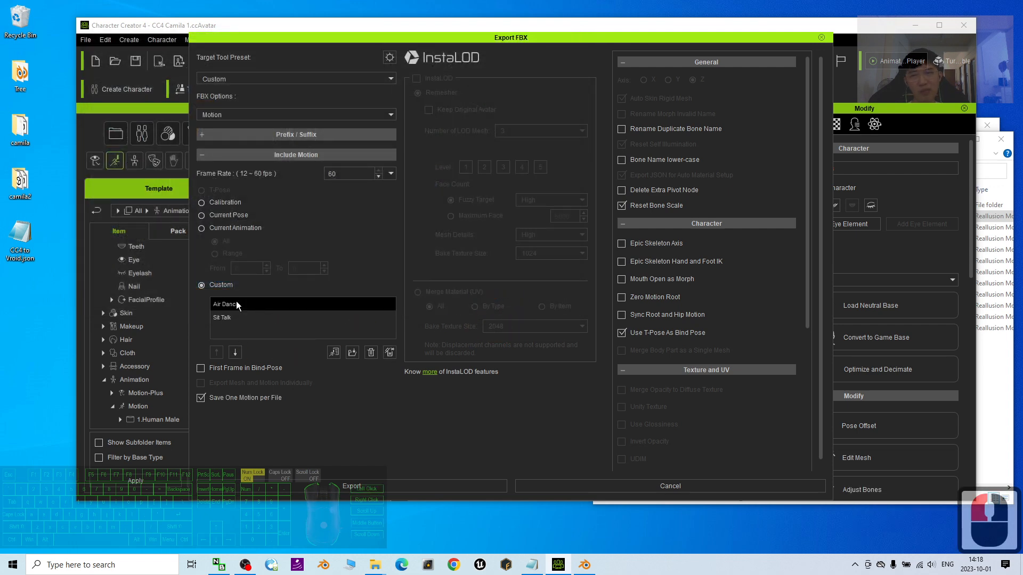
{"action": "left_click", "coordinate": [351, 486]}
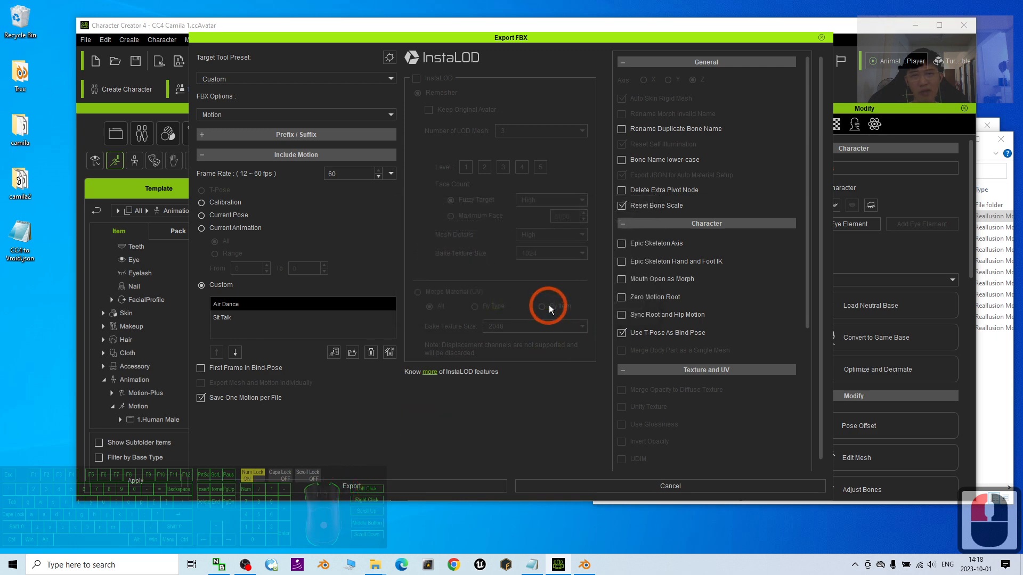
{"action": "left_click", "coordinate": [352, 485]}
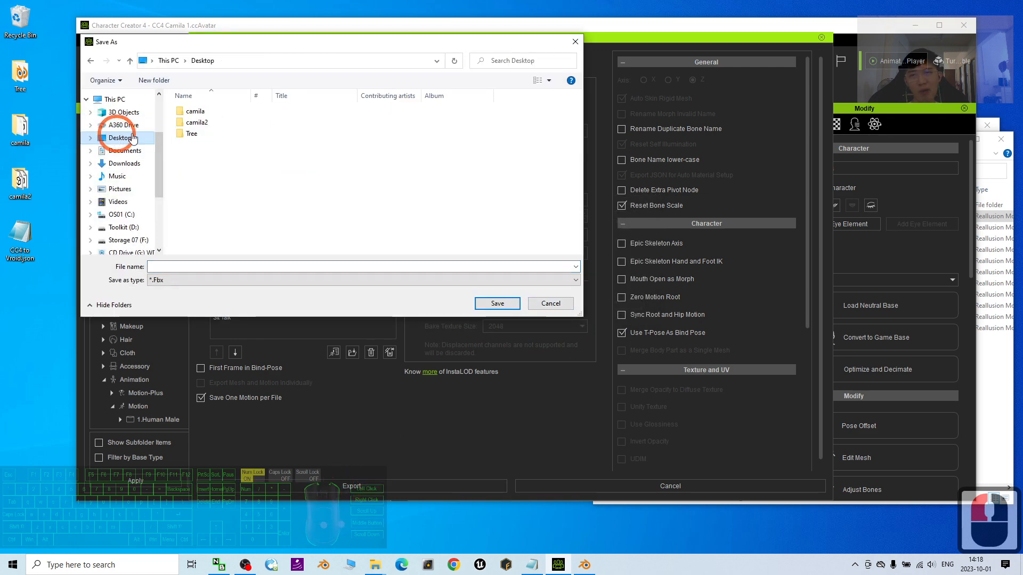
Save the motion export as 'Camila' in a new Desktop folder 'CC4 Motion to Blender'.
{"action": "left_click", "coordinate": [120, 137]}
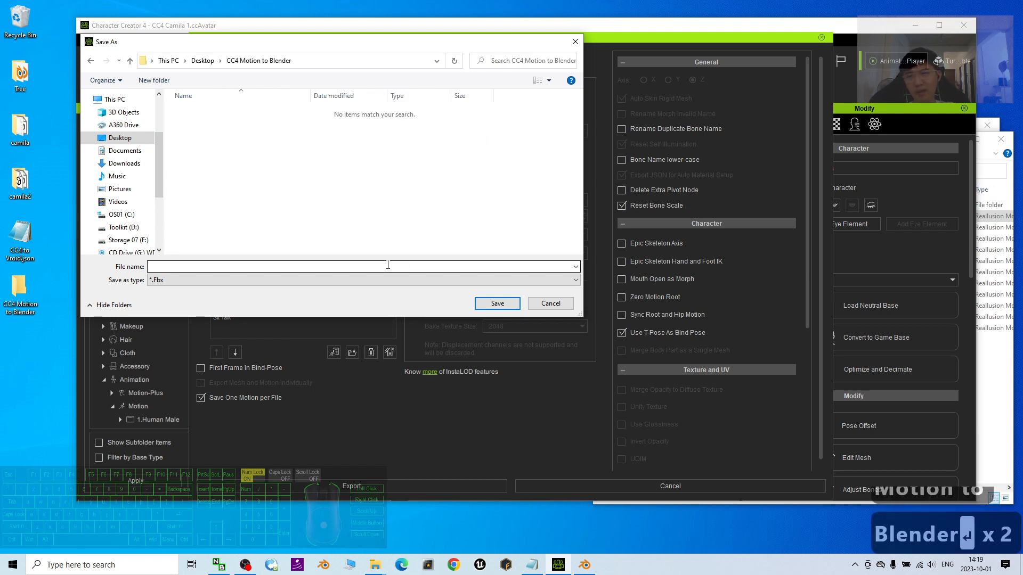
{"action": "type", "text": "Cami"}
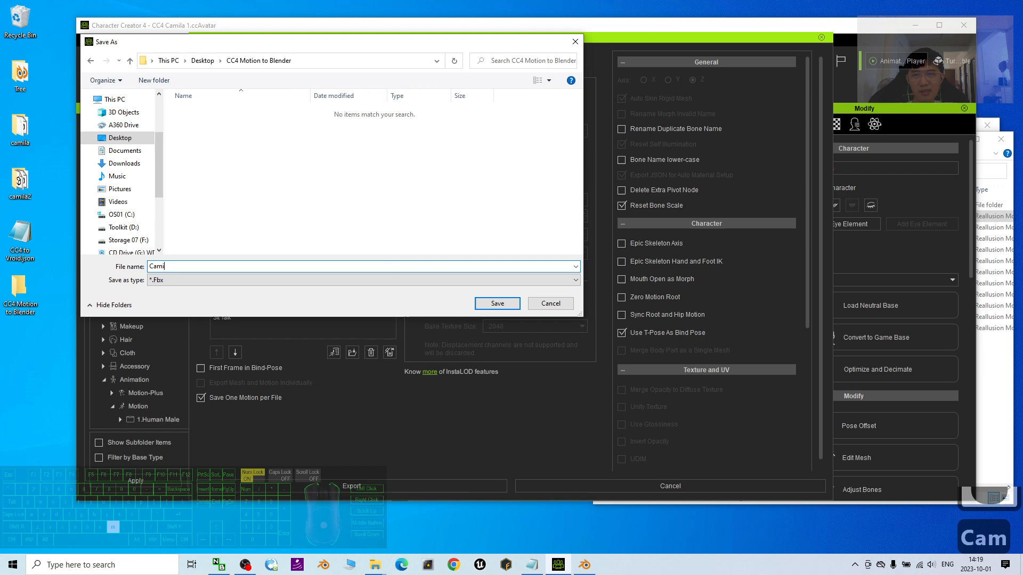
{"action": "type", "text": "la"}
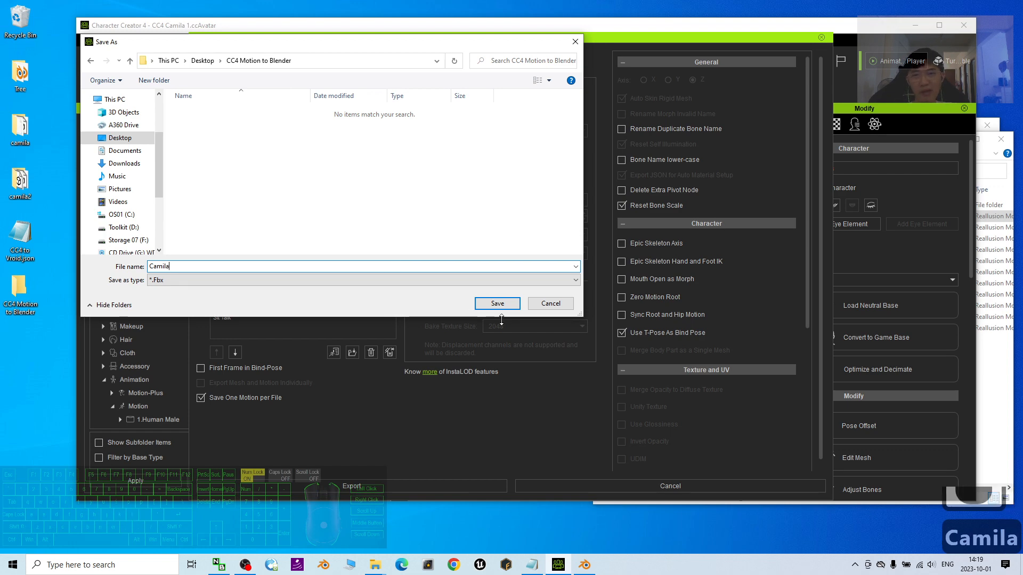
{"action": "left_click", "coordinate": [496, 303]}
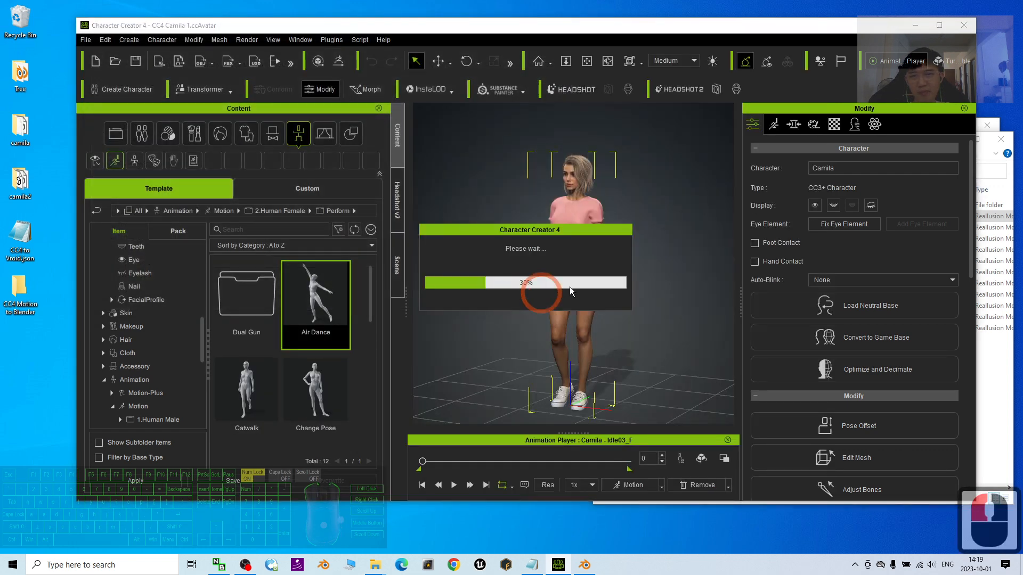
{"action": "mouse_move", "coordinate": [641, 300]}
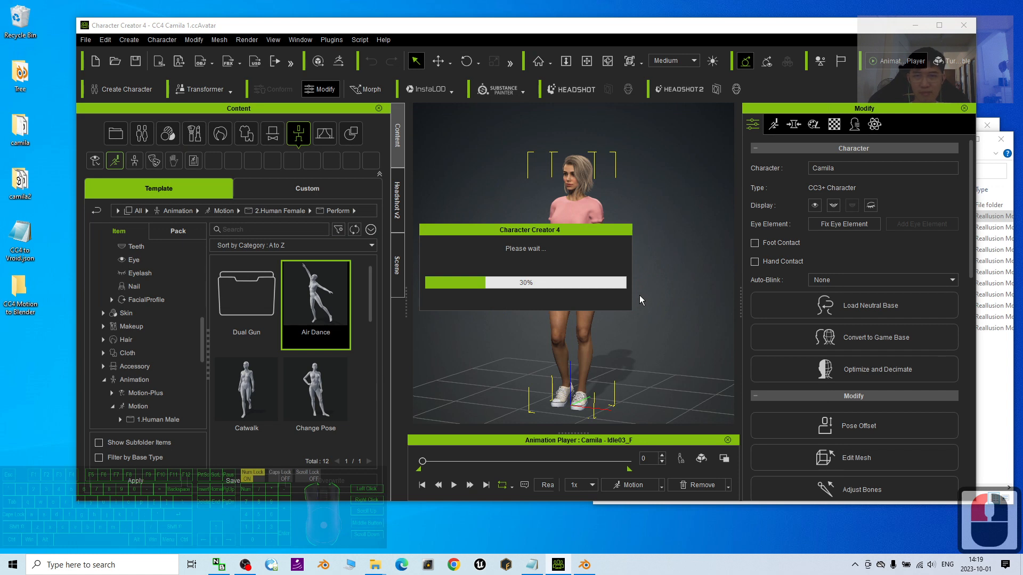
{"action": "mouse_move", "coordinate": [619, 300]}
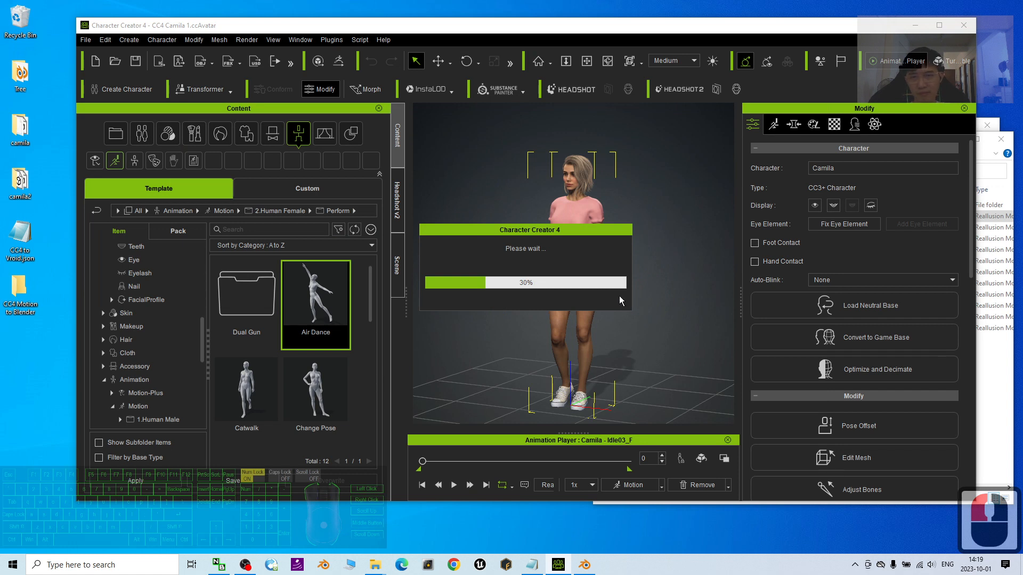
{"action": "mouse_move", "coordinate": [610, 302]}
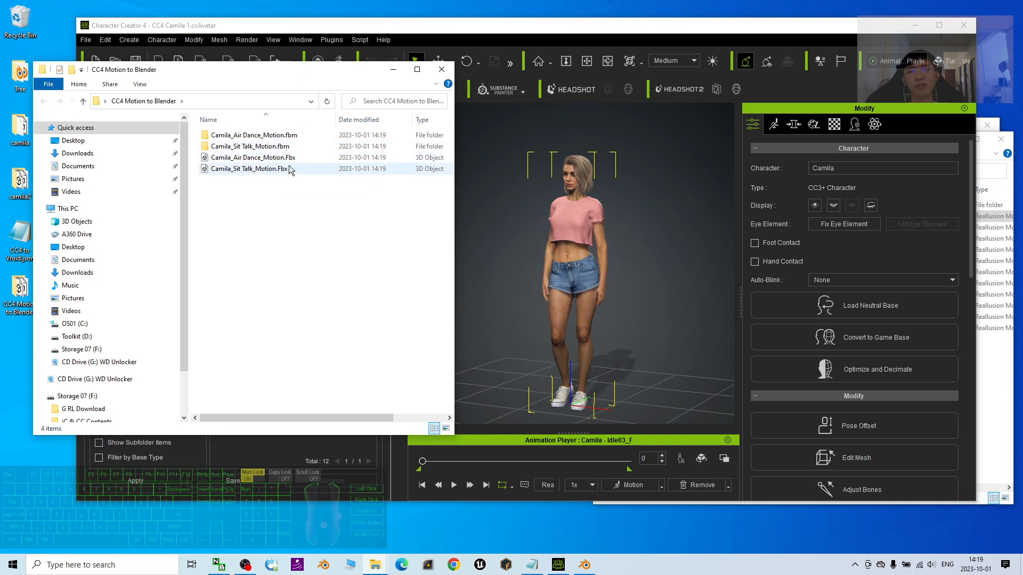
Check the exported Camila motion files in File Explorer, then maximize the Blender window.
{"action": "left_click", "coordinate": [250, 168]}
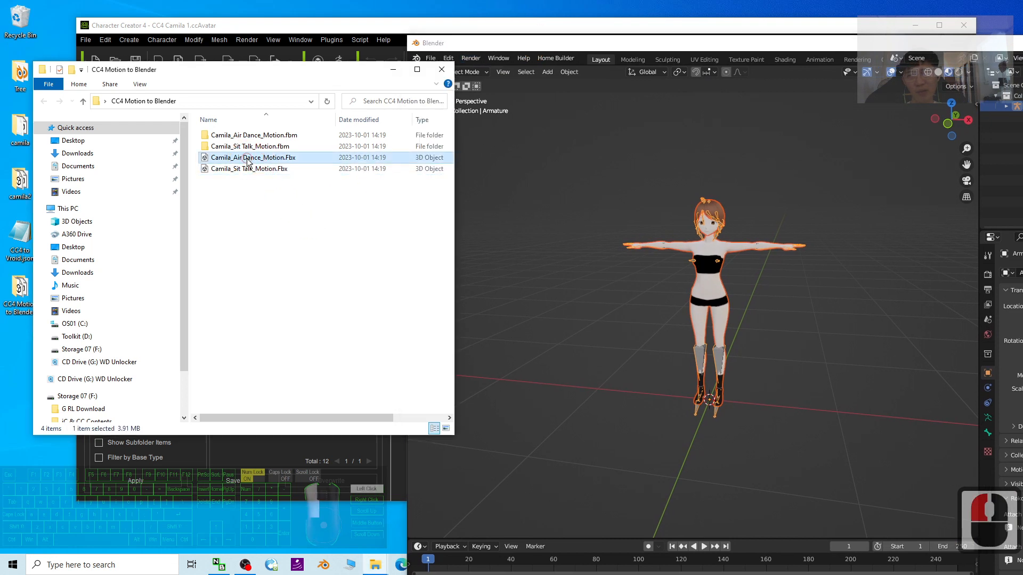
{"action": "left_click", "coordinate": [430, 58]}
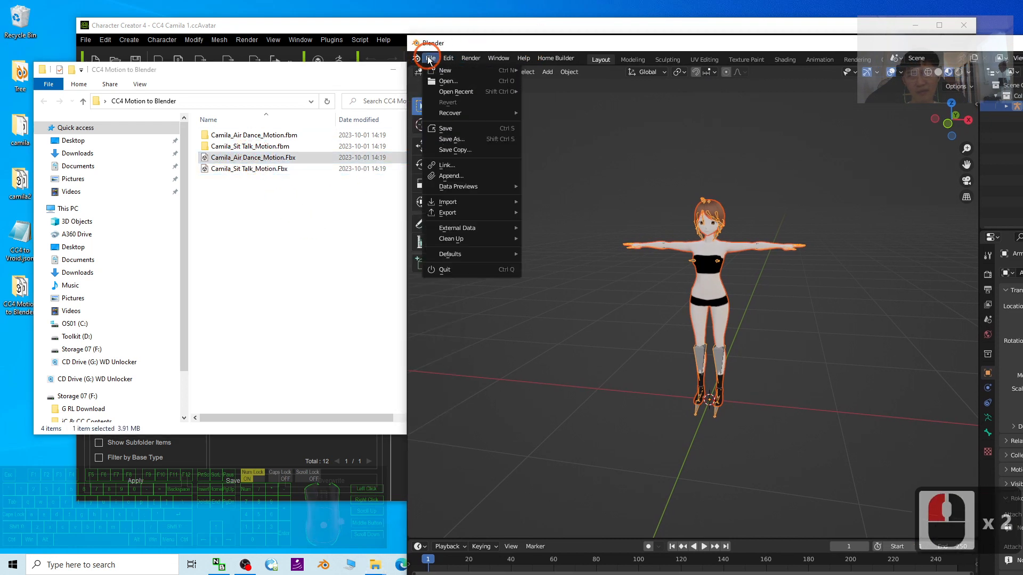
{"action": "left_click", "coordinate": [680, 47]}
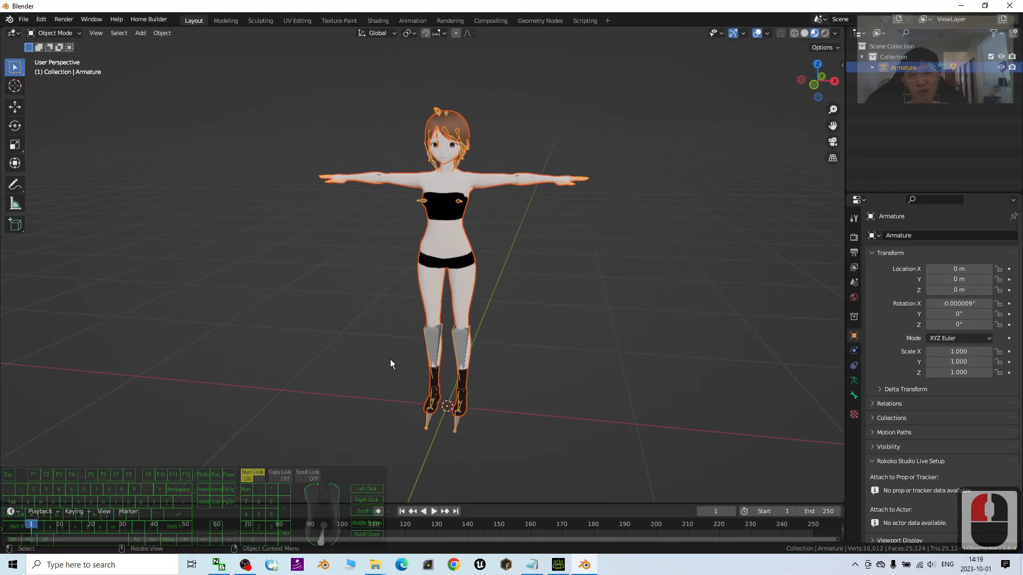
Import Camila_Air_Dance_Motion.Fbx from the CC4 Motion to Blender folder as FBX.
{"action": "left_click", "coordinate": [884, 67]}
{"action": "type", "text": "Model02"}
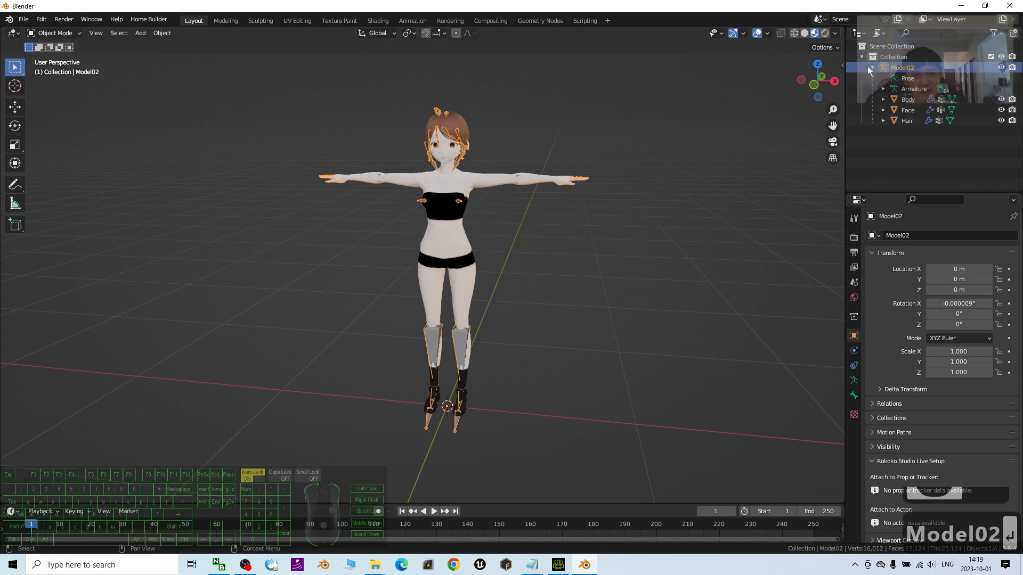
{"action": "left_click", "coordinate": [22, 19]}
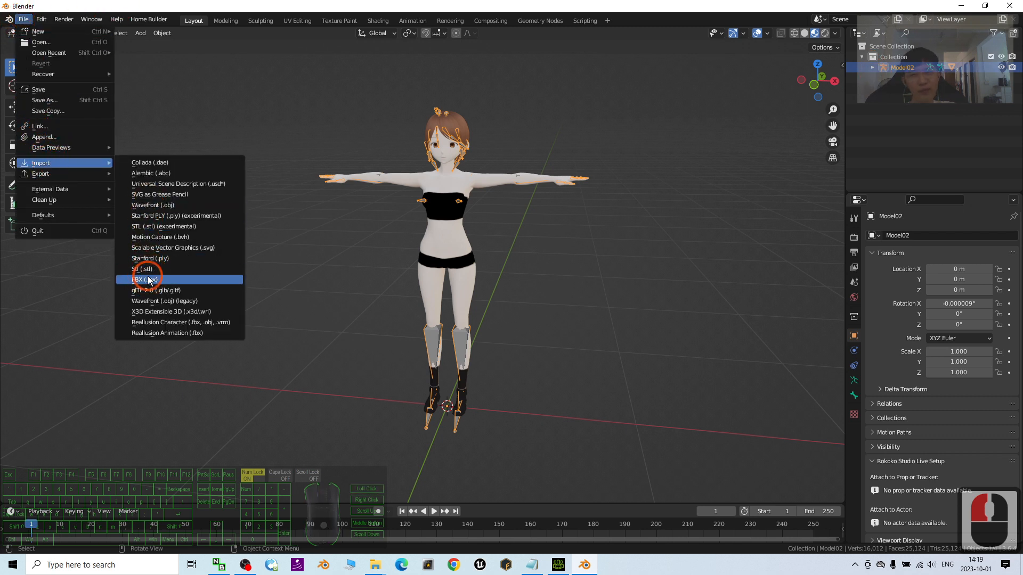
{"action": "left_click", "coordinate": [142, 279]}
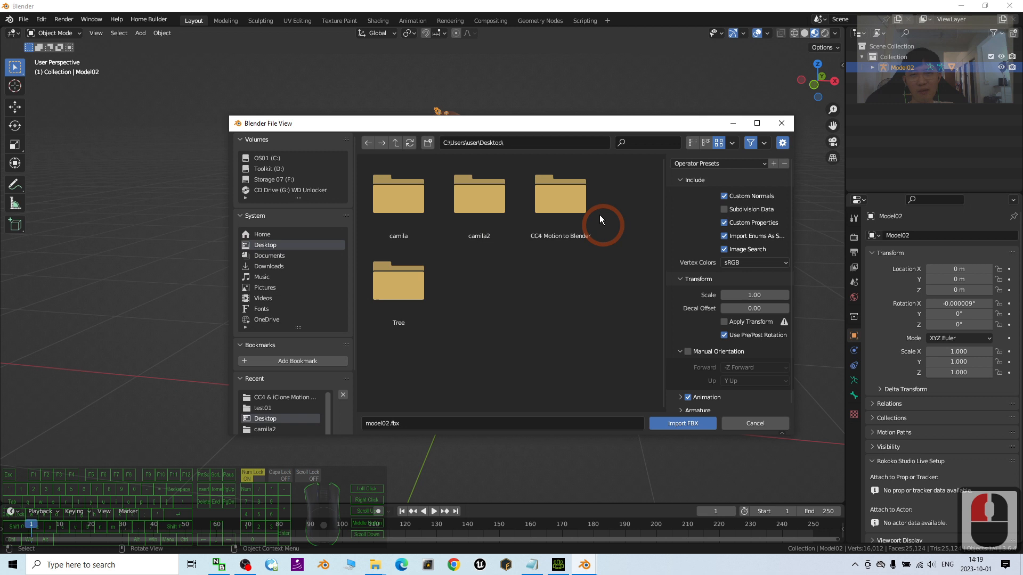
{"action": "double_click", "coordinate": [559, 194]}
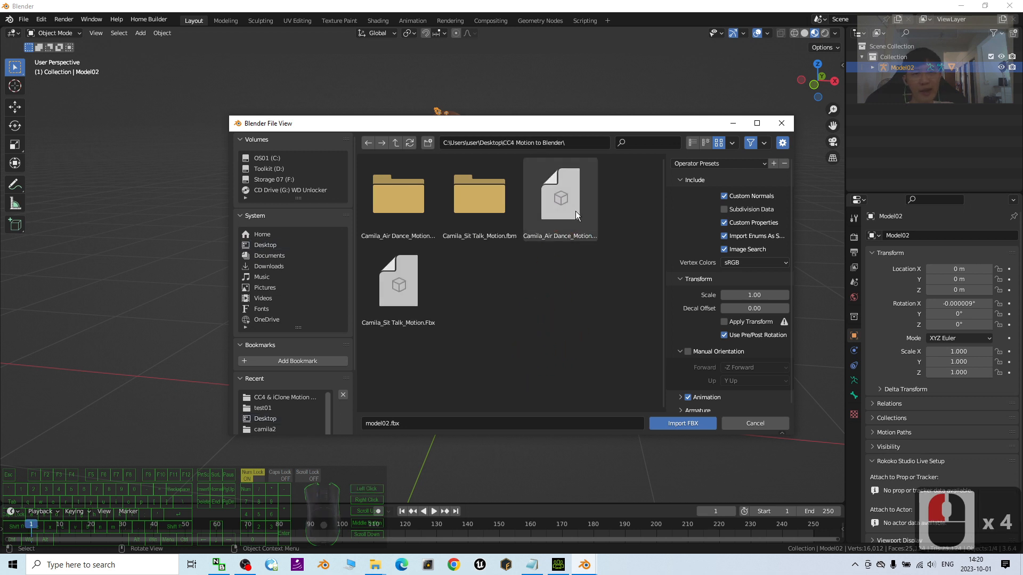
{"action": "left_click", "coordinate": [683, 423]}
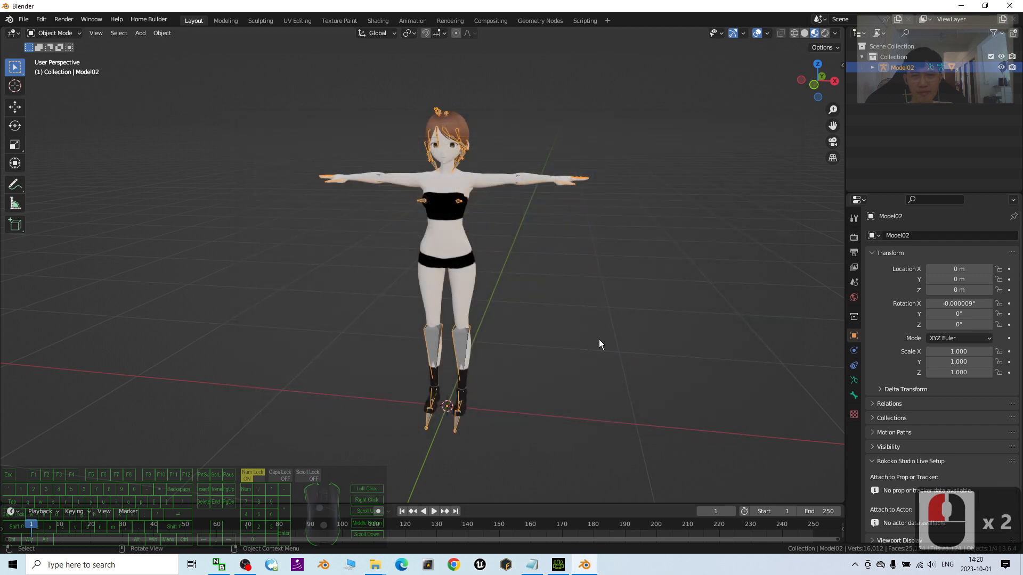
Move the dance armature along X to the left of Model02 and open the Rokoko panel.
{"action": "left_click", "coordinate": [903, 67]}
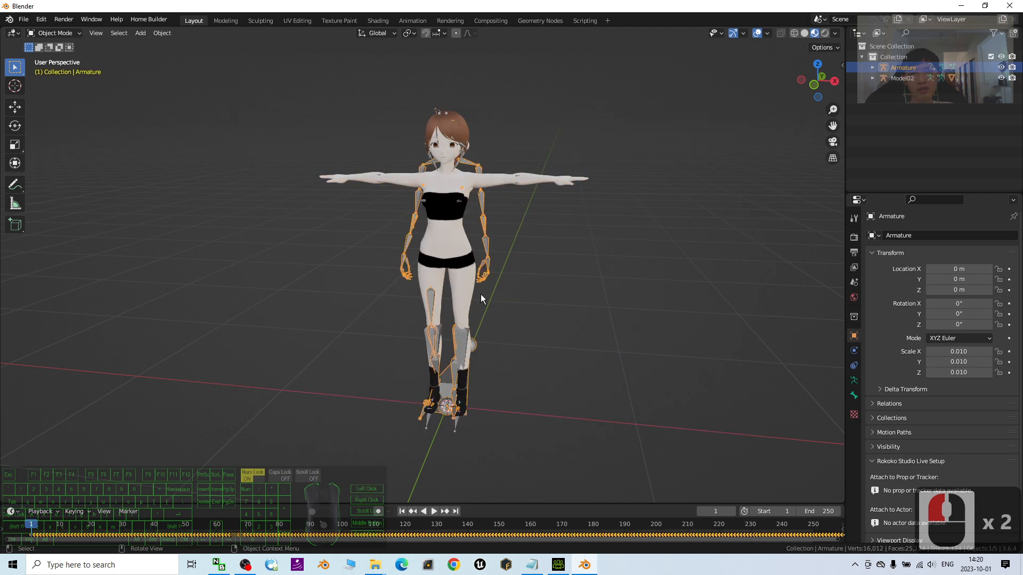
{"action": "left_click", "coordinate": [636, 354]}
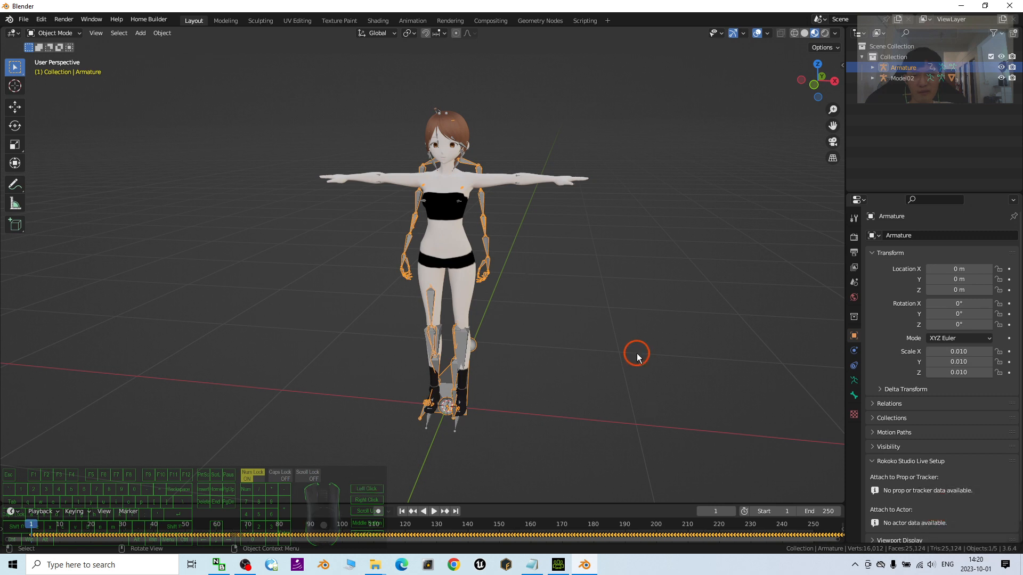
{"action": "mouse_move", "coordinate": [575, 353]}
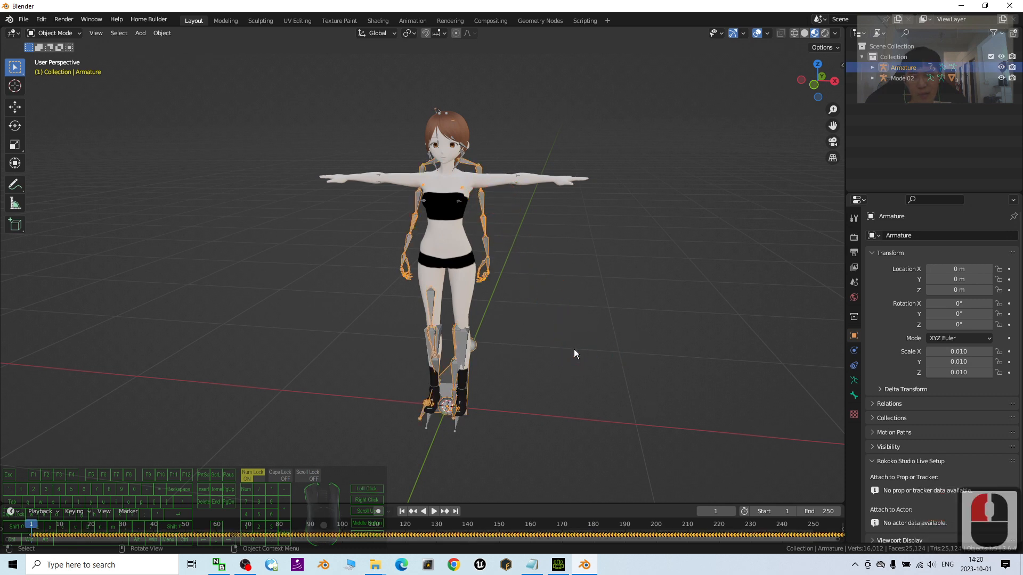
{"action": "key", "text": "g"}
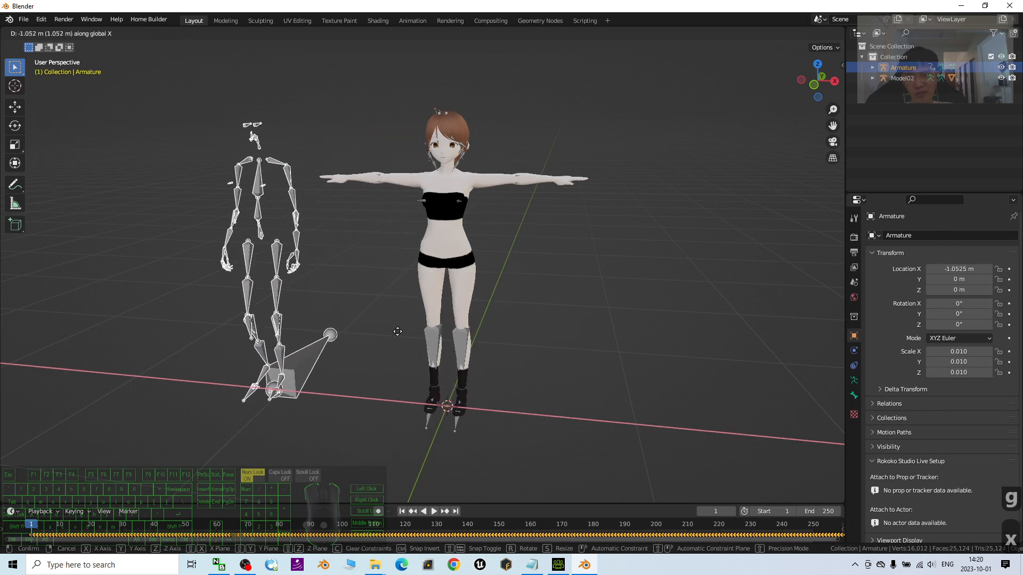
{"action": "left_click", "coordinate": [646, 302]}
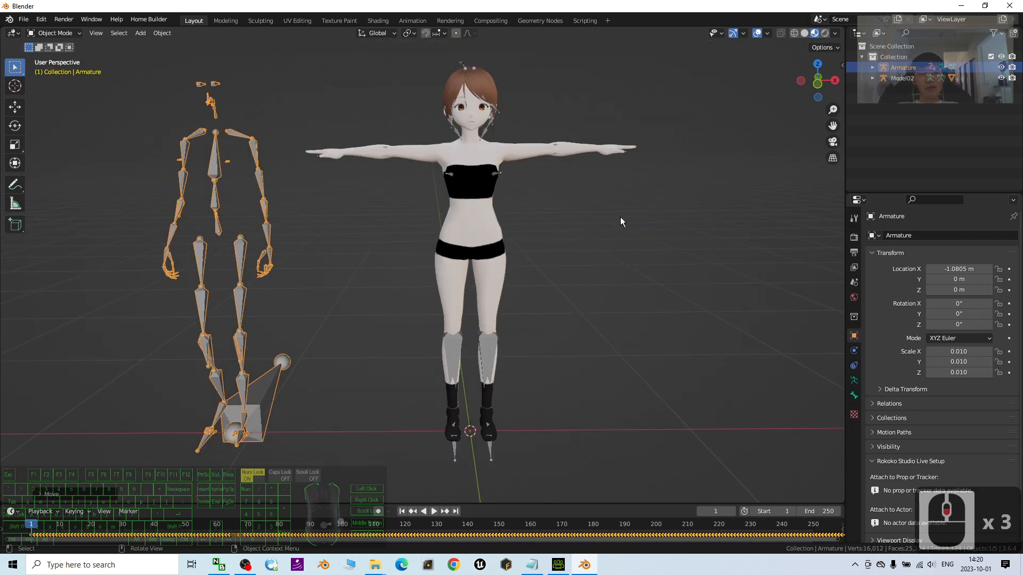
{"action": "mouse_move", "coordinate": [601, 298]}
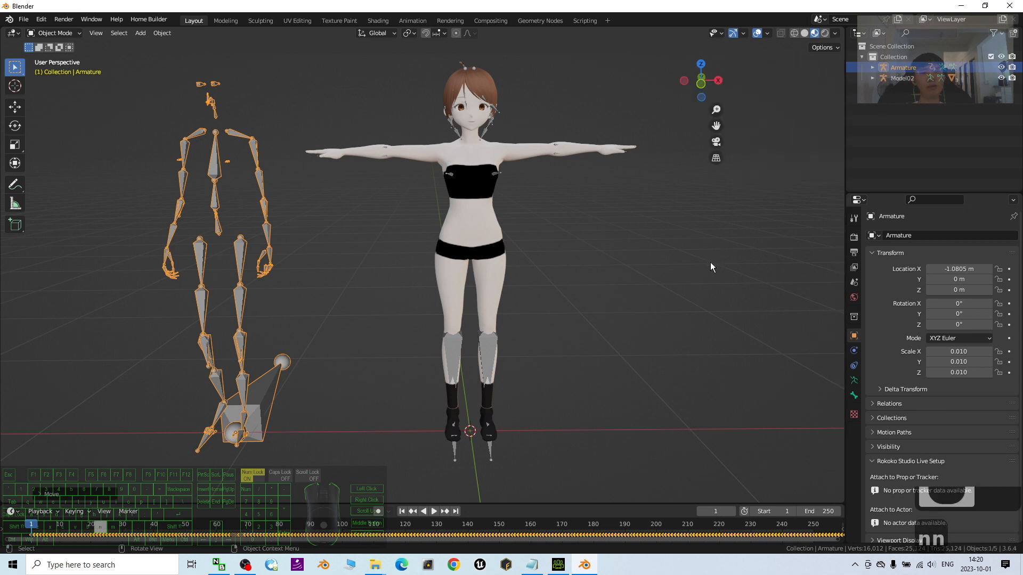
{"action": "left_click", "coordinate": [839, 84]}
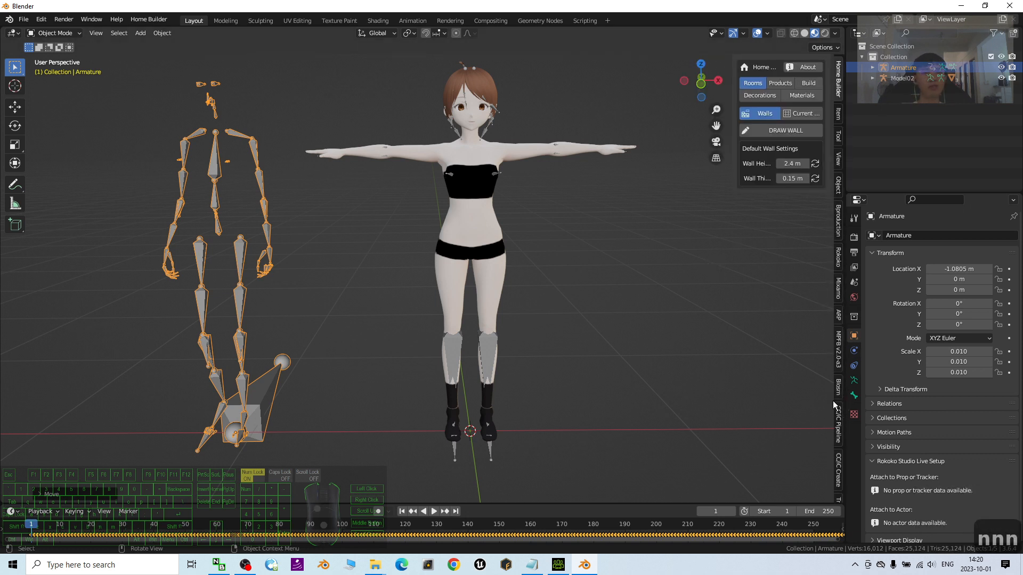
{"action": "mouse_move", "coordinate": [842, 338]}
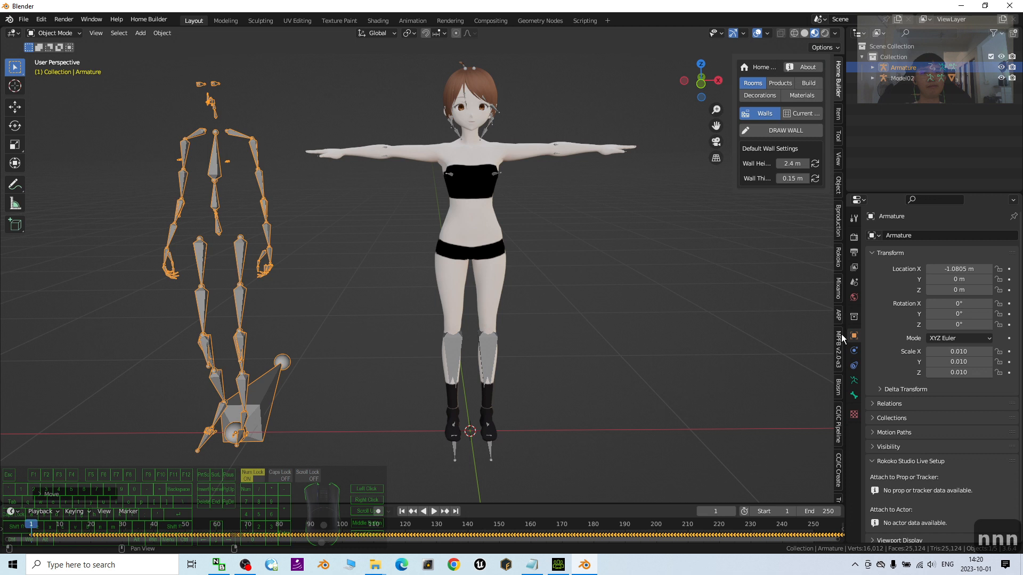
{"action": "mouse_move", "coordinate": [848, 185]}
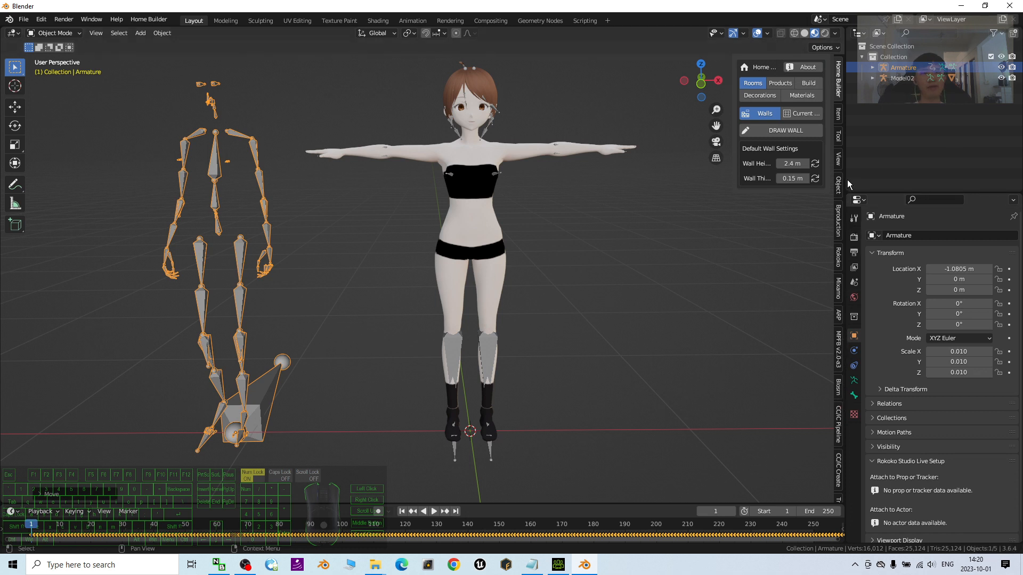
{"action": "left_click", "coordinate": [854, 264]}
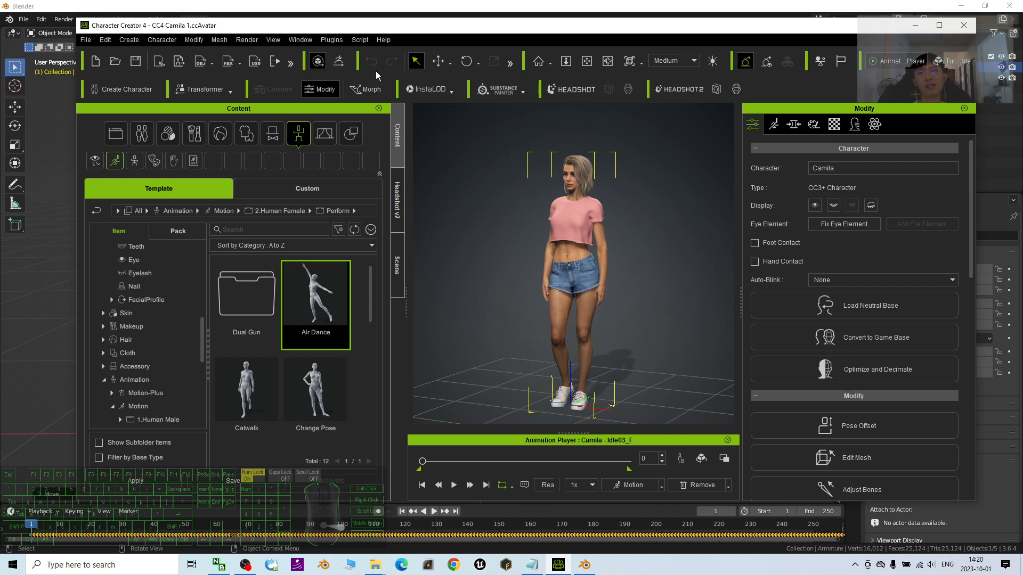
{"action": "mouse_move", "coordinate": [525, 163]}
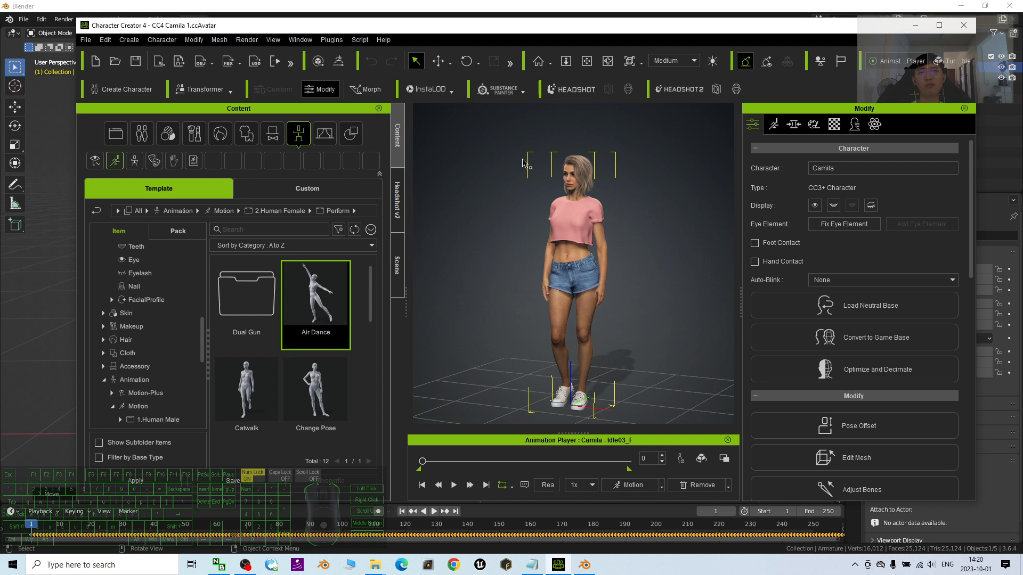
{"action": "mouse_move", "coordinate": [732, 163]}
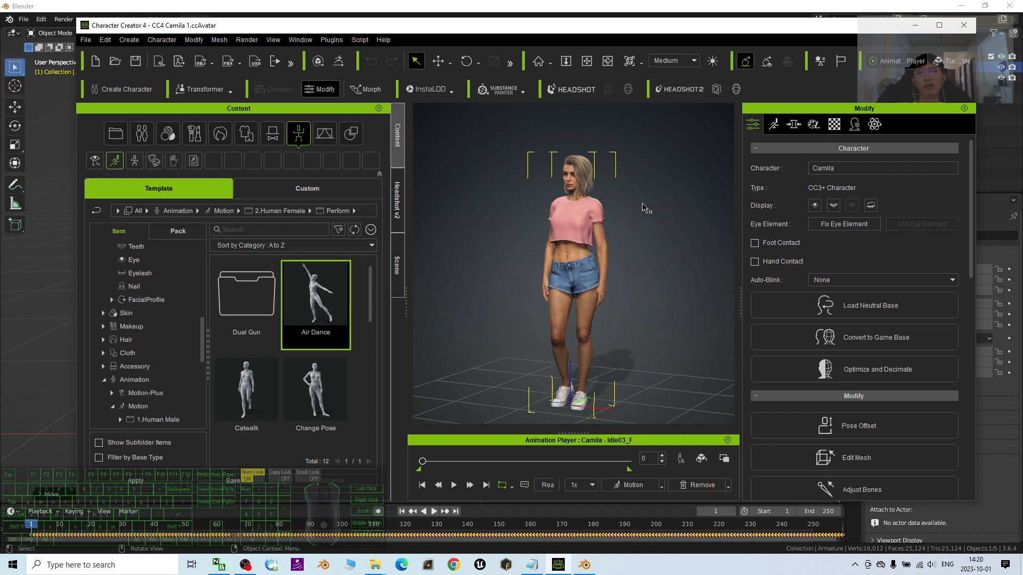
{"action": "mouse_move", "coordinate": [355, 119]}
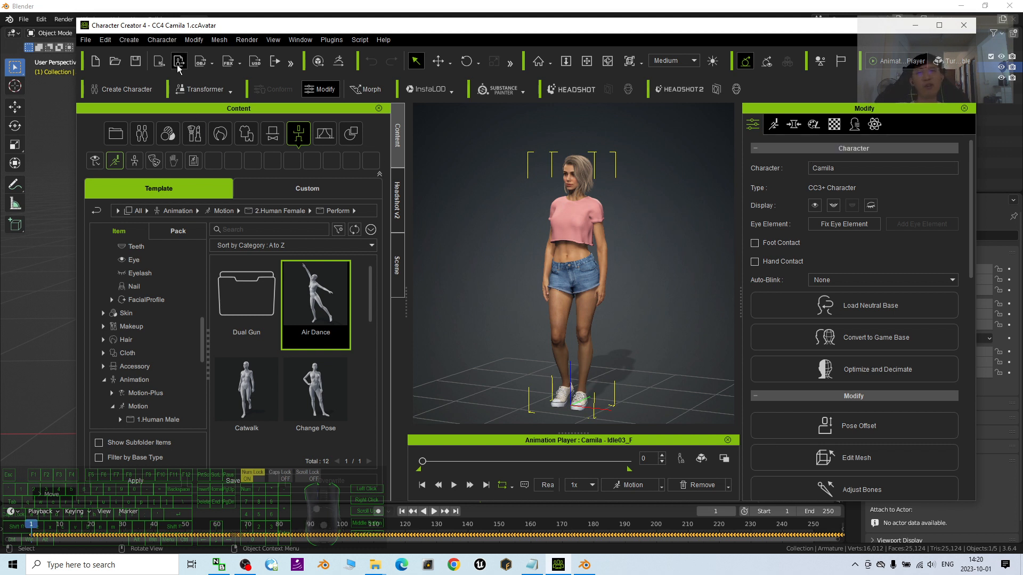
{"action": "mouse_move", "coordinate": [569, 40]}
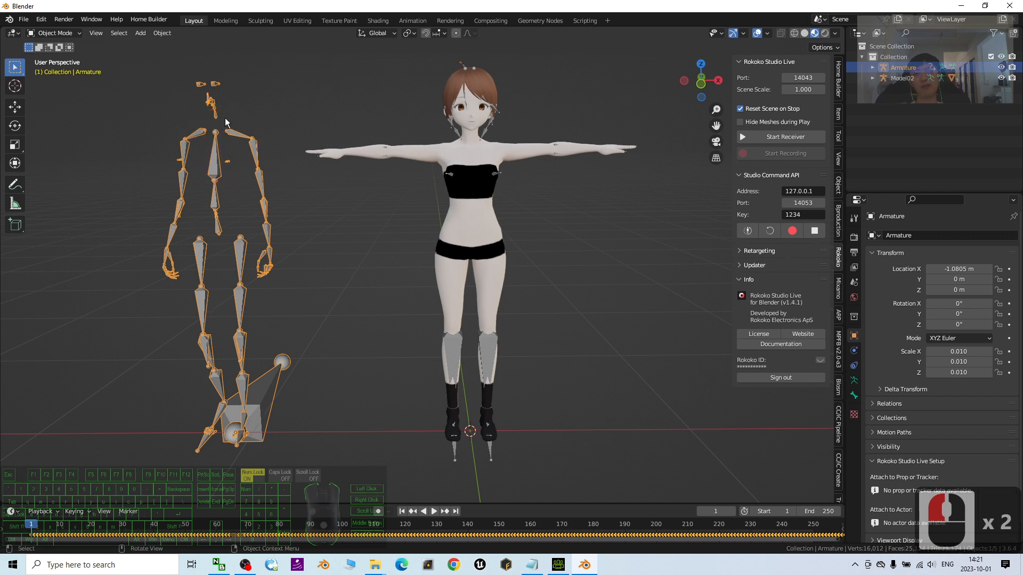
{"action": "mouse_move", "coordinate": [253, 142]}
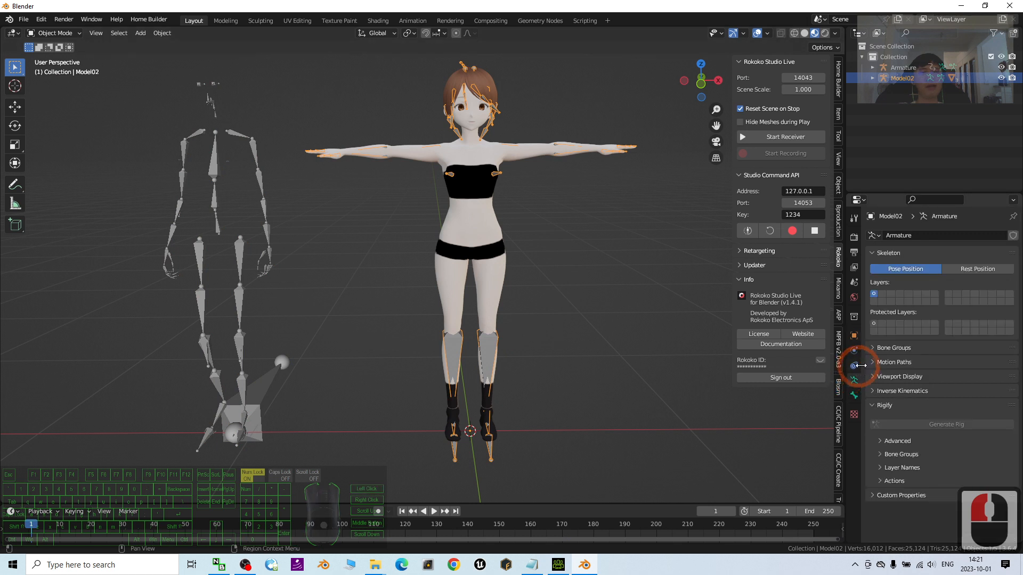
Make the skeletons display their bones in front of the meshes.
{"action": "left_click", "coordinate": [900, 376]}
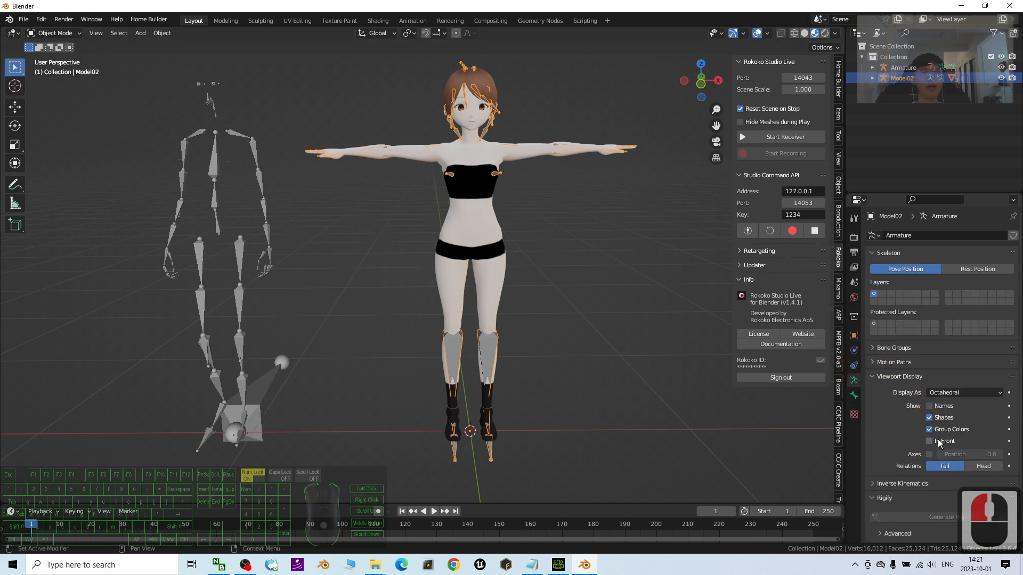
{"action": "left_click", "coordinate": [930, 440]}
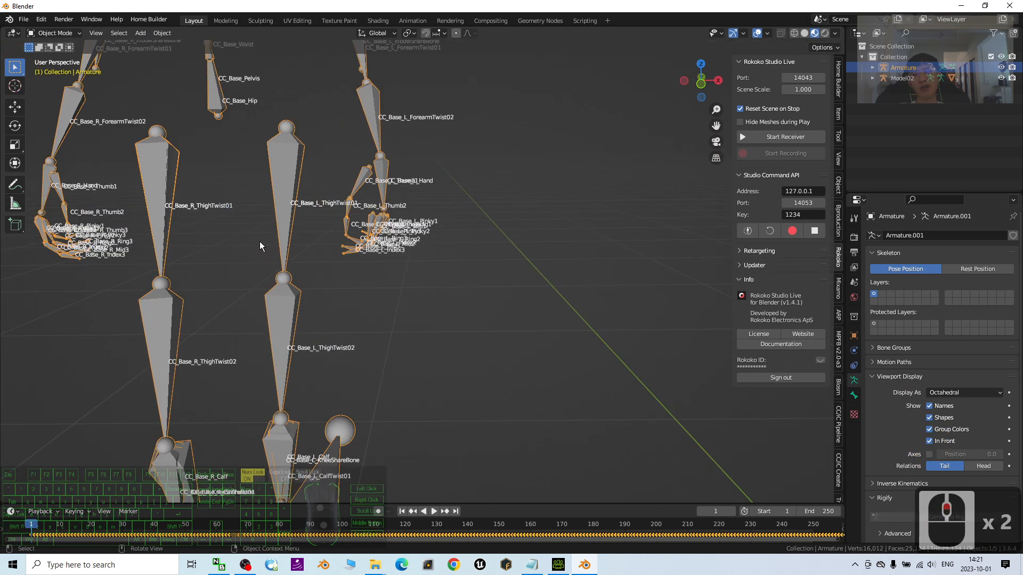
{"action": "mouse_move", "coordinate": [247, 180]}
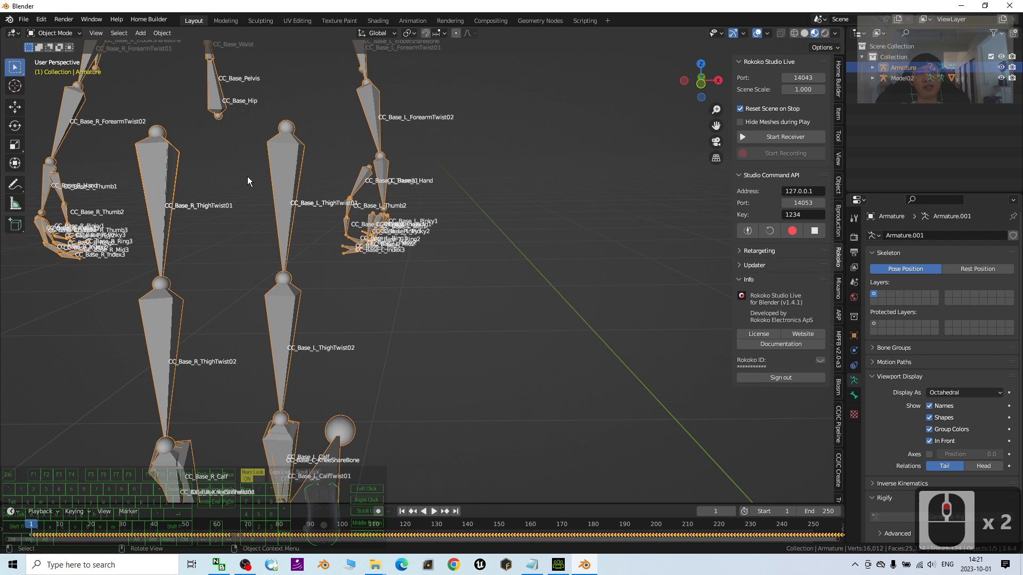
{"action": "mouse_move", "coordinate": [637, 362]}
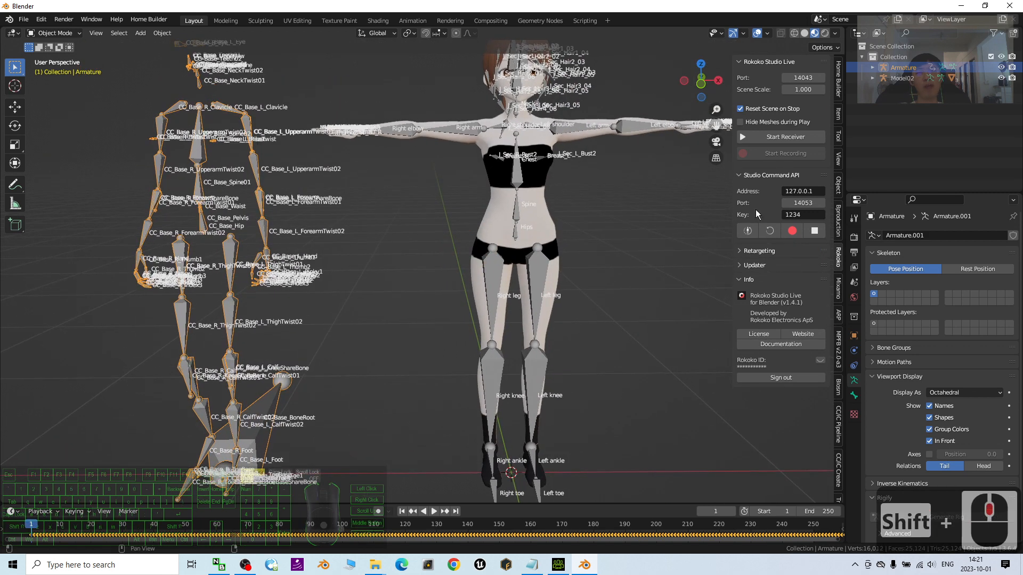
{"action": "mouse_move", "coordinate": [768, 225]}
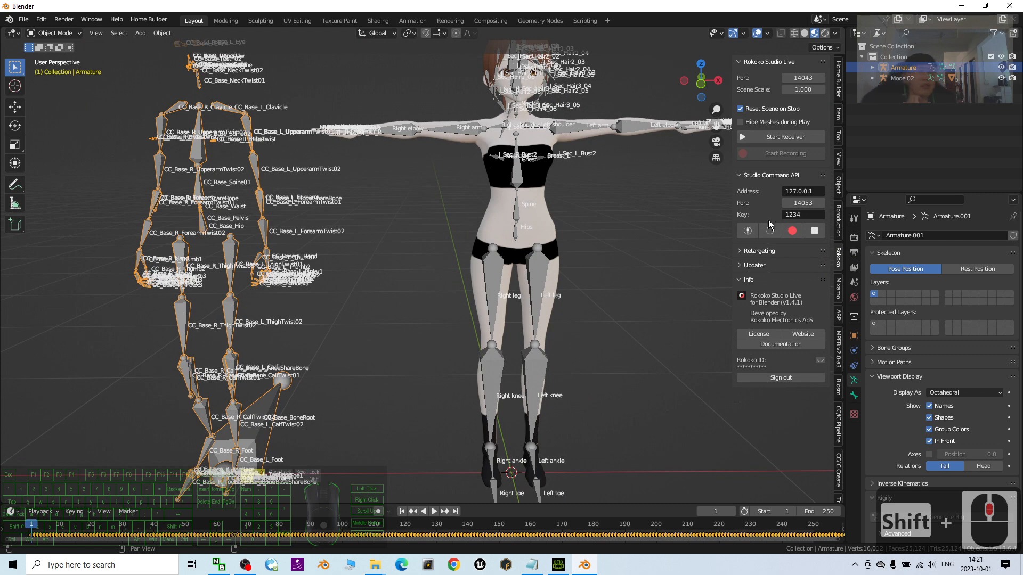
{"action": "left_click", "coordinate": [886, 498]}
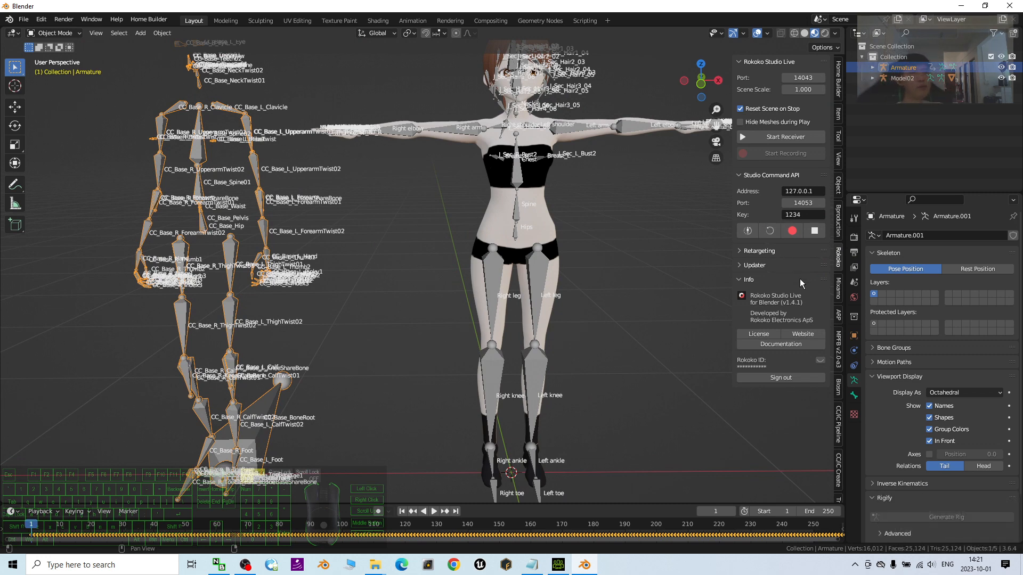
{"action": "mouse_move", "coordinate": [801, 285]}
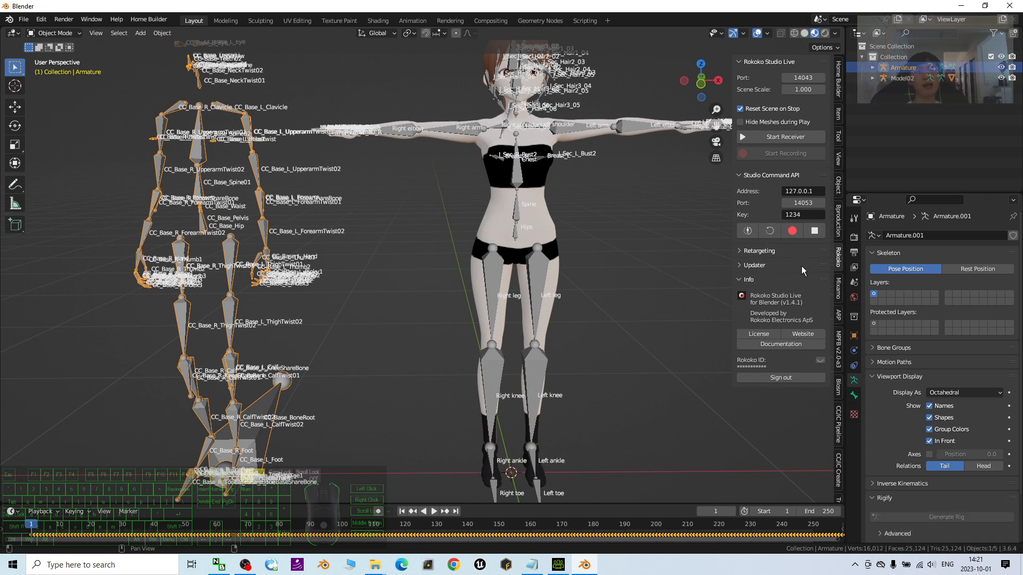
{"action": "mouse_move", "coordinate": [794, 281]}
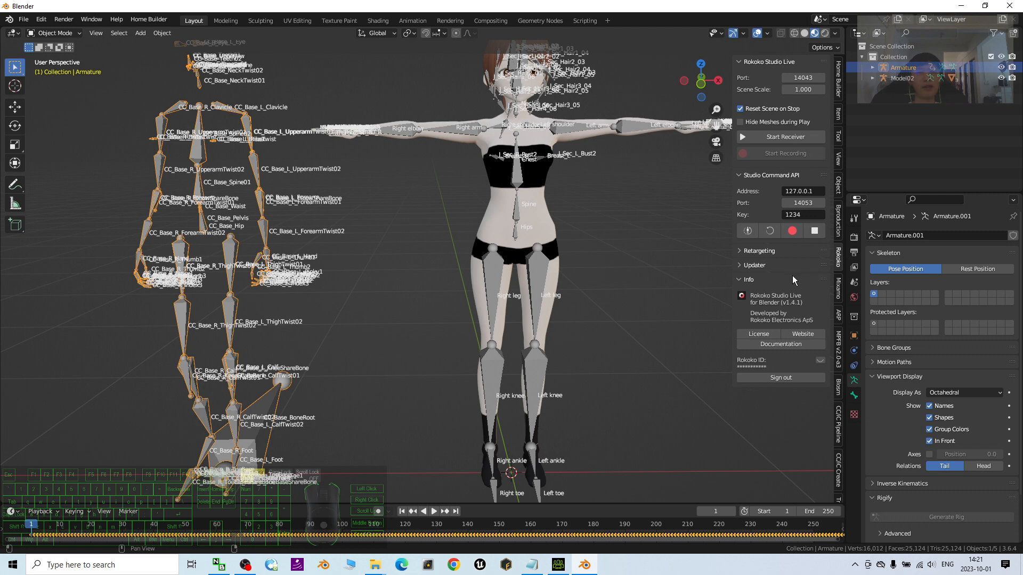
{"action": "mouse_move", "coordinate": [676, 242]}
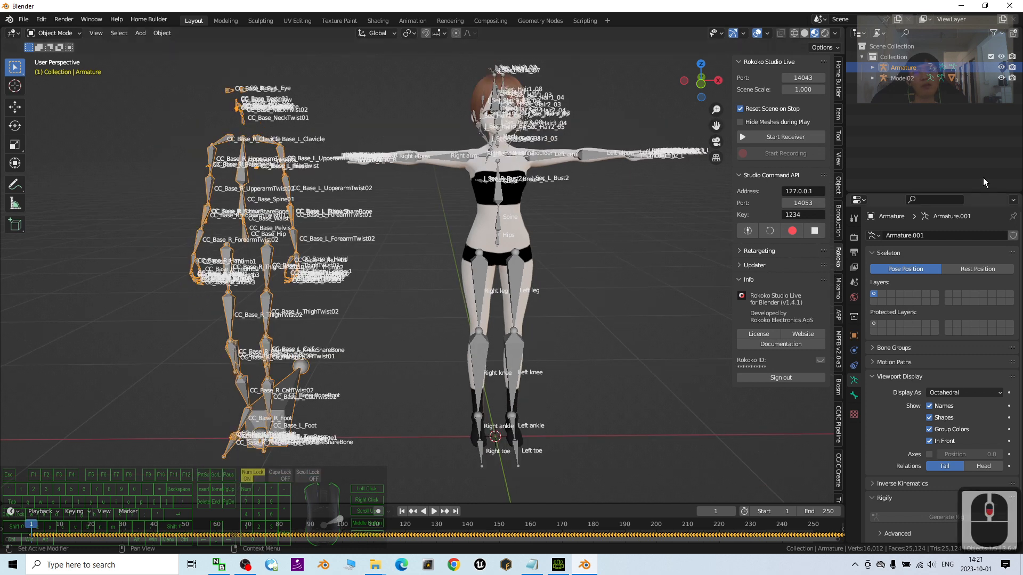
{"action": "left_click", "coordinate": [606, 293]}
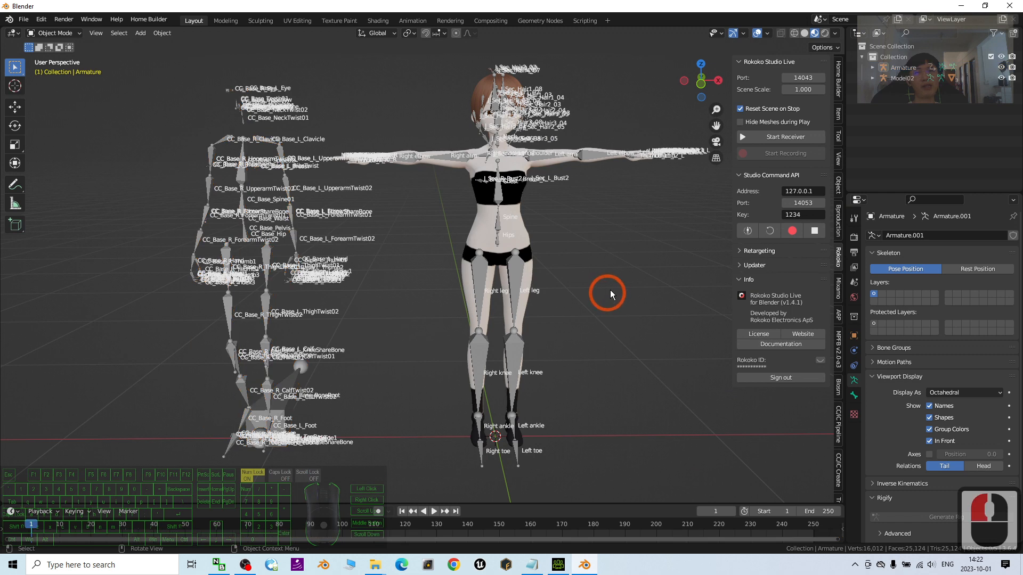
{"action": "mouse_move", "coordinate": [629, 324]}
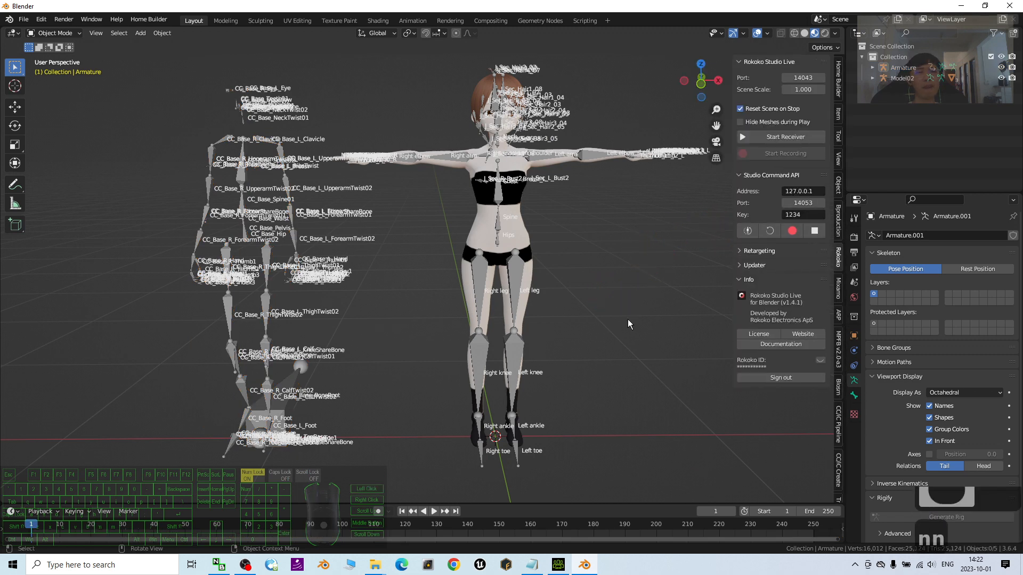
{"action": "mouse_move", "coordinate": [787, 413]}
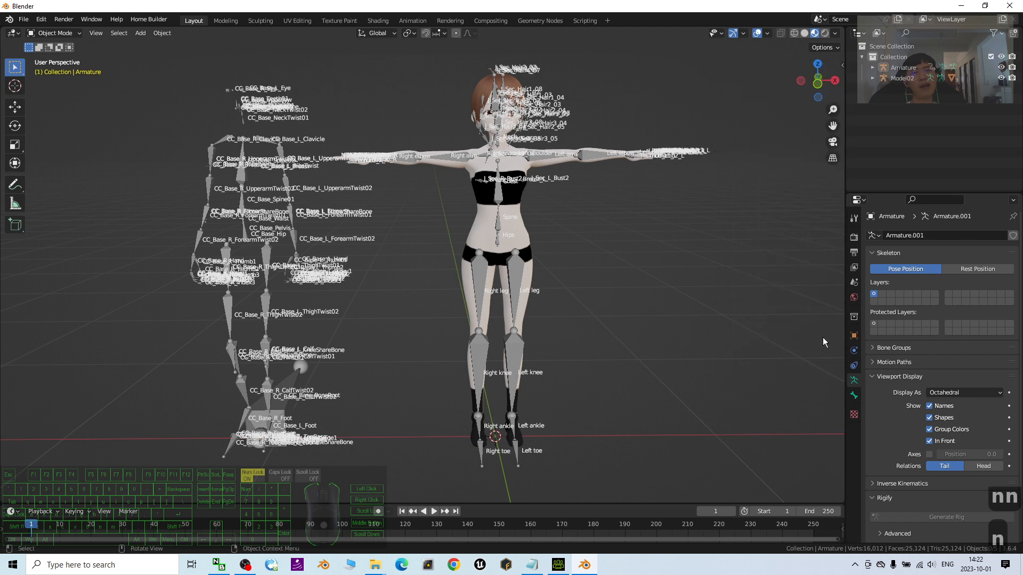
{"action": "left_click", "coordinate": [838, 282]}
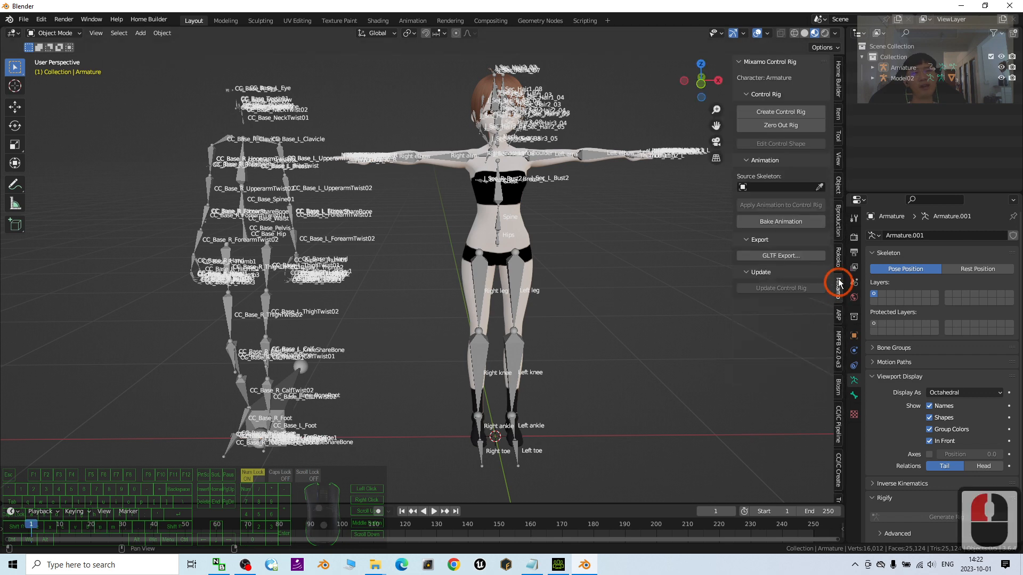
{"action": "left_click", "coordinate": [840, 266]}
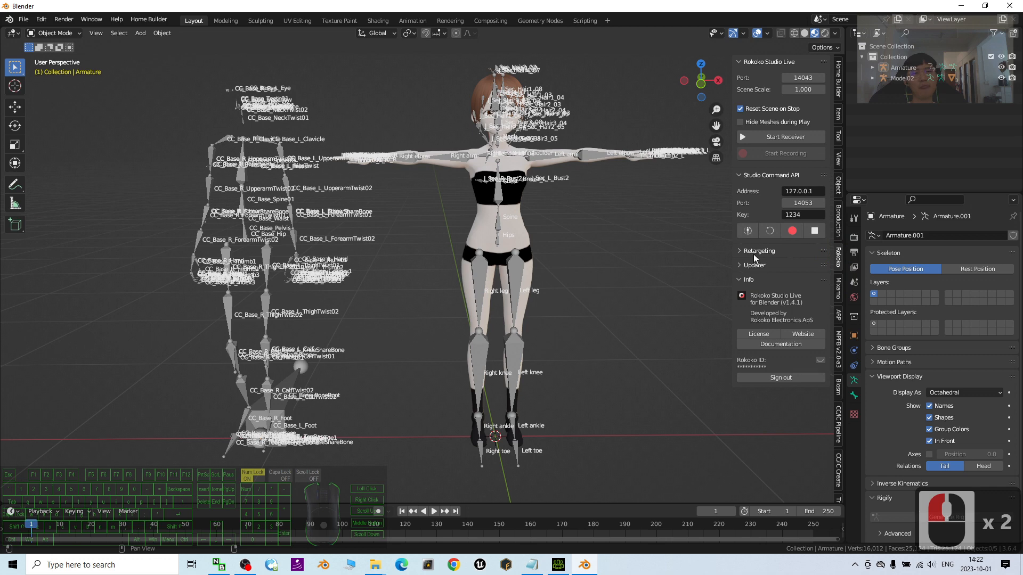
Rename the motion armature 'CC4 Motion 01' and set it as Rokoko source for Model02.
{"action": "left_click", "coordinate": [758, 251]}
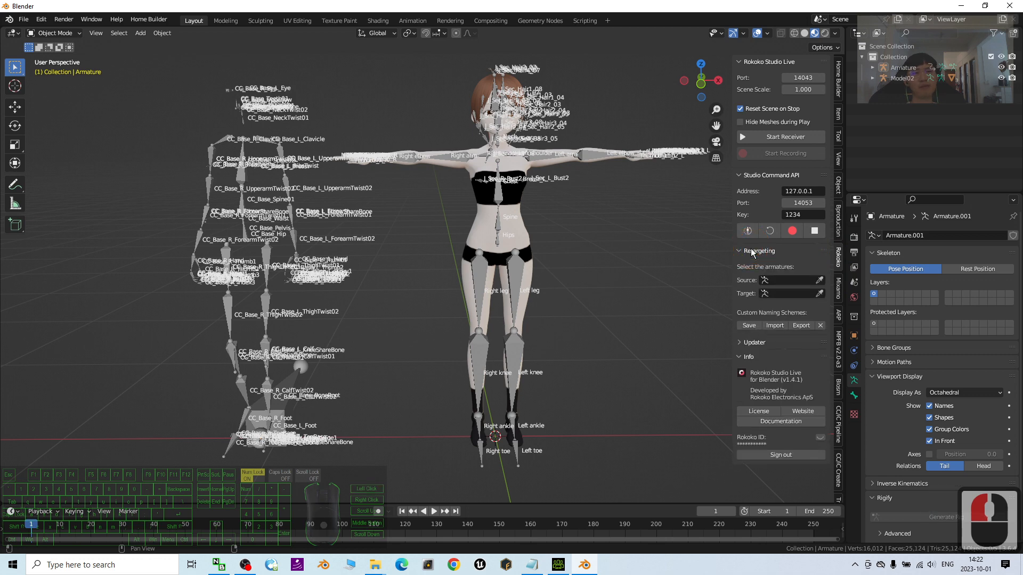
{"action": "left_click", "coordinate": [902, 68]}
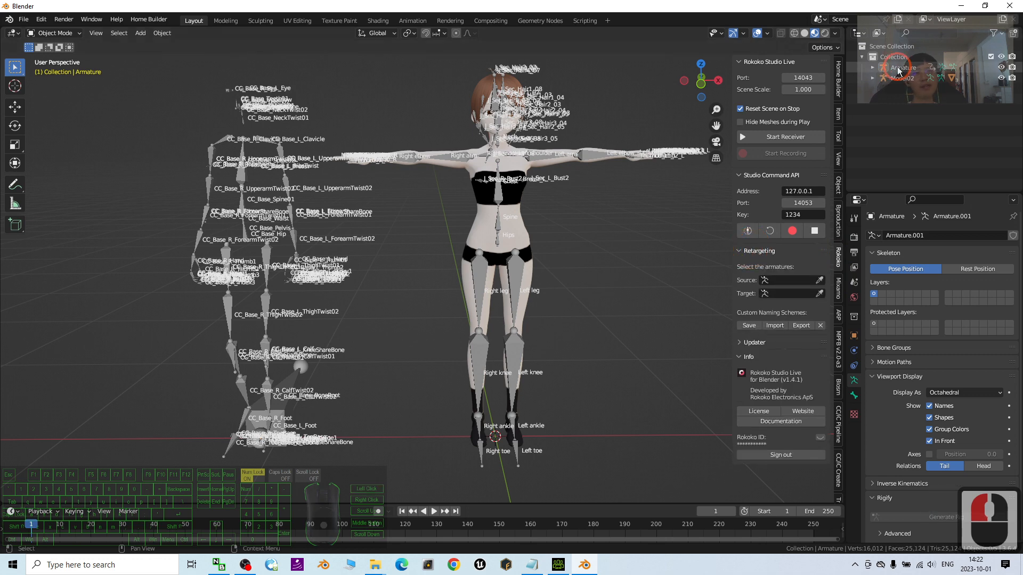
{"action": "left_click", "coordinate": [904, 68]}
{"action": "type", "text": "CC4 Motion 01"}
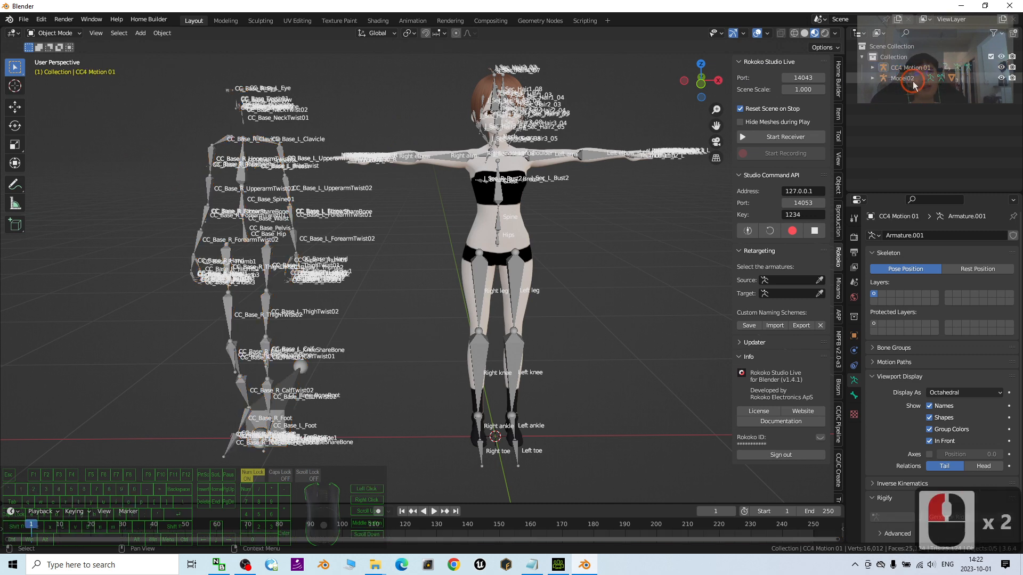
{"action": "left_click", "coordinate": [902, 78]}
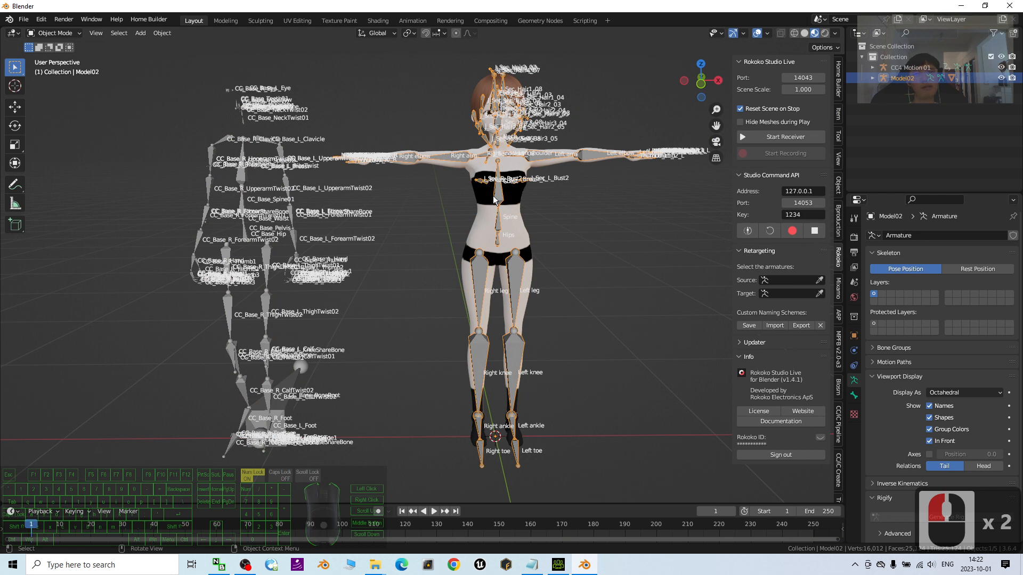
{"action": "left_click", "coordinate": [790, 279]}
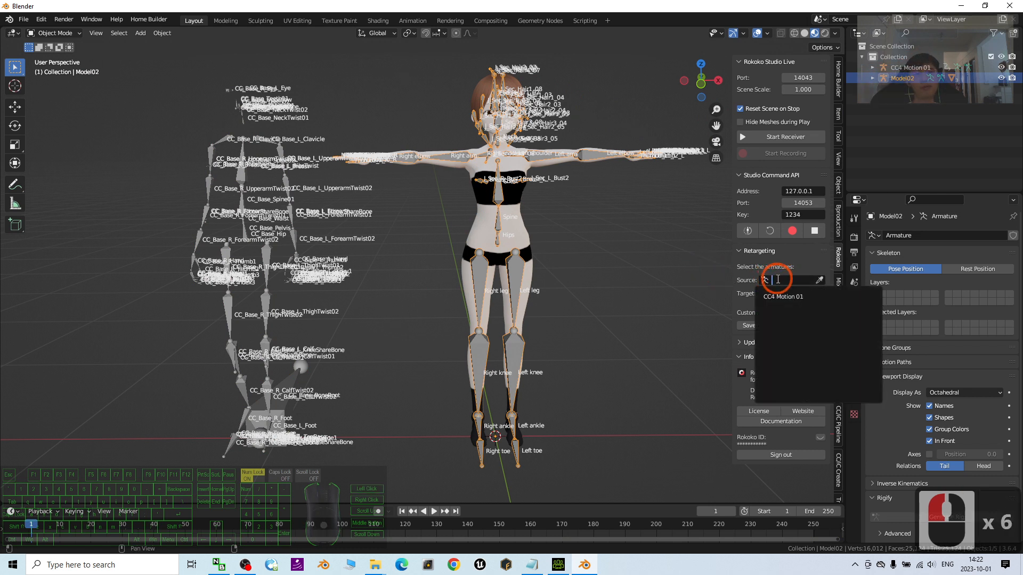
{"action": "left_click", "coordinate": [782, 296]}
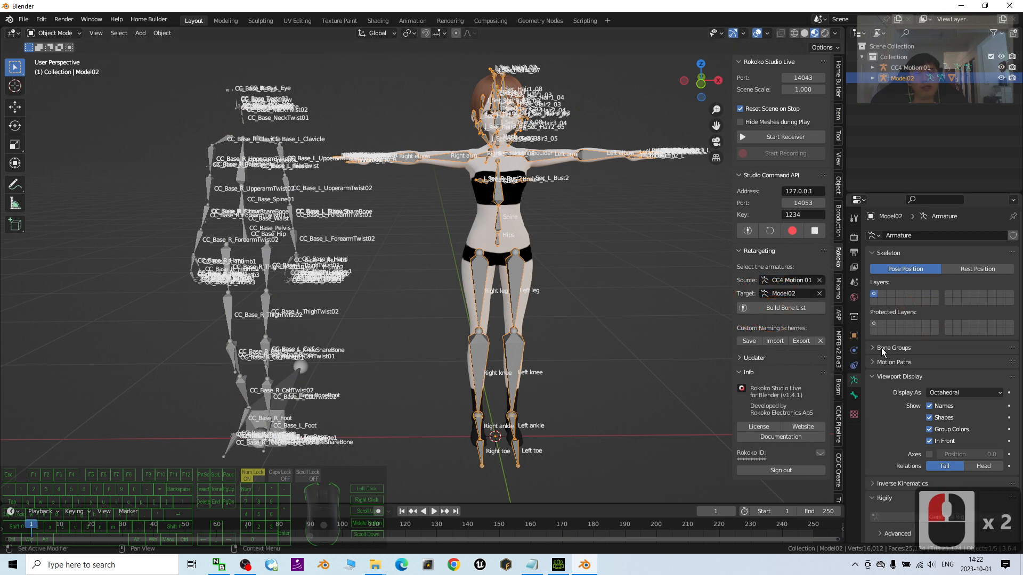
{"action": "mouse_move", "coordinate": [781, 307]}
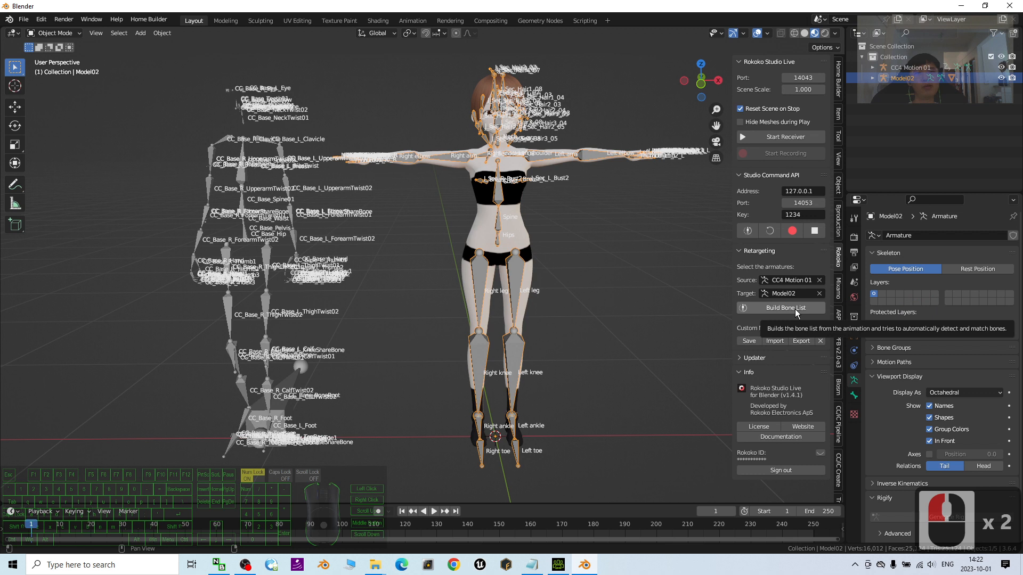
Build the Rokoko bone list and inspect target bone choices for an unmatched bone.
{"action": "left_click", "coordinate": [780, 308]}
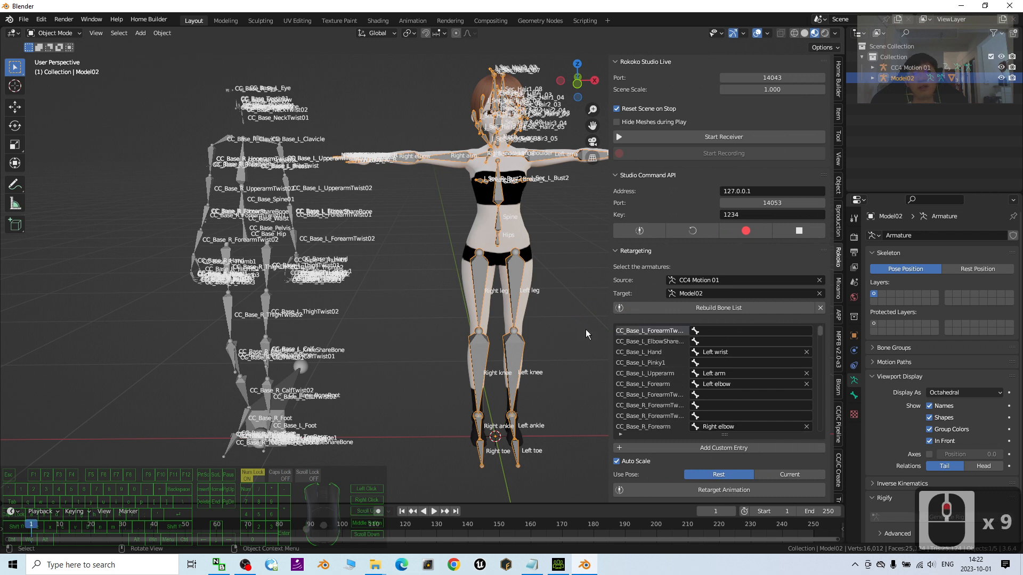
{"action": "mouse_move", "coordinate": [657, 414]}
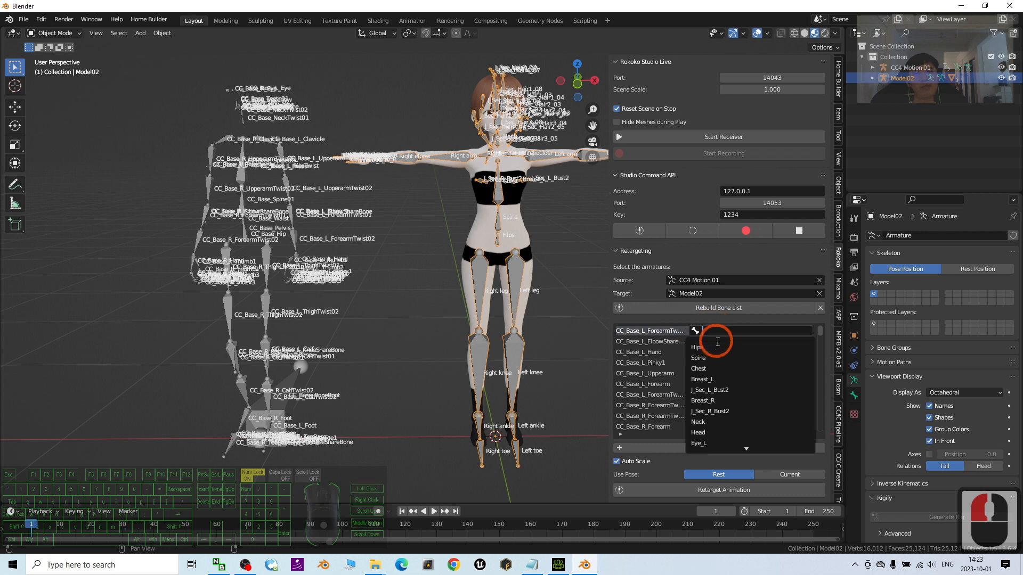
{"action": "left_click", "coordinate": [712, 346]}
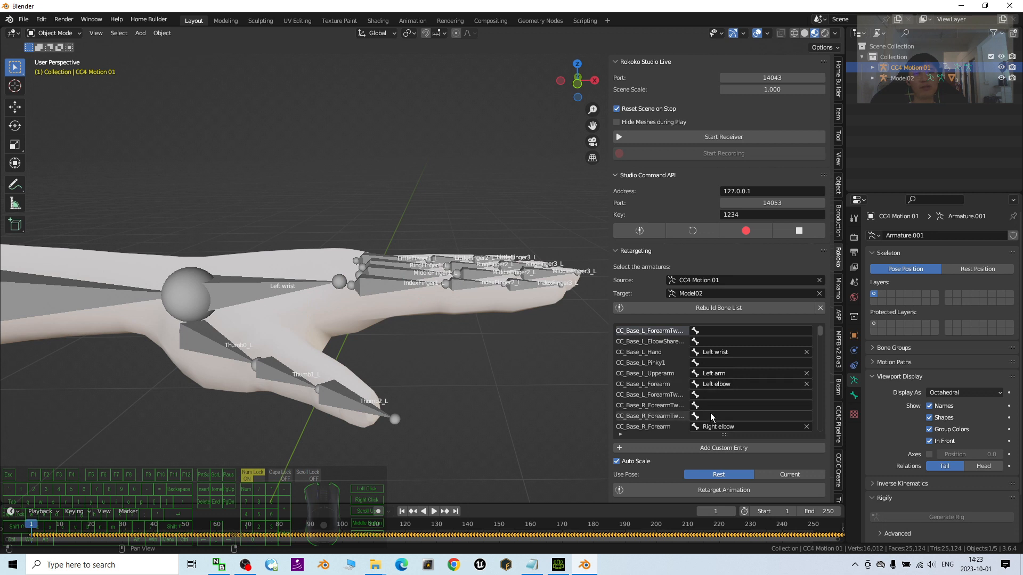
{"action": "scroll", "scroll_direction": "down", "scroll_amount": 3}
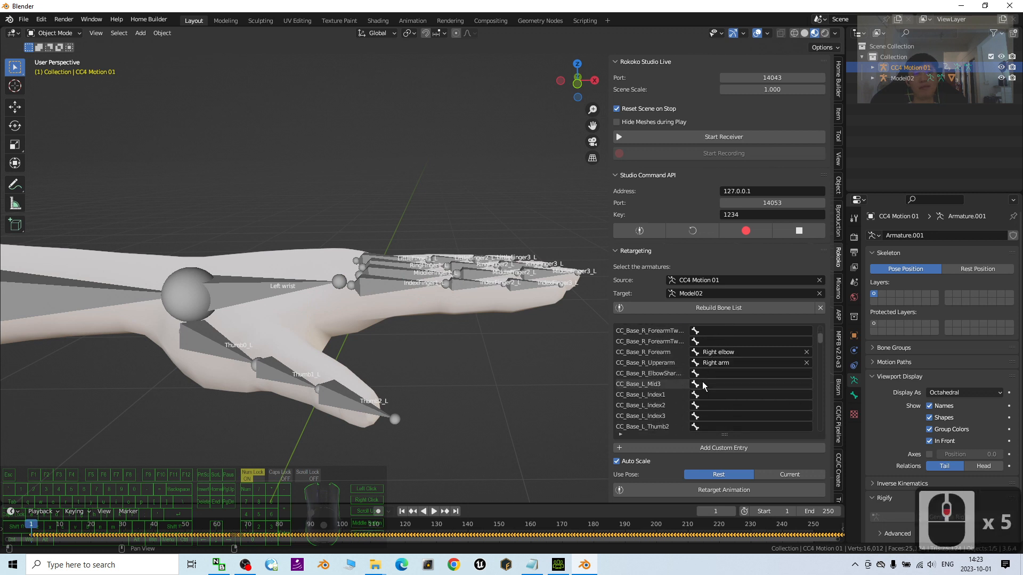
{"action": "scroll", "scroll_direction": "down", "scroll_amount": 3}
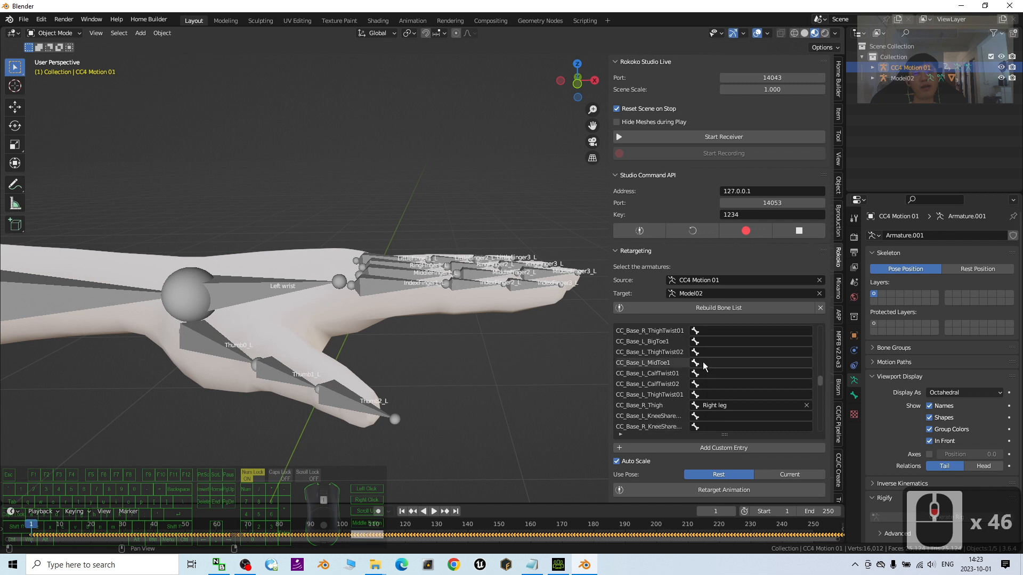
{"action": "scroll", "scroll_direction": "down", "scroll_amount": 3}
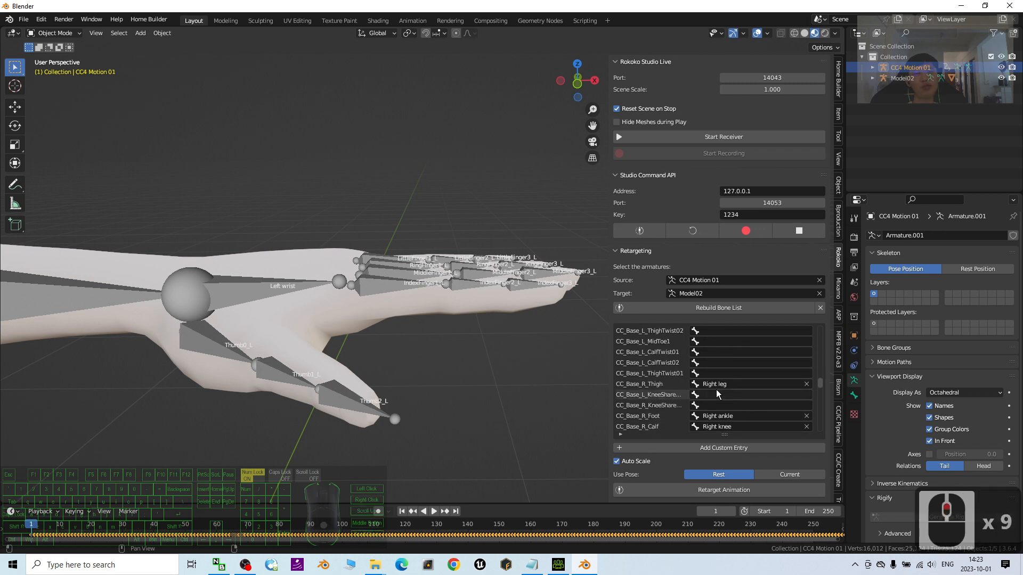
{"action": "scroll", "scroll_direction": "down", "scroll_amount": 3}
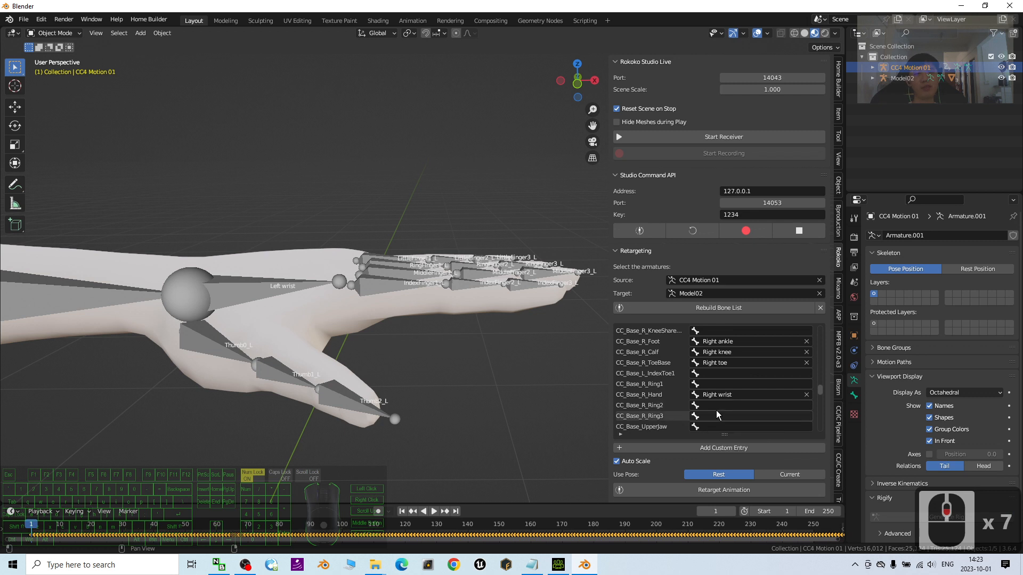
{"action": "mouse_move", "coordinate": [697, 418]}
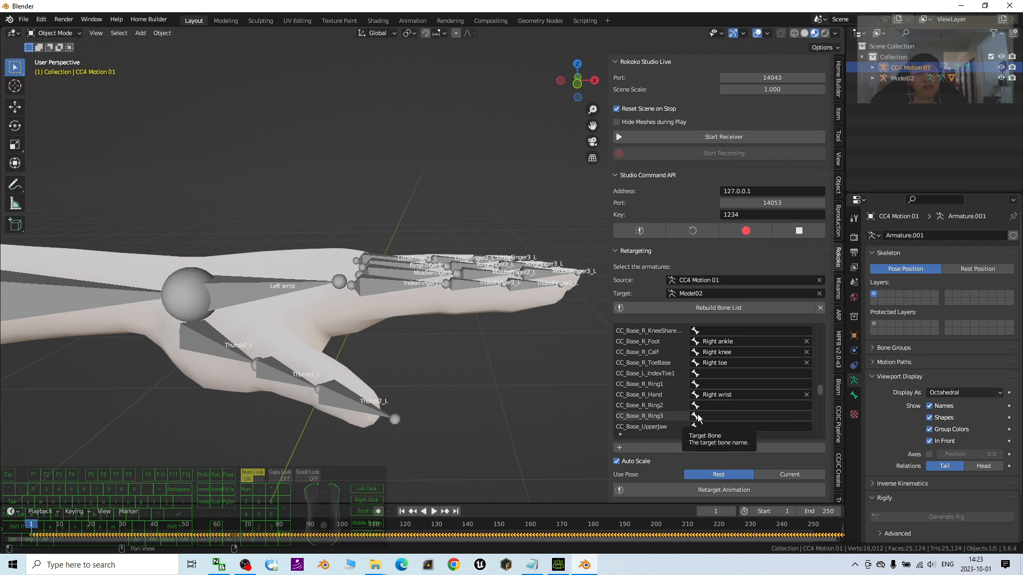
{"action": "mouse_move", "coordinate": [685, 396]}
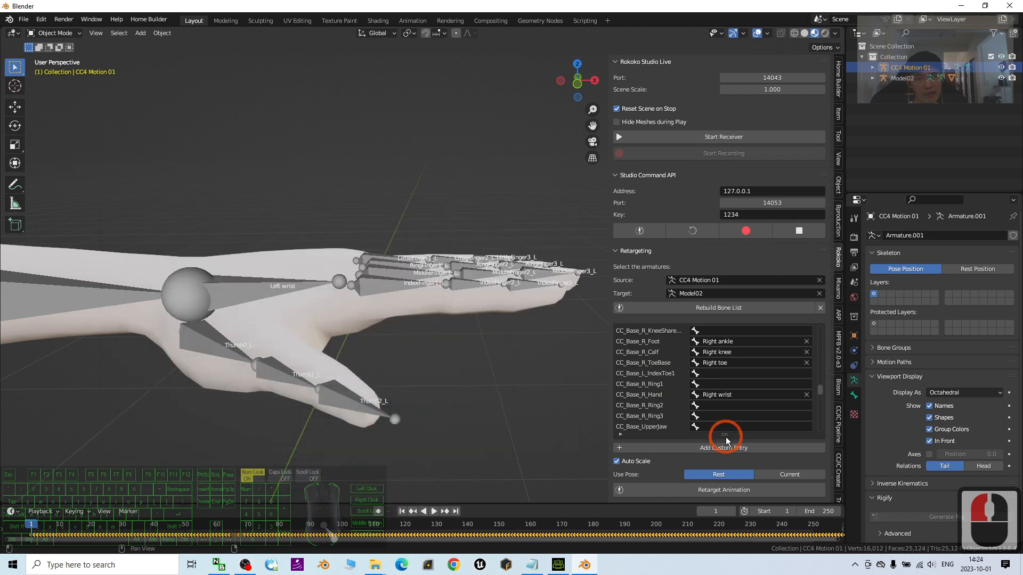
{"action": "scroll", "scroll_direction": "down", "scroll_amount": 3}
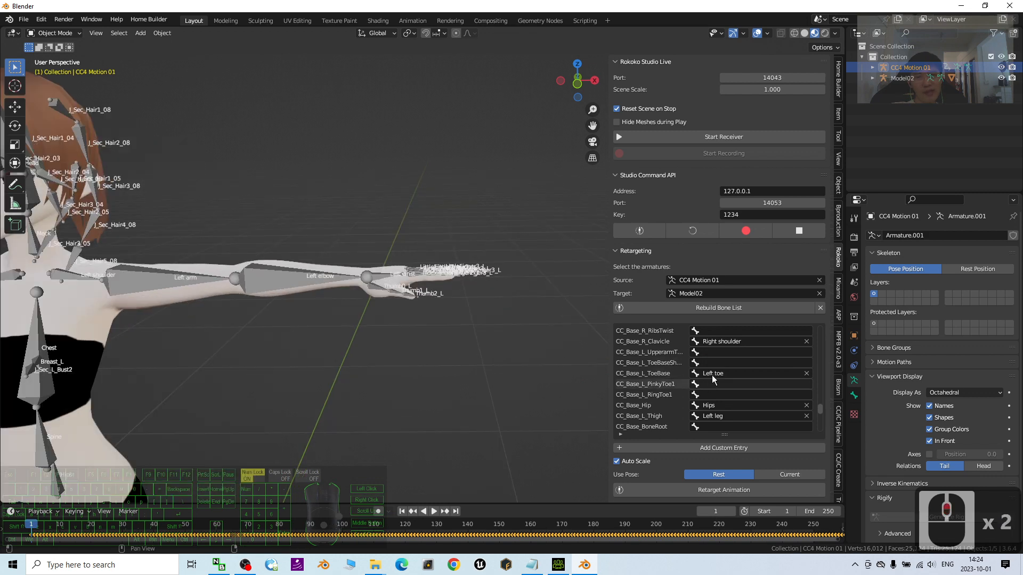
{"action": "scroll", "scroll_direction": "up", "scroll_amount": 3}
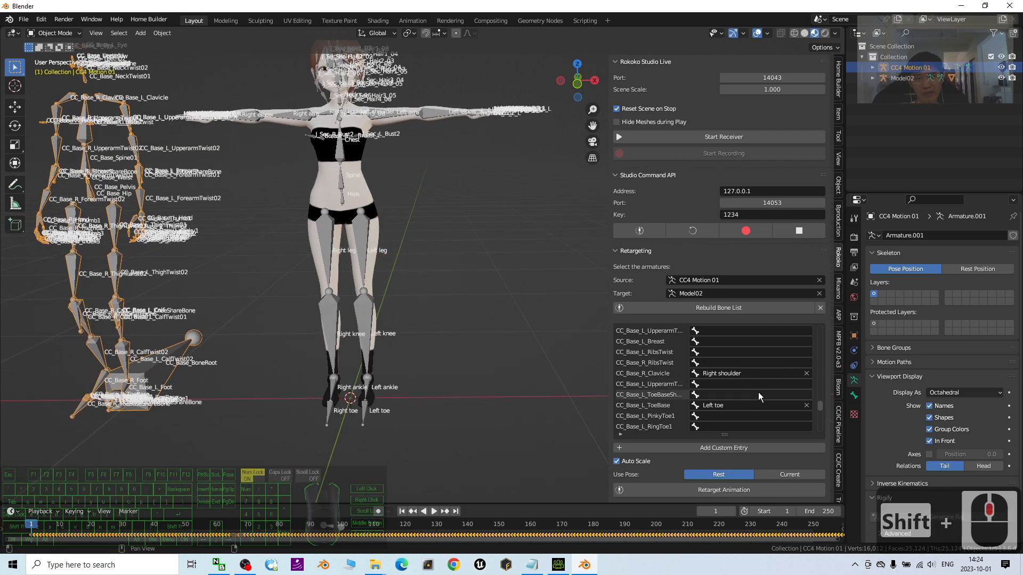
{"action": "scroll", "scroll_direction": "down", "scroll_amount": 3}
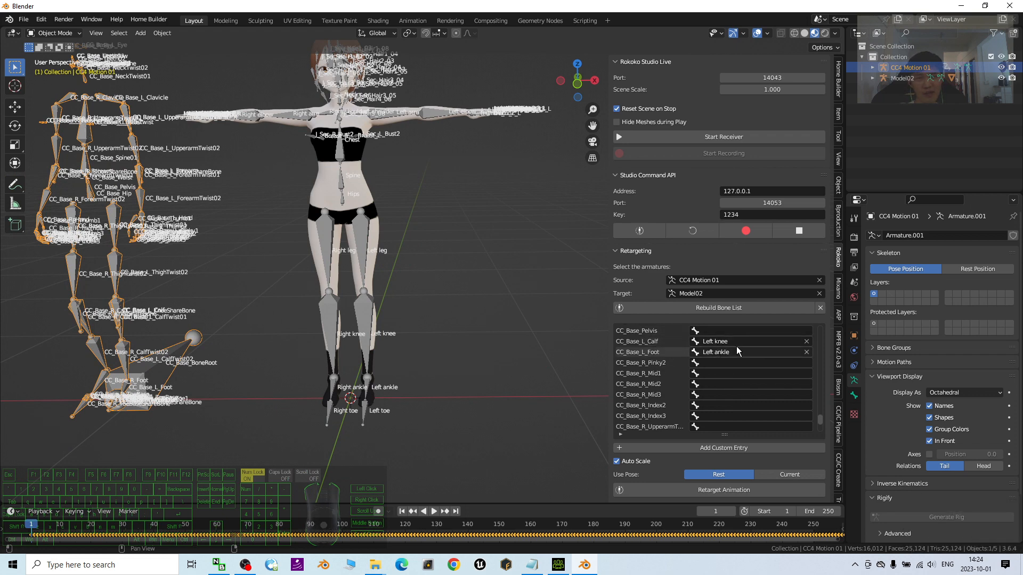
{"action": "scroll", "scroll_direction": "down", "scroll_amount": 3}
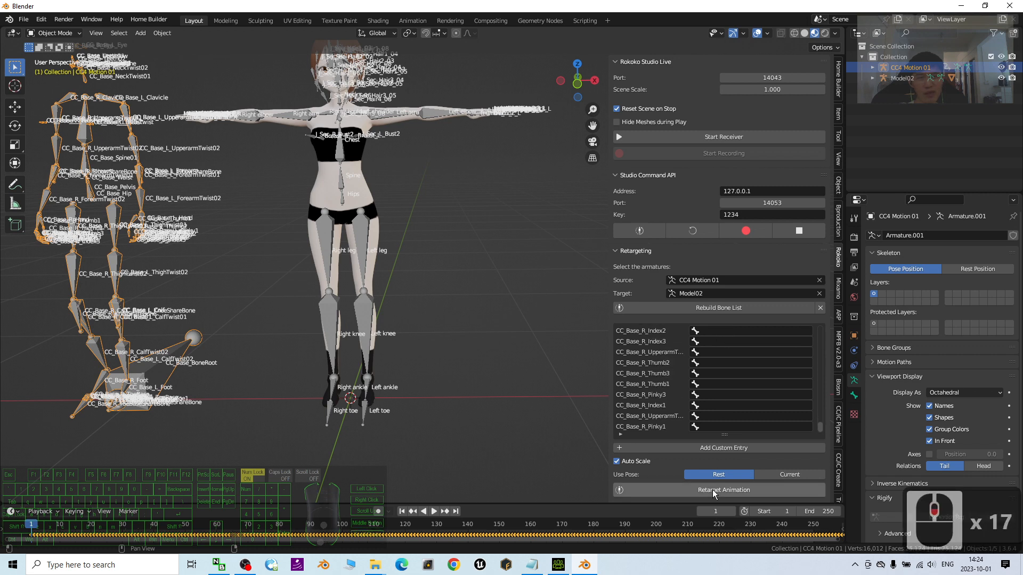
Run Retarget Animation to transfer the CC4 Motion 01 dance onto Model02.
{"action": "left_click", "coordinate": [717, 490]}
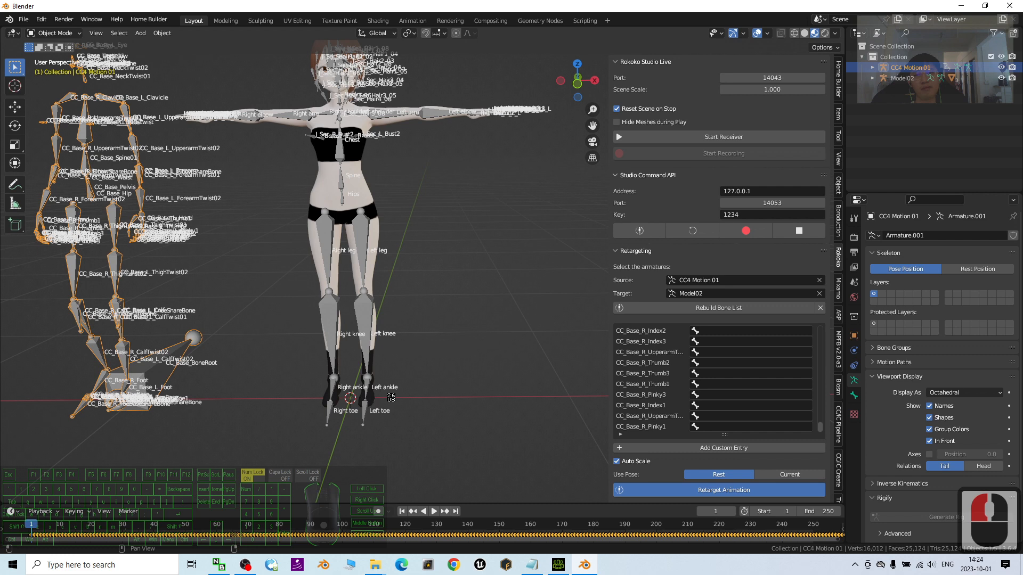
{"action": "left_click", "coordinate": [718, 490]}
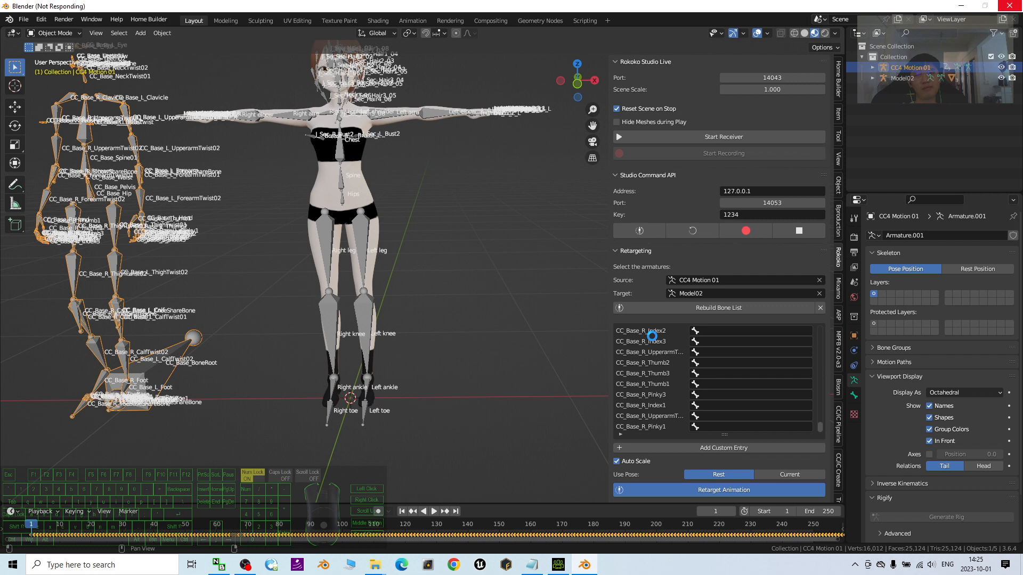
{"action": "left_click", "coordinate": [718, 490]}
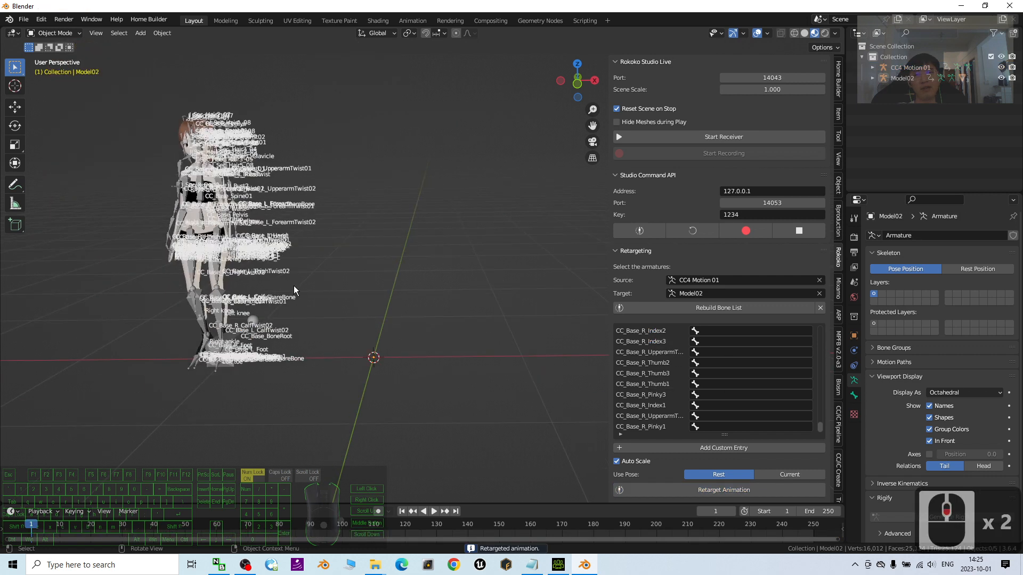
{"action": "mouse_move", "coordinate": [248, 215]}
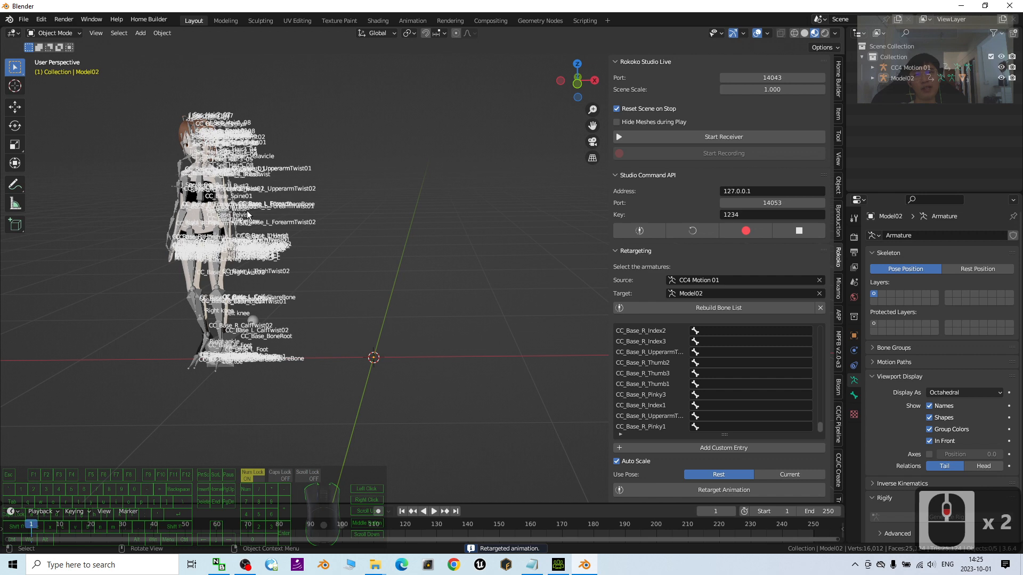
Undo the last change and rerun Retarget Animation from CC4 Motion 01 onto Model02.
{"action": "key", "text": "ctrl+z"}
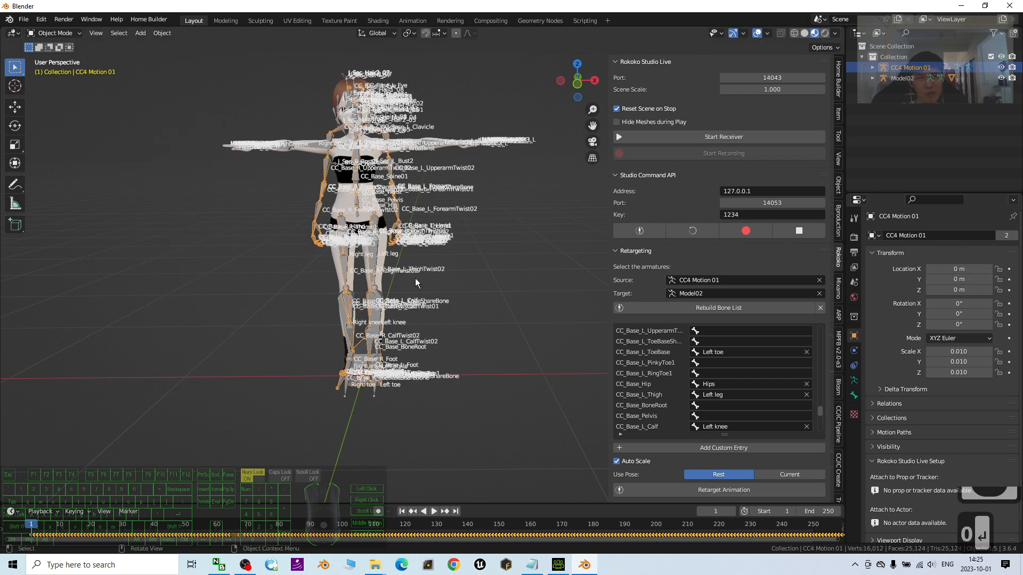
{"action": "mouse_move", "coordinate": [380, 253]}
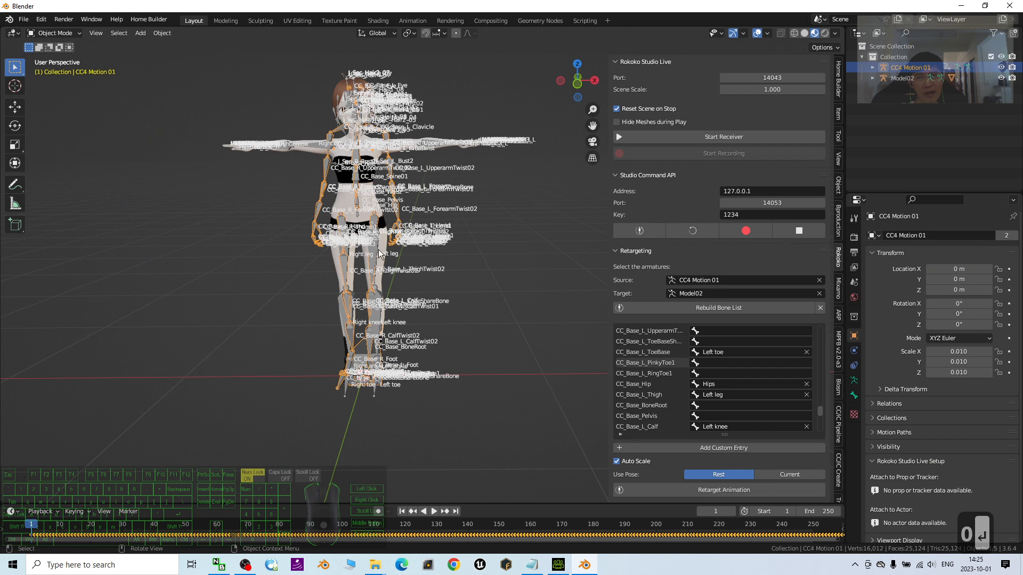
{"action": "scroll", "scroll_direction": "down", "scroll_amount": 3}
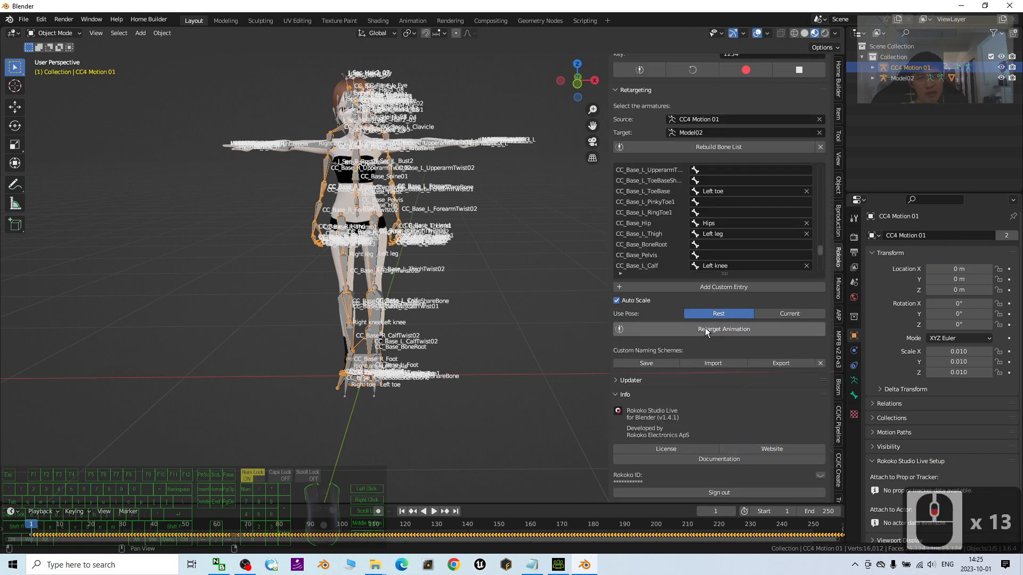
{"action": "left_click", "coordinate": [718, 329]}
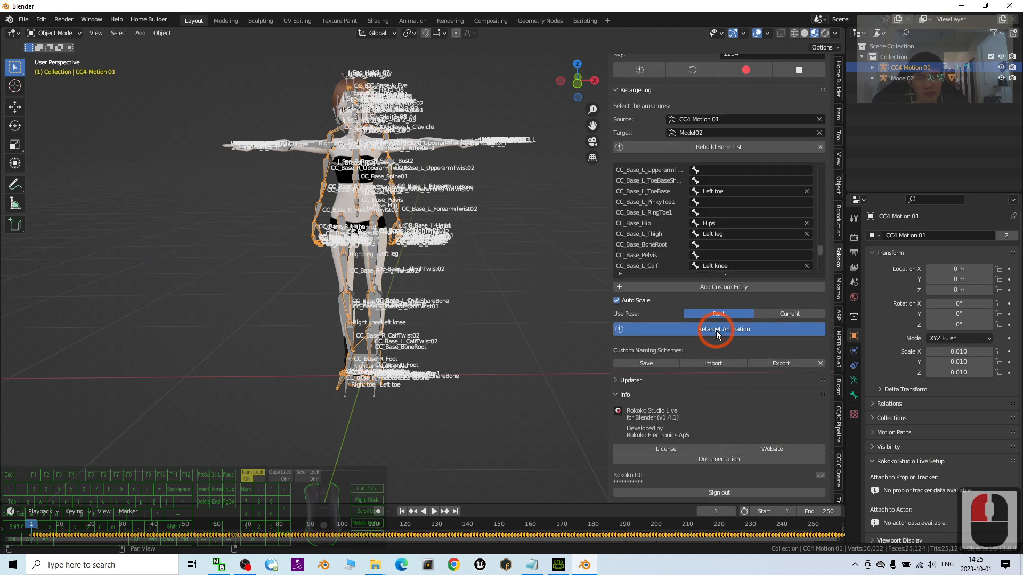
{"action": "left_click", "coordinate": [718, 328]}
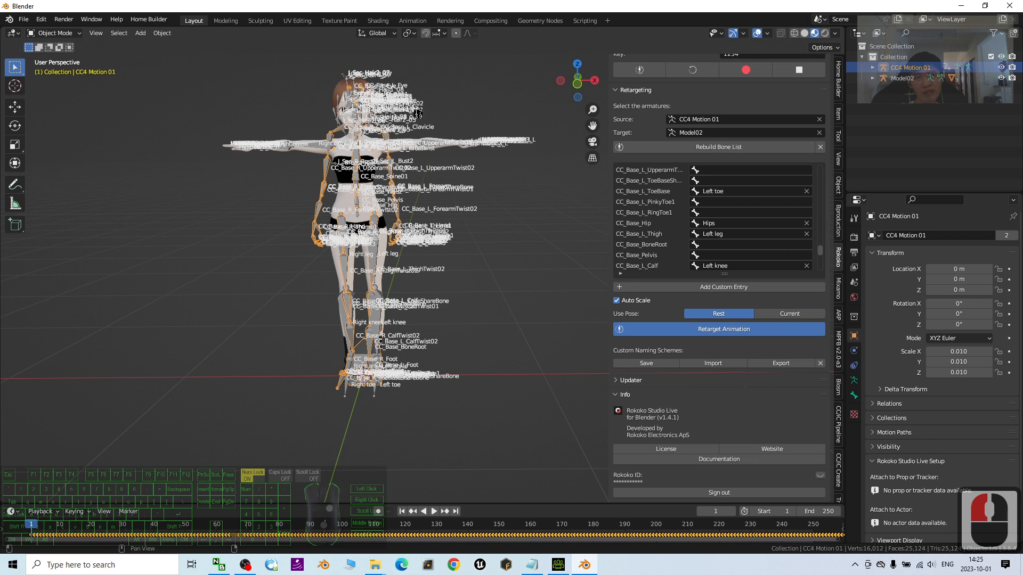
{"action": "mouse_move", "coordinate": [528, 209]}
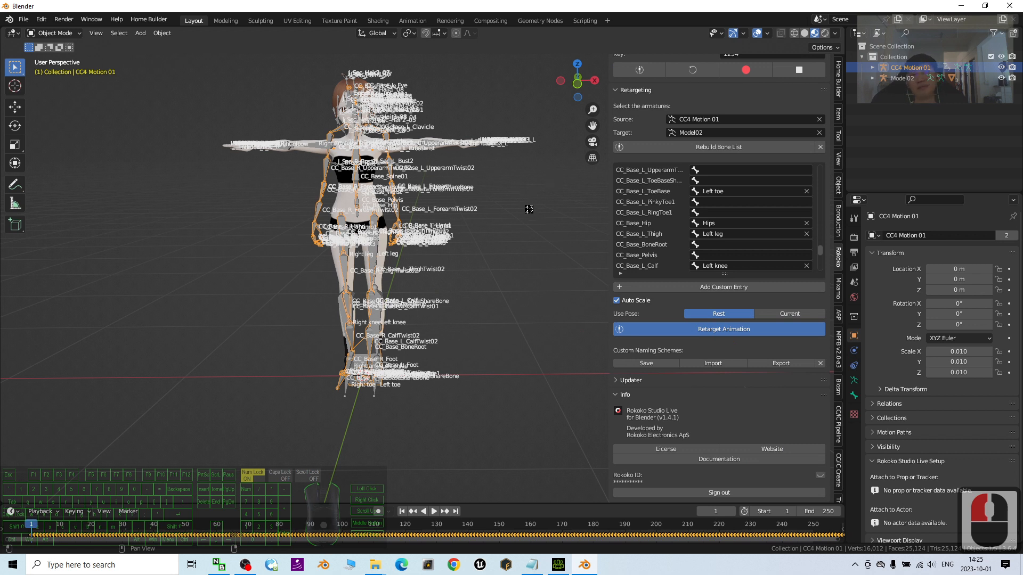
{"action": "left_click", "coordinate": [717, 329]}
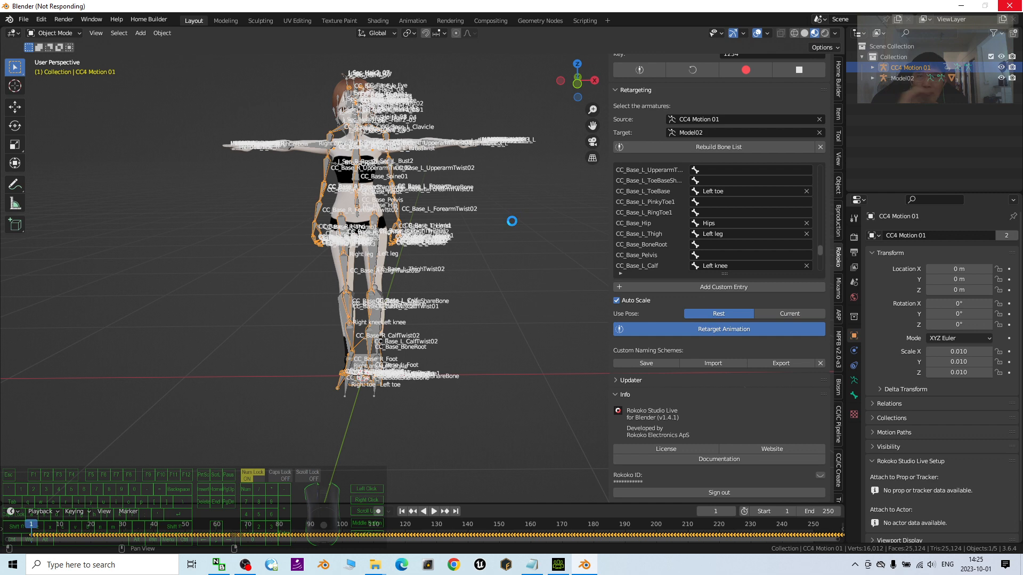
{"action": "mouse_move", "coordinate": [487, 215]}
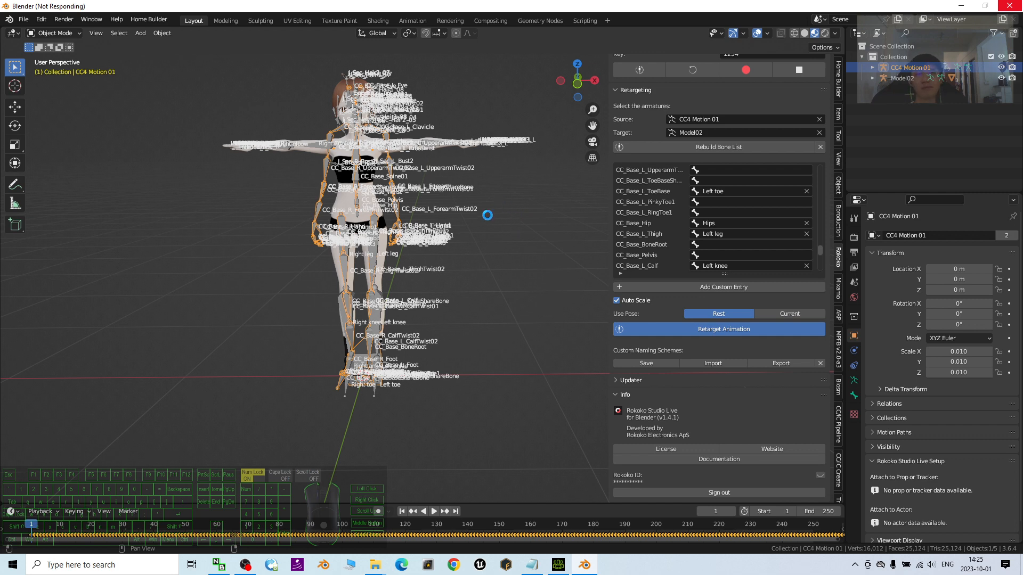
{"action": "left_click", "coordinate": [718, 328]}
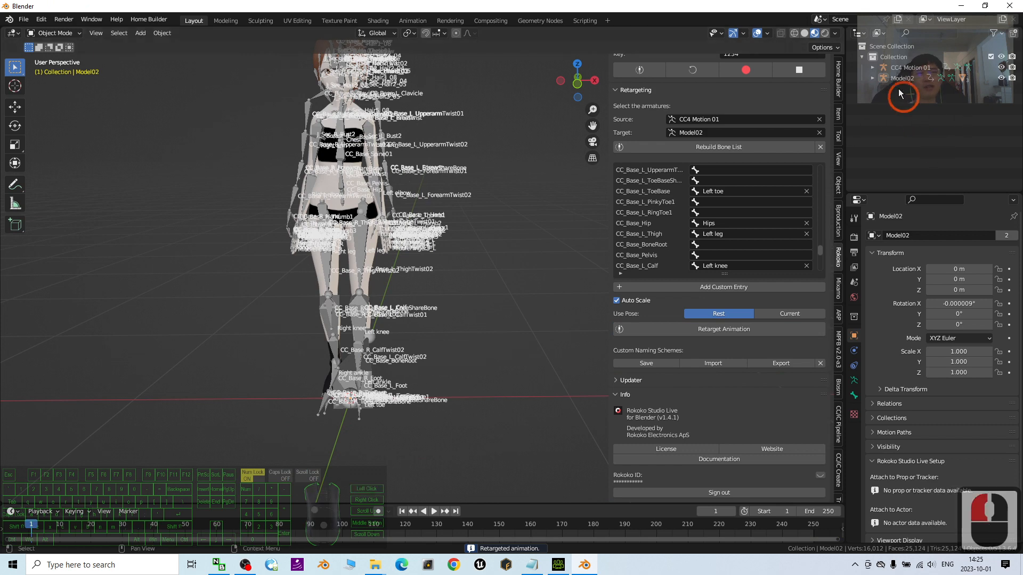
Delete the CC4 Motion 01 armature and turn off Model02's bone names and In Front display.
{"action": "left_click", "coordinate": [872, 67]}
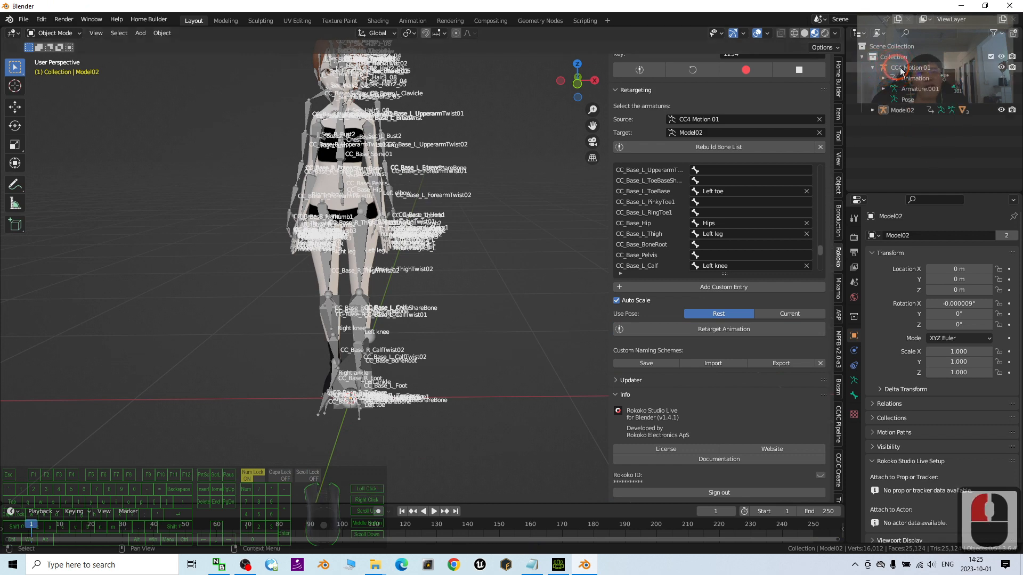
{"action": "left_click", "coordinate": [911, 67]}
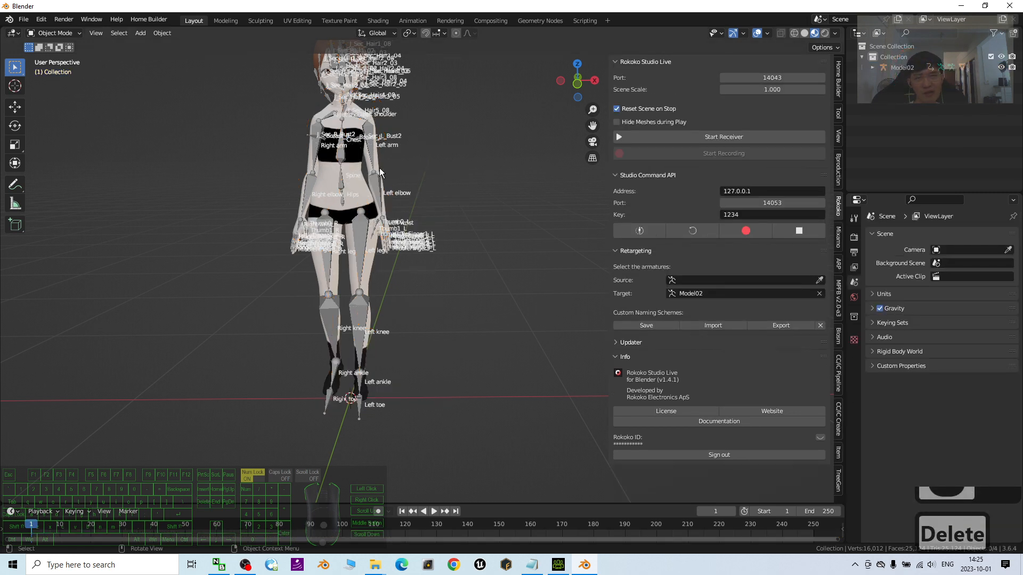
{"action": "left_click", "coordinate": [377, 180]}
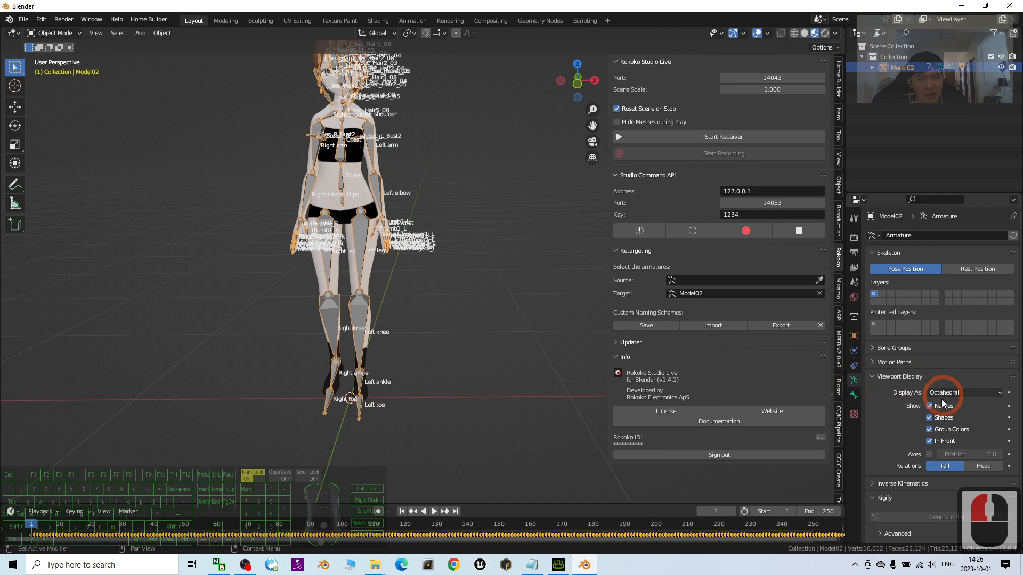
{"action": "left_click", "coordinate": [929, 406]}
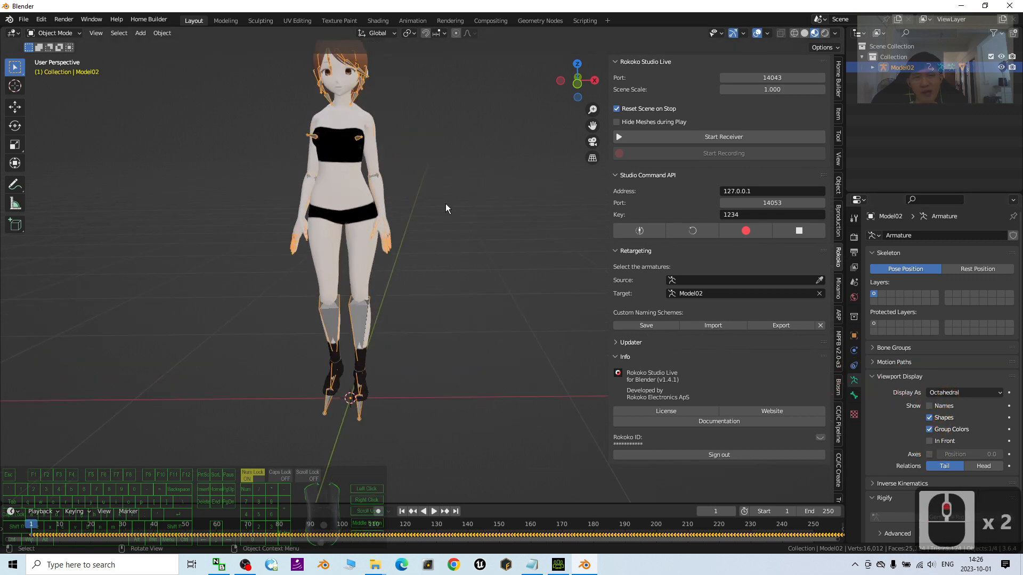
Play Model02's retargeted air dance, then stop playback at frame 1.
{"action": "left_click", "coordinate": [434, 512]}
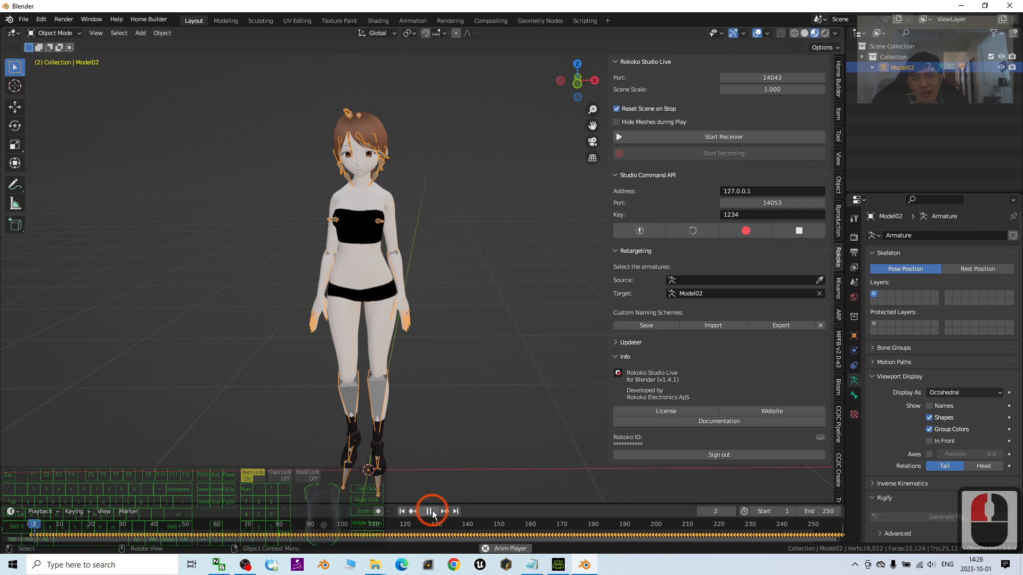
{"action": "left_click", "coordinate": [430, 511]}
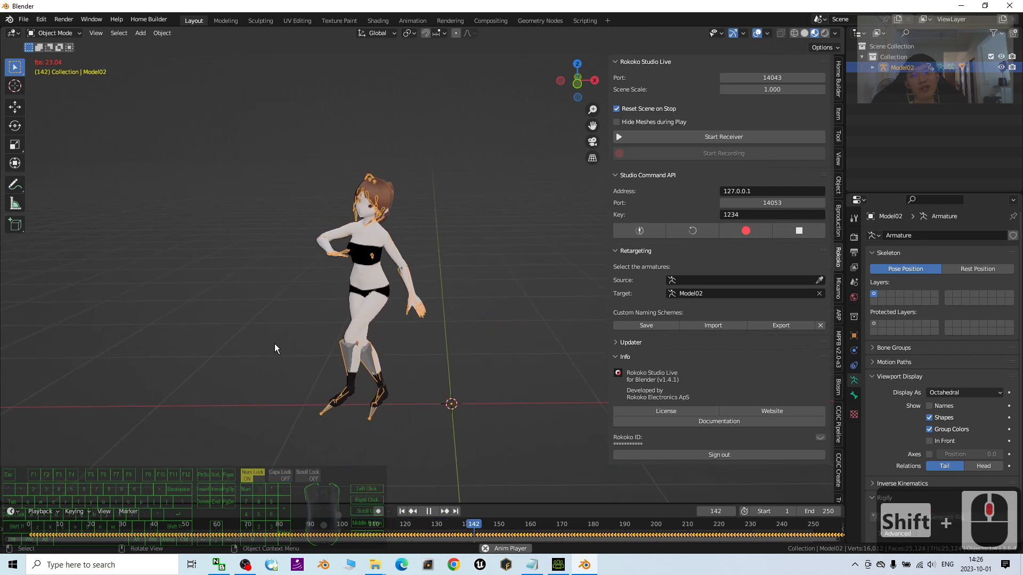
{"action": "left_click", "coordinate": [558, 564]}
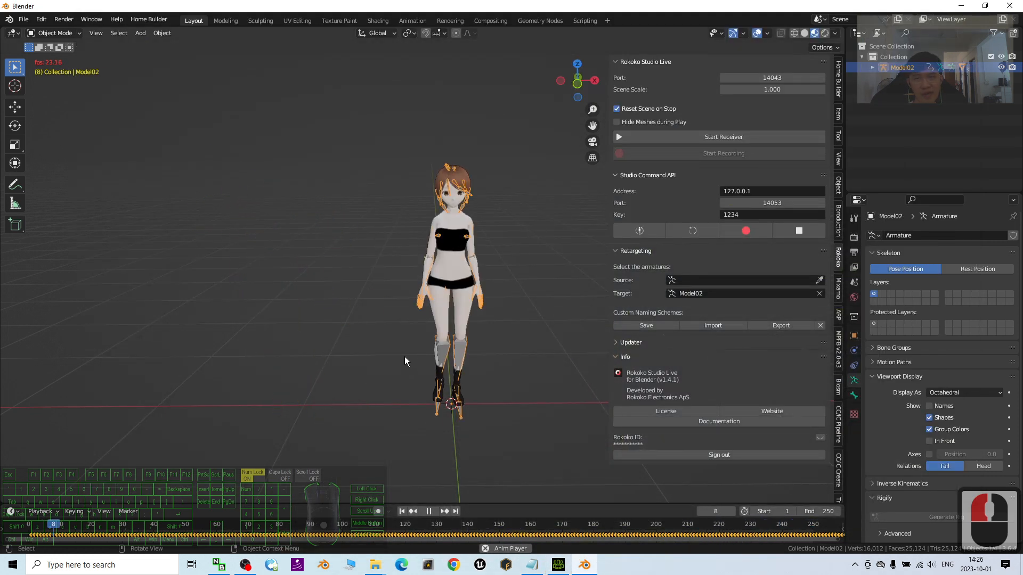
{"action": "left_click", "coordinate": [475, 380]}
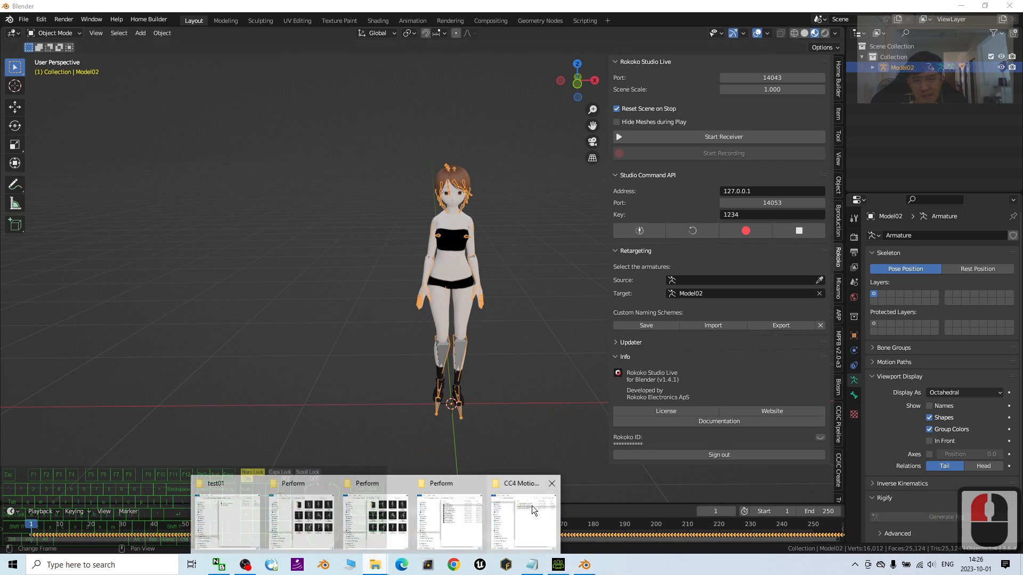
Open cover (2010).jpg from the CC4 Motion to Blender folder in File Explorer.
{"action": "left_click", "coordinate": [522, 515]}
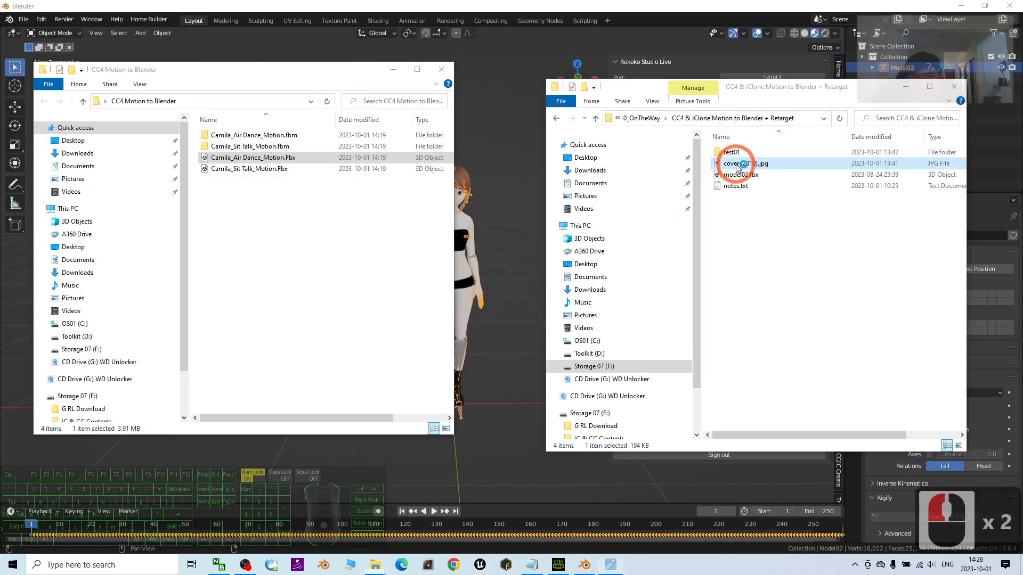
{"action": "double_click", "coordinate": [746, 163]}
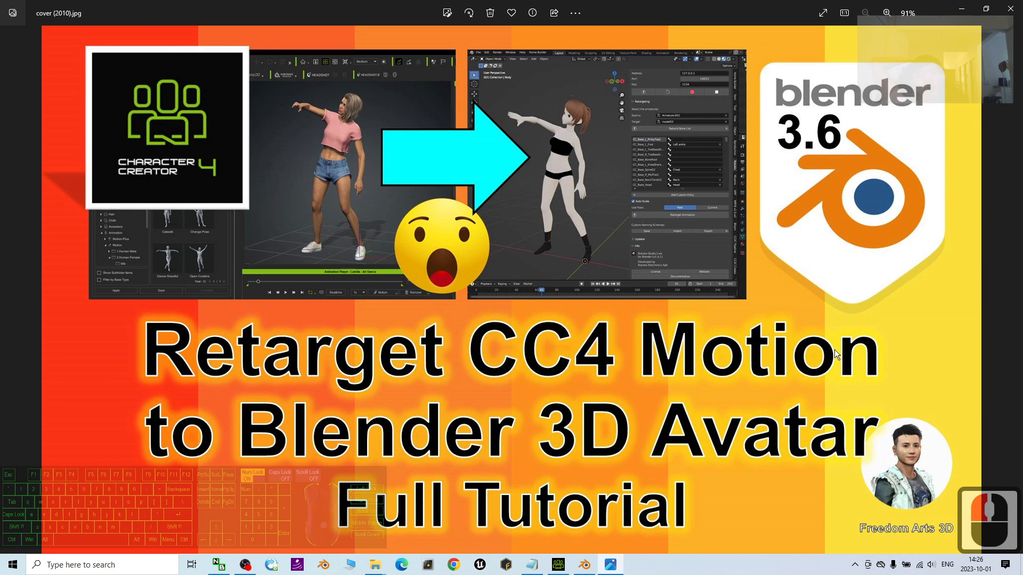
{"action": "mouse_move", "coordinate": [981, 212]}
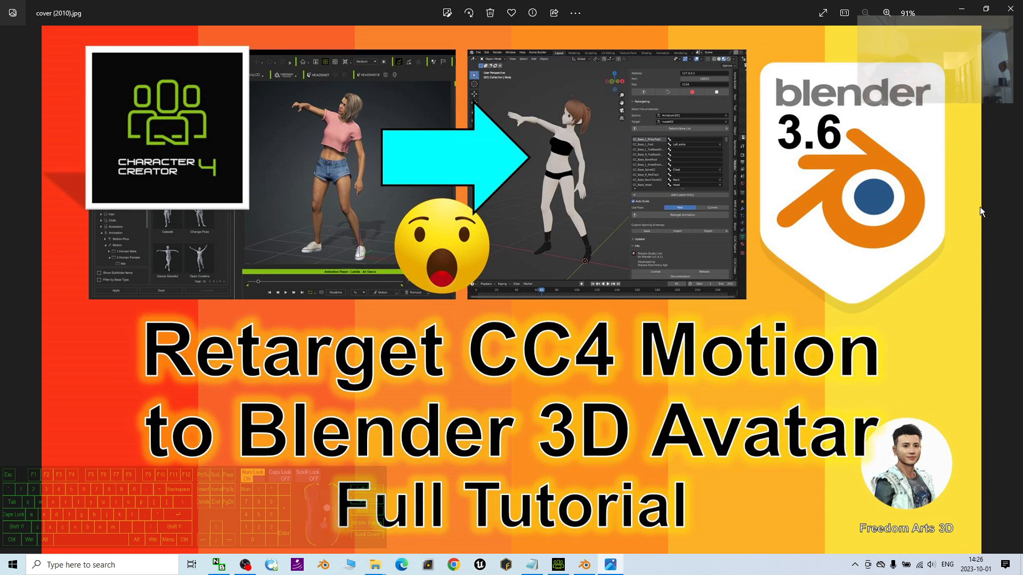
{"action": "mouse_move", "coordinate": [808, 404]}
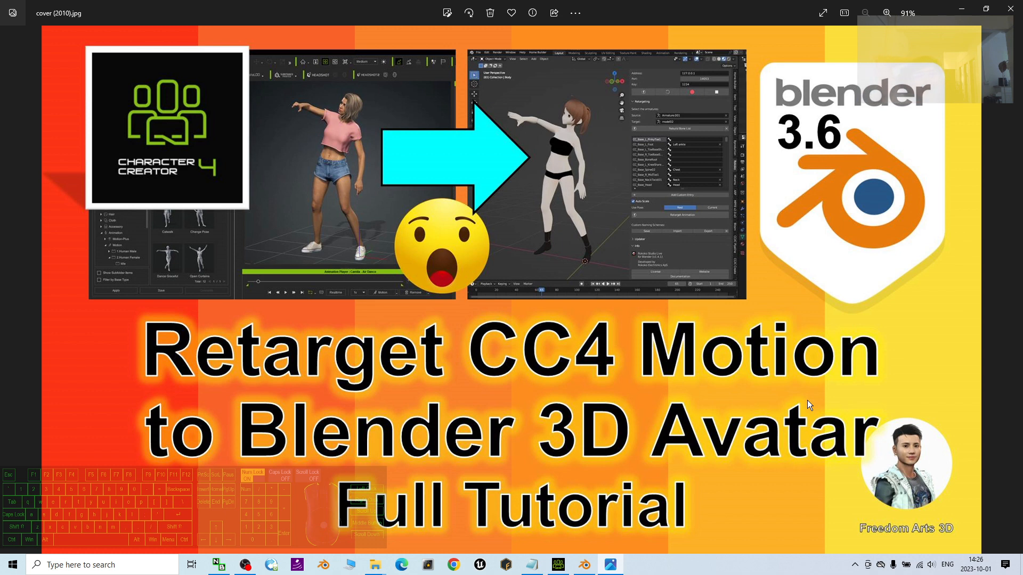
{"action": "mouse_move", "coordinate": [806, 398]}
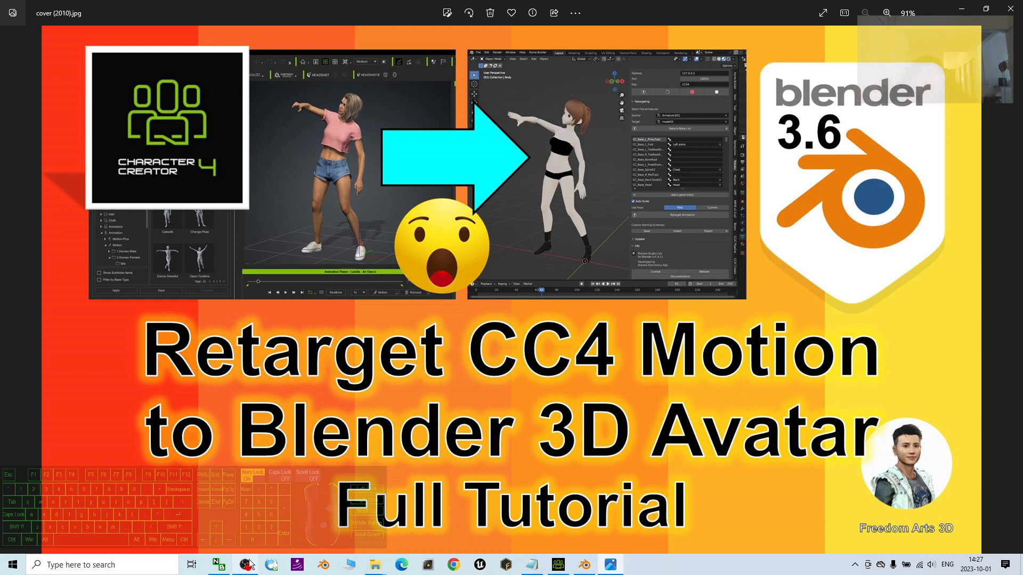
After viewing the tutorial cover image in Photos, switch to OBS from the taskbar.
{"action": "left_click", "coordinate": [246, 564]}
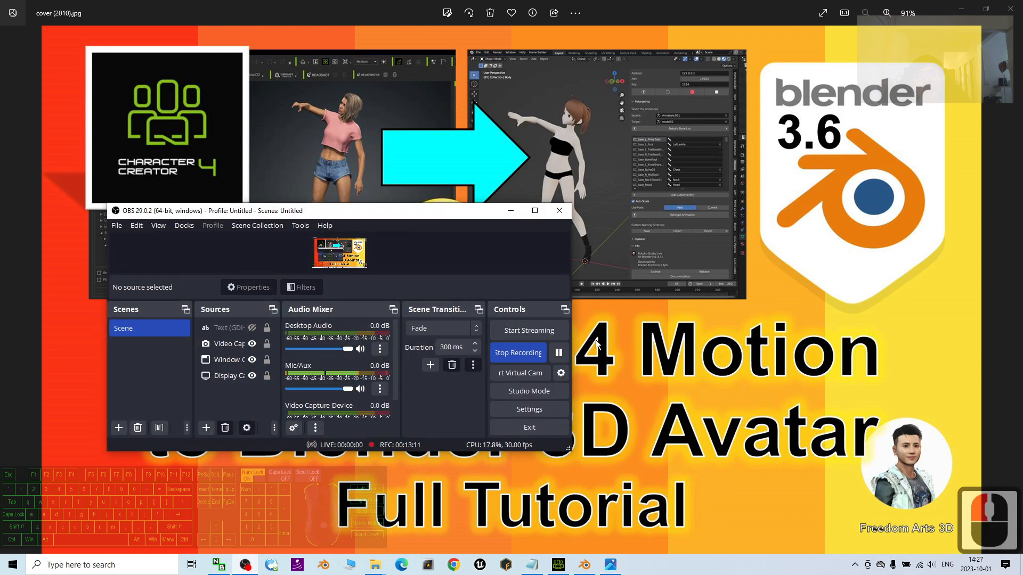